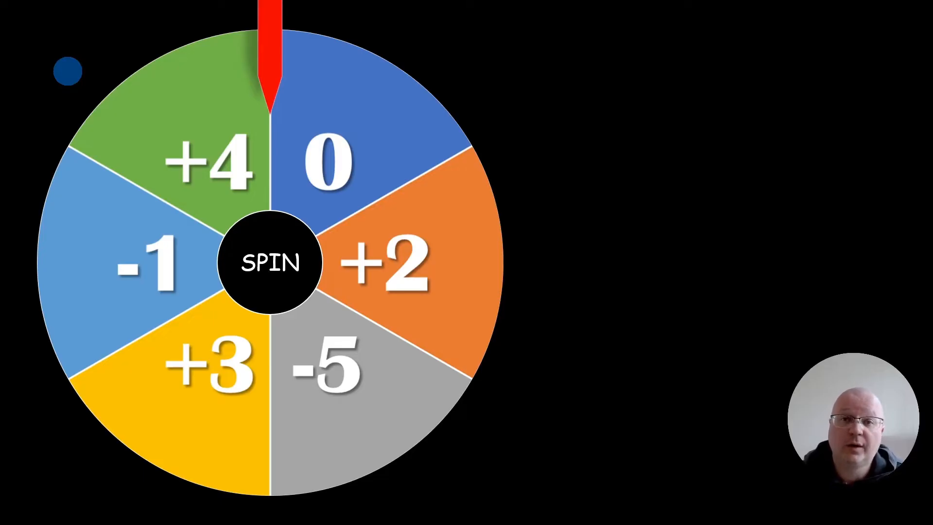
- In the slide show, start the wheel with SPIN, stop it, then spin again
{"action": "left_click", "coordinate": [265, 258]}
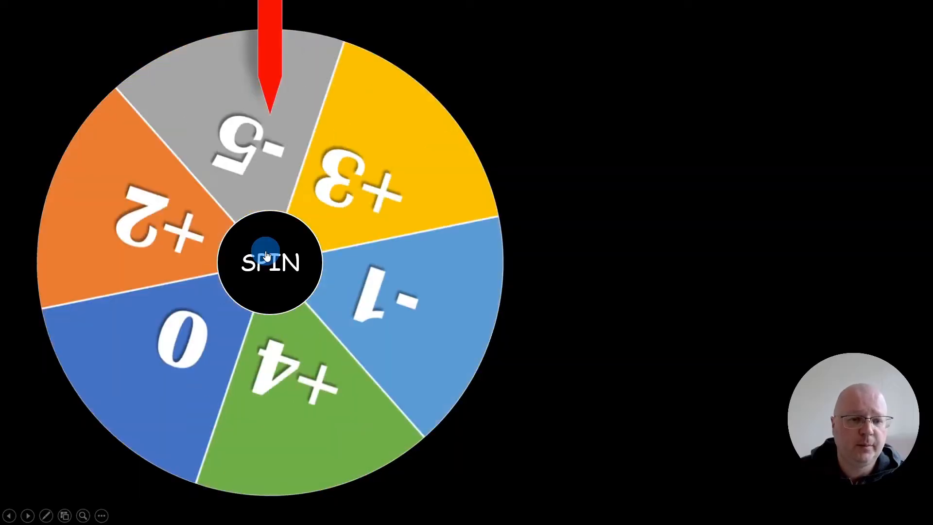
{"action": "left_click", "coordinate": [266, 262]}
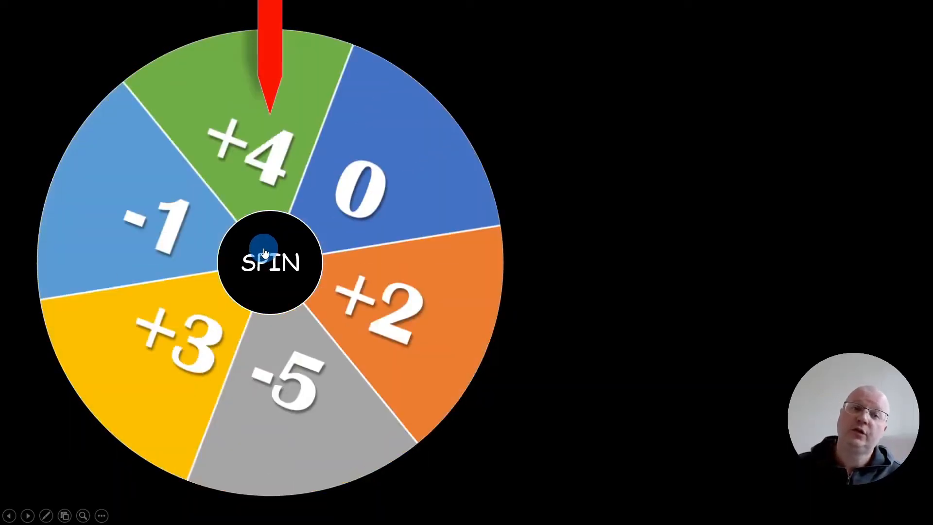
{"action": "left_click", "coordinate": [269, 261]}
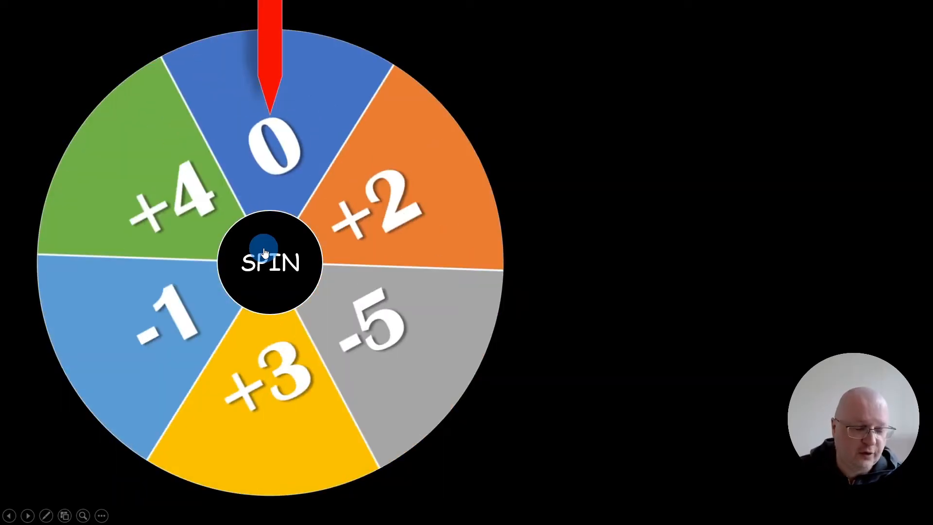
- Exit the slide show and switch the slide to the Blank layout
{"action": "key", "text": "Escape"}
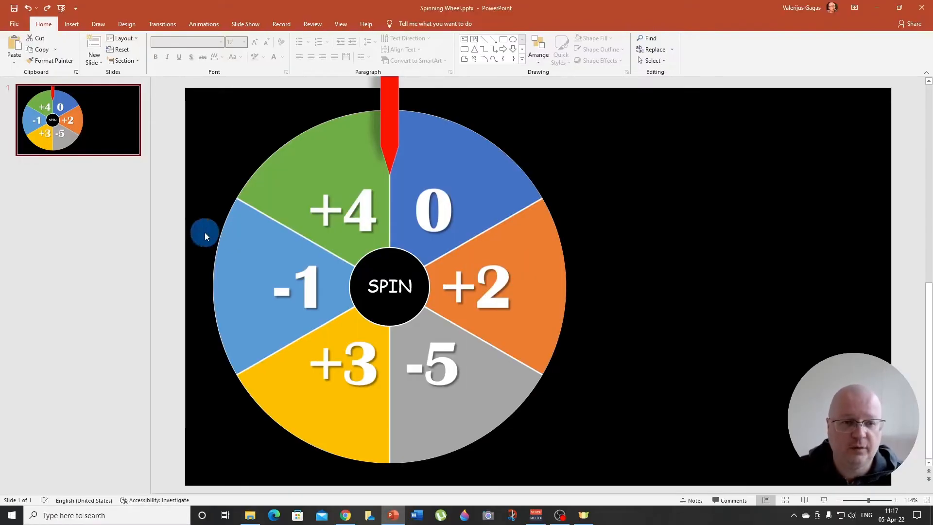
{"action": "mouse_move", "coordinate": [117, 288]}
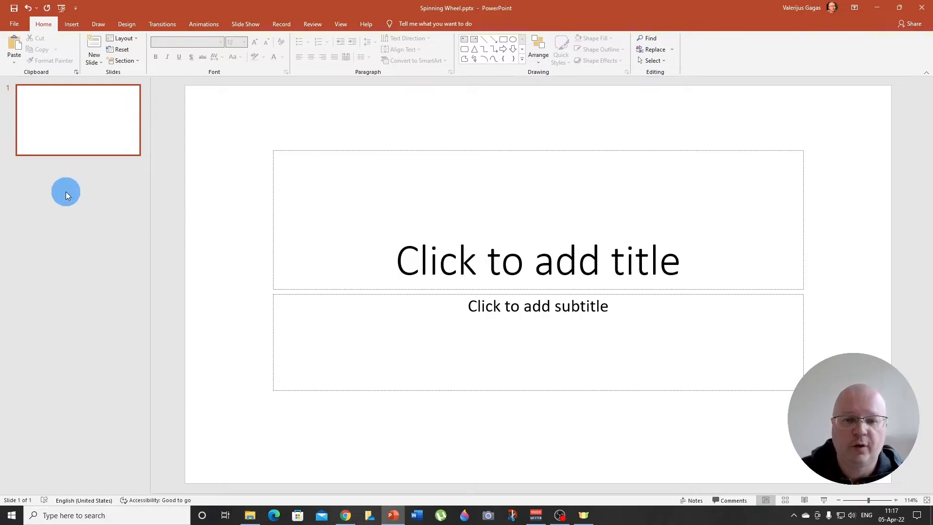
{"action": "mouse_move", "coordinate": [225, 136]}
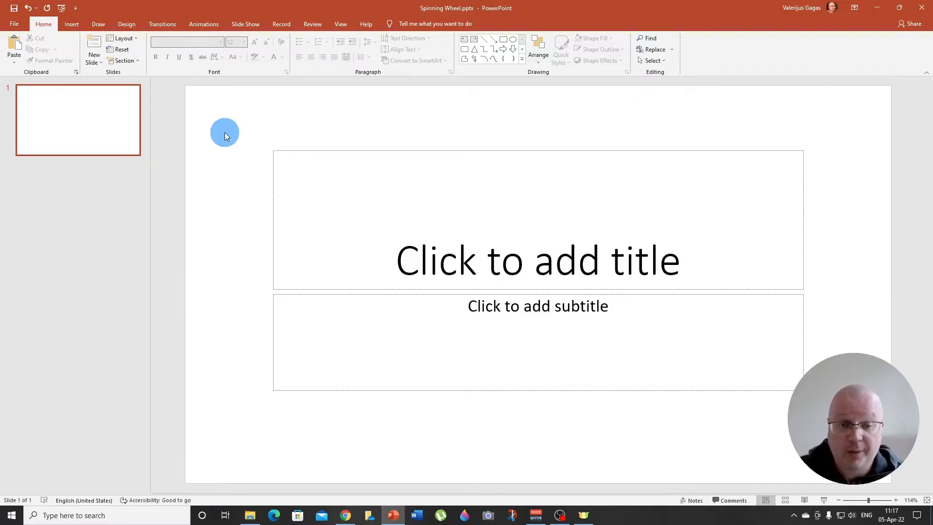
{"action": "mouse_move", "coordinate": [338, 171]}
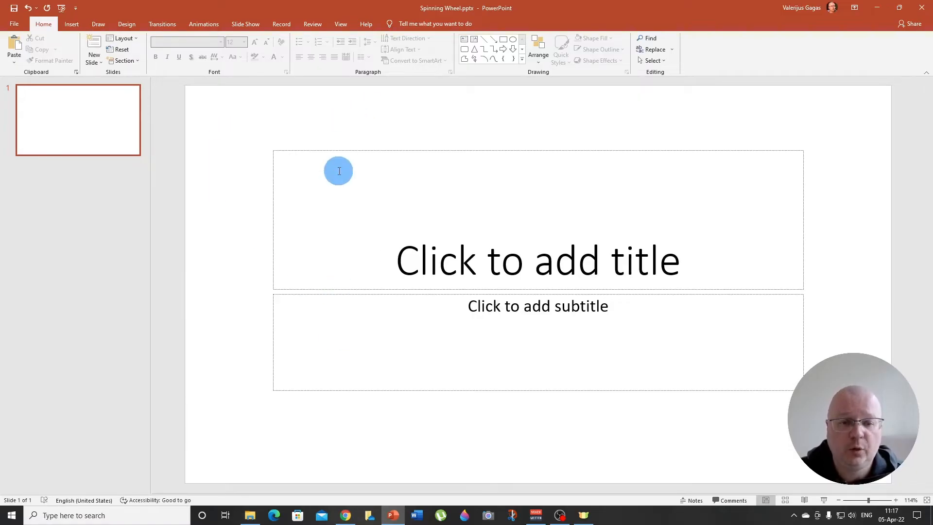
{"action": "mouse_move", "coordinate": [321, 340]}
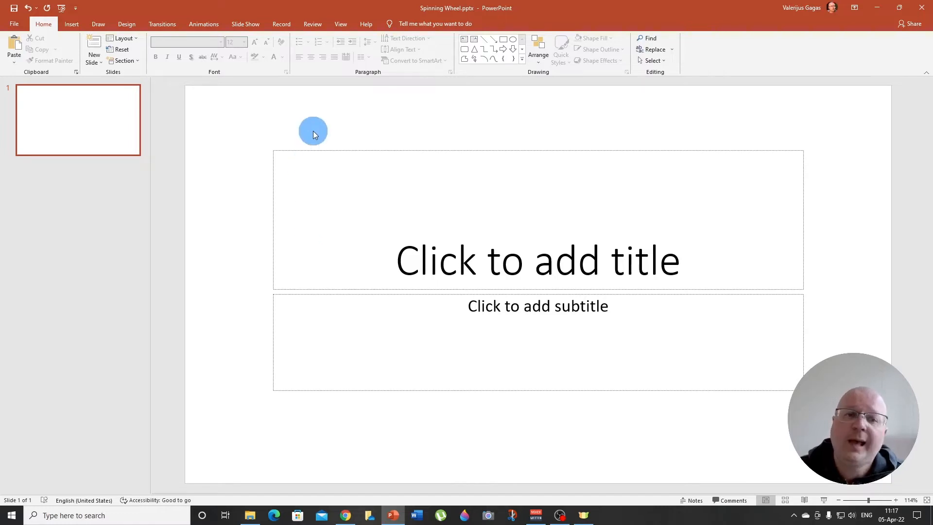
{"action": "right_click", "coordinate": [314, 130]}
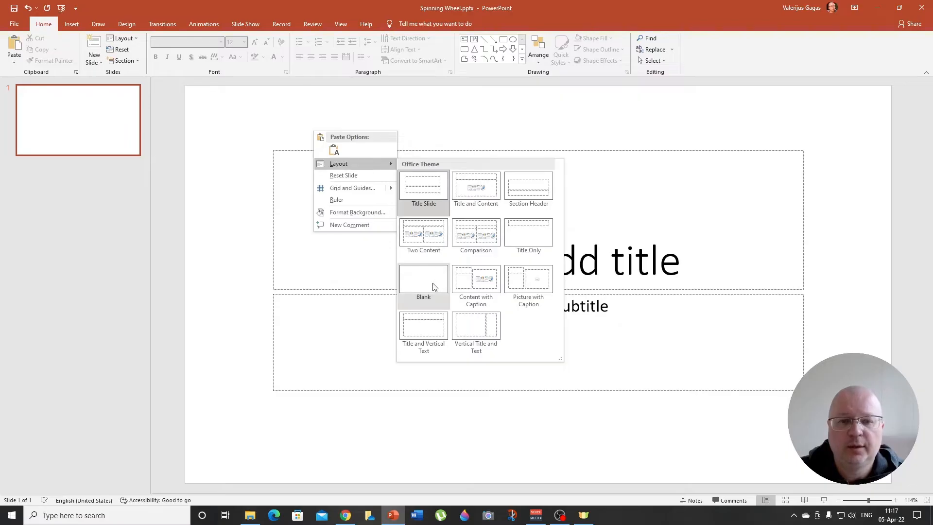
{"action": "left_click", "coordinate": [423, 278]}
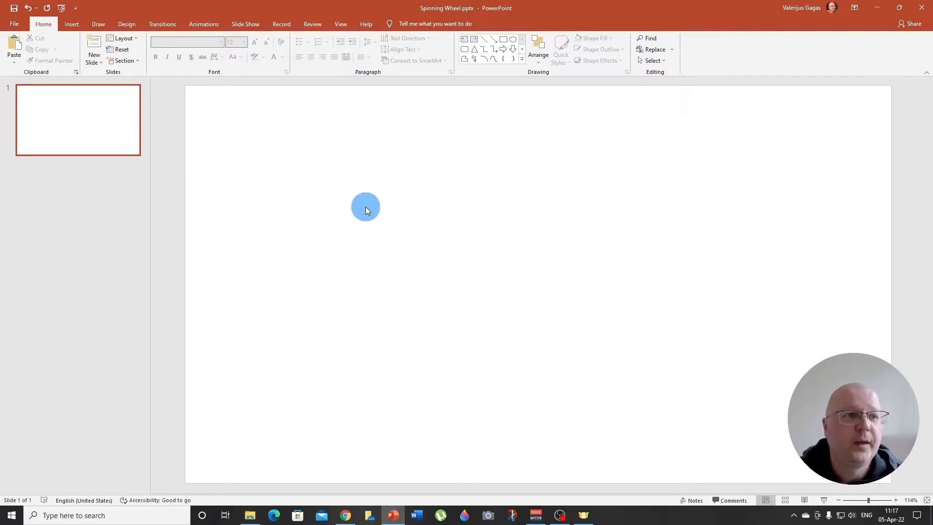
- Insert a plain Pie chart on the slide from Insert > Chart
{"action": "left_click", "coordinate": [70, 24]}
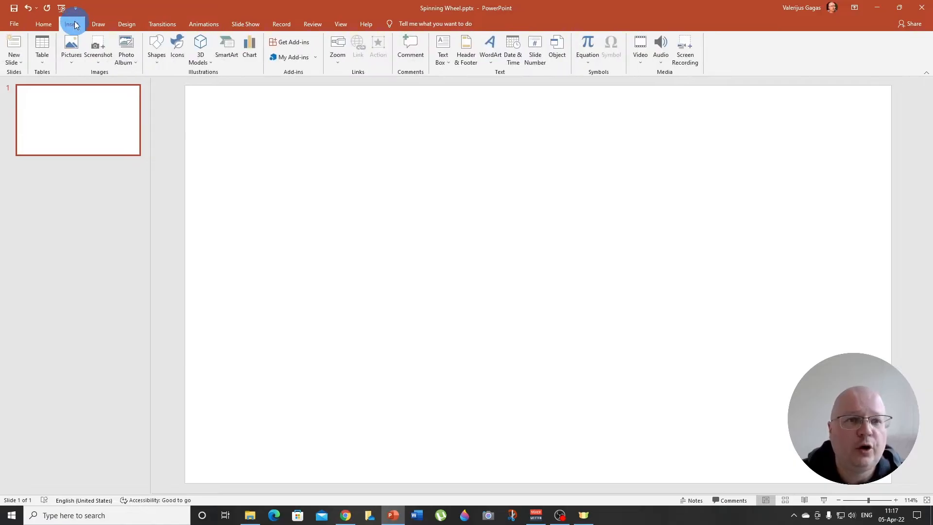
{"action": "mouse_move", "coordinate": [265, 34]}
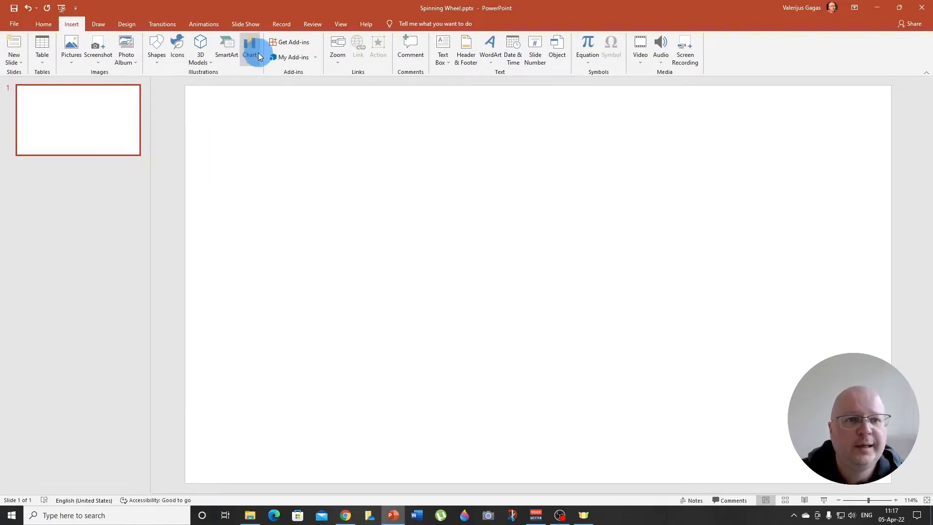
{"action": "left_click", "coordinate": [249, 46]}
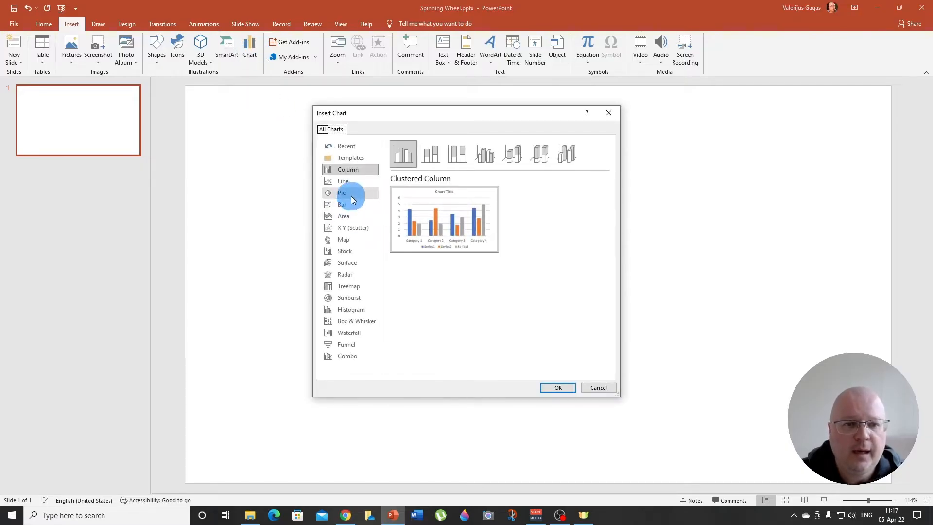
{"action": "left_click", "coordinate": [341, 193]}
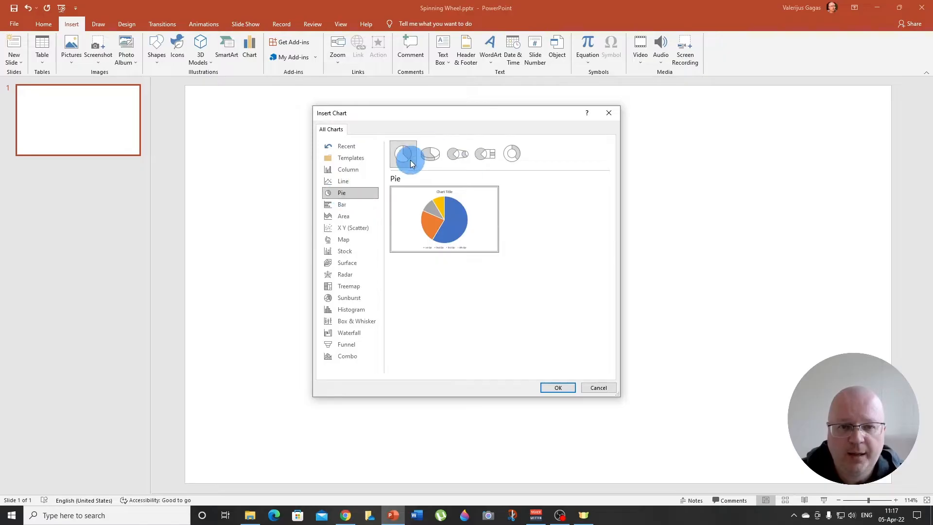
{"action": "left_click", "coordinate": [558, 387]}
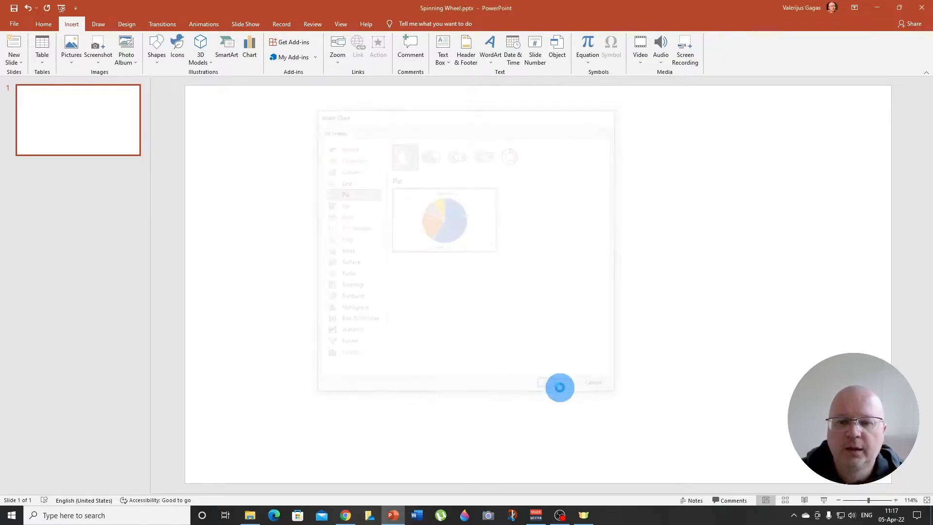
{"action": "left_click", "coordinate": [552, 383]}
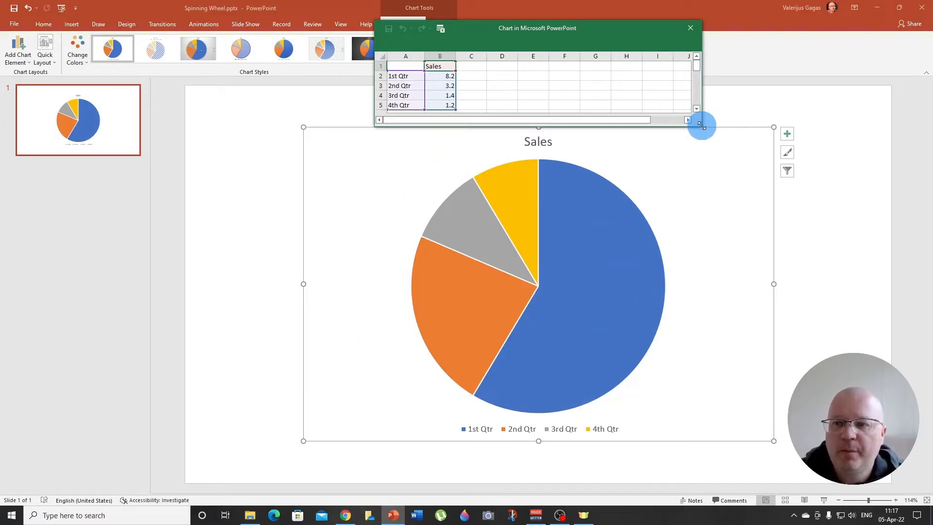
- Shrink the data window, enter 1 in B2 and fill it down to B7
{"action": "left_click_drag", "start_coordinate": [700, 125], "coordinate": [580, 158]}
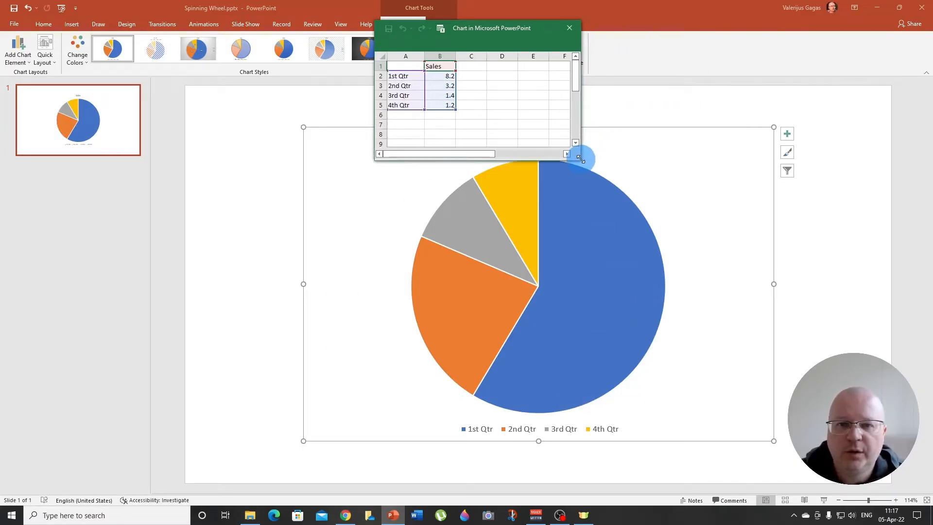
{"action": "mouse_move", "coordinate": [621, 234]}
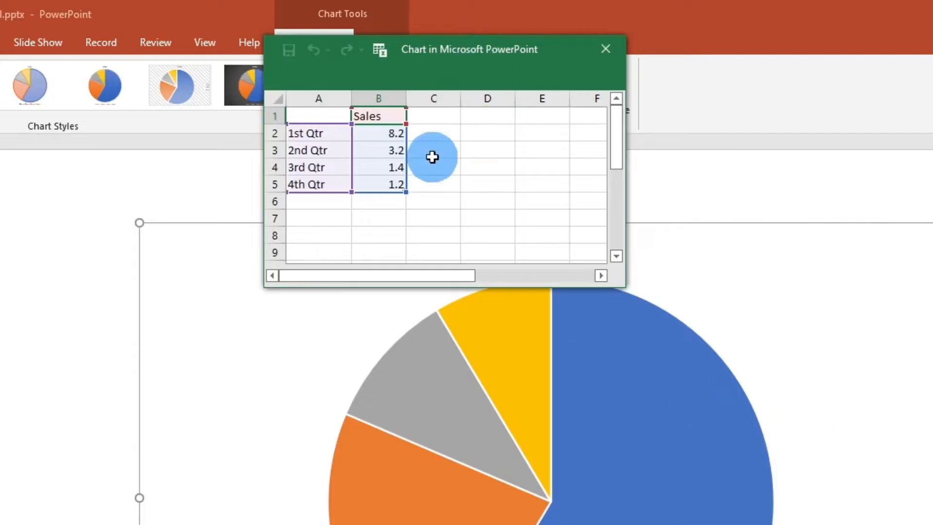
{"action": "mouse_move", "coordinate": [393, 173]}
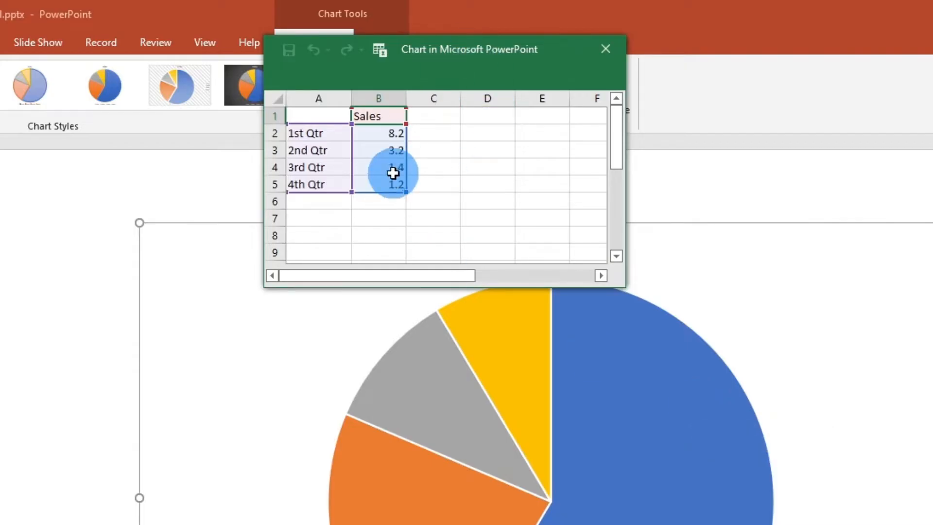
{"action": "mouse_move", "coordinate": [409, 176]}
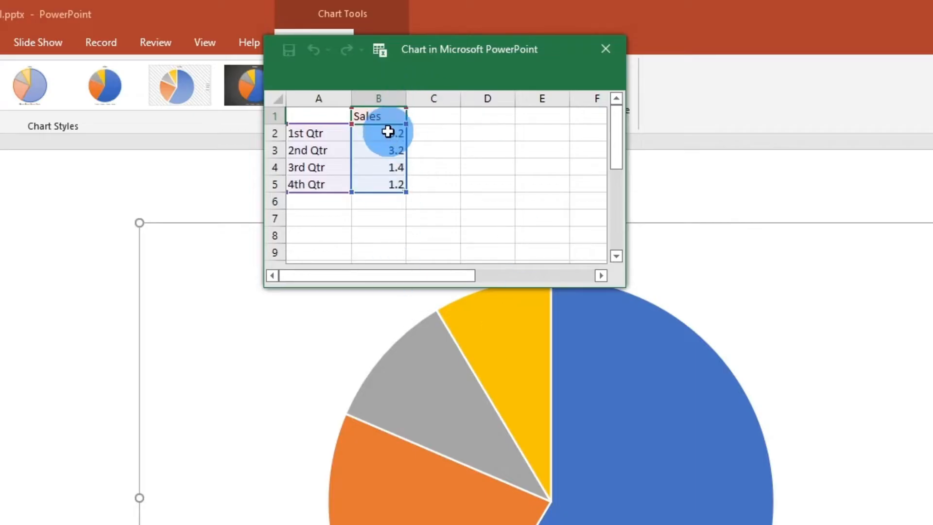
{"action": "type", "text": "8.2"}
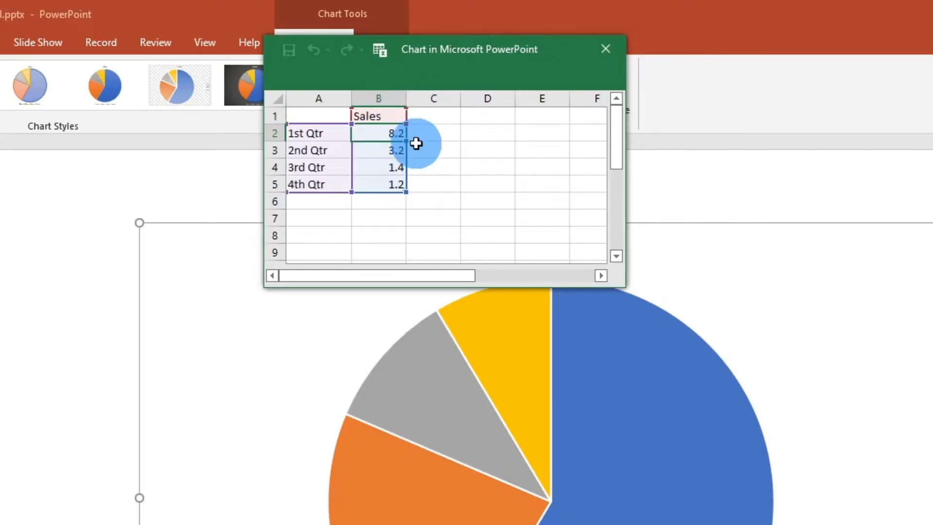
{"action": "type", "text": "1"}
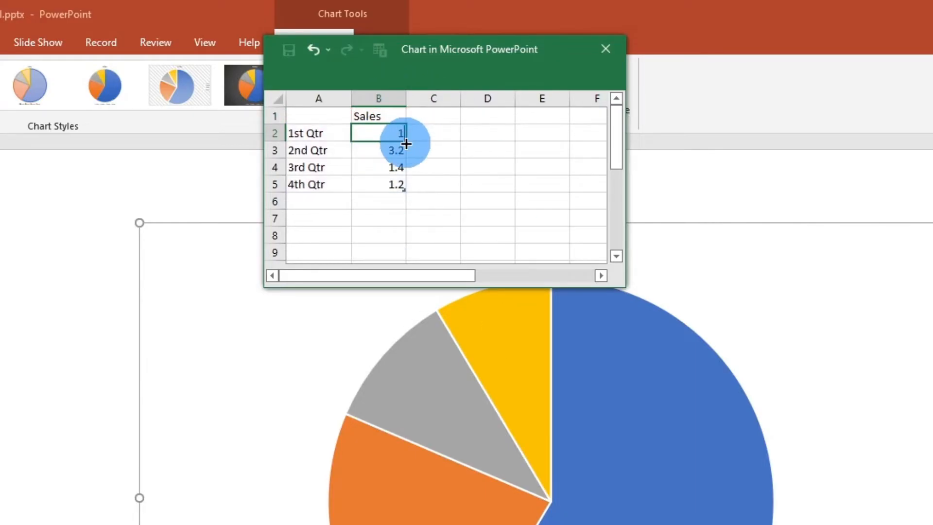
{"action": "left_click_drag", "start_coordinate": [400, 133], "coordinate": [395, 183]}
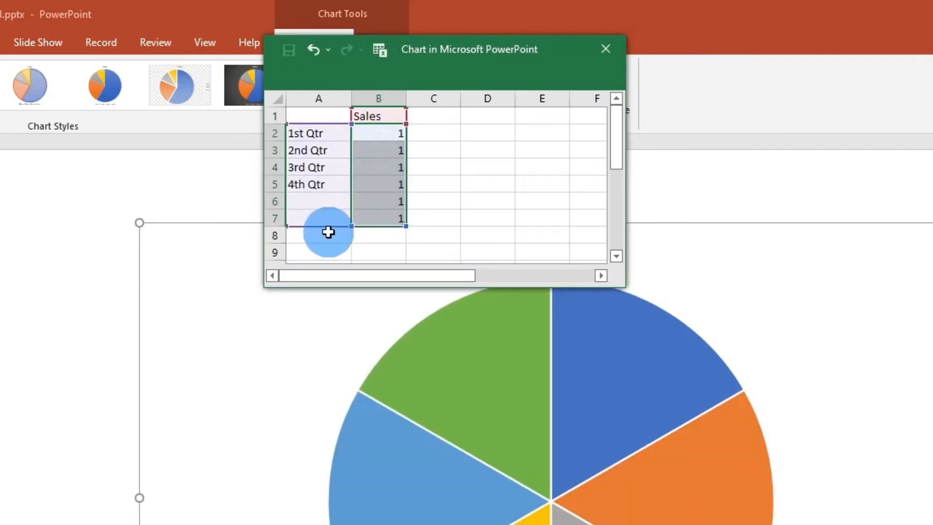
{"action": "mouse_move", "coordinate": [396, 147]}
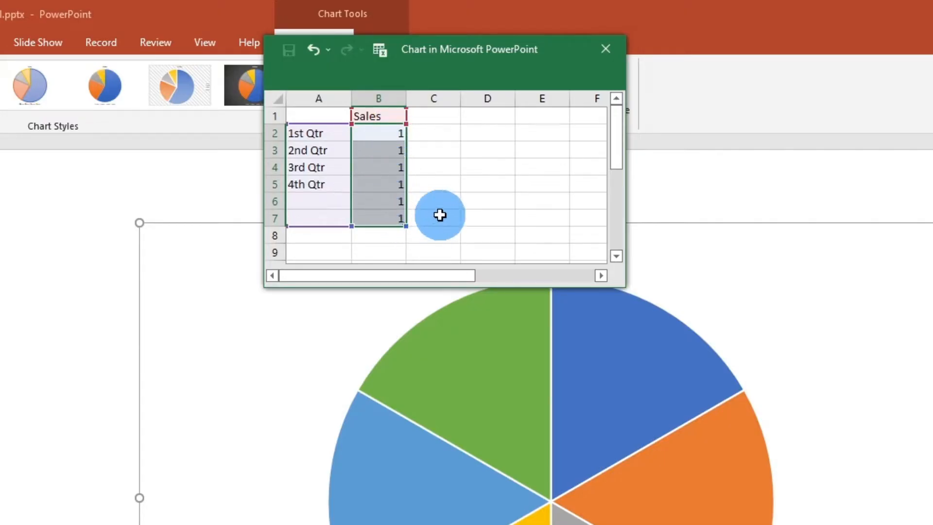
{"action": "mouse_move", "coordinate": [447, 206]}
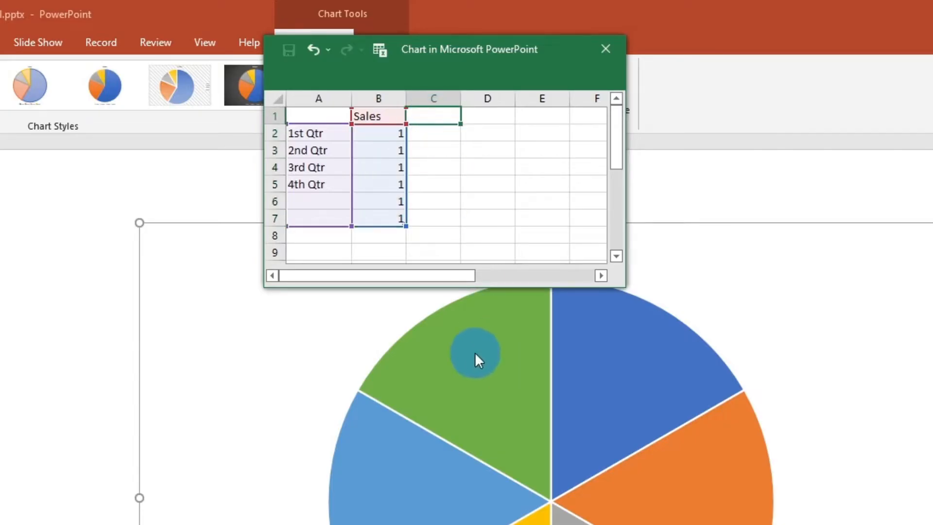
{"action": "mouse_move", "coordinate": [486, 365]}
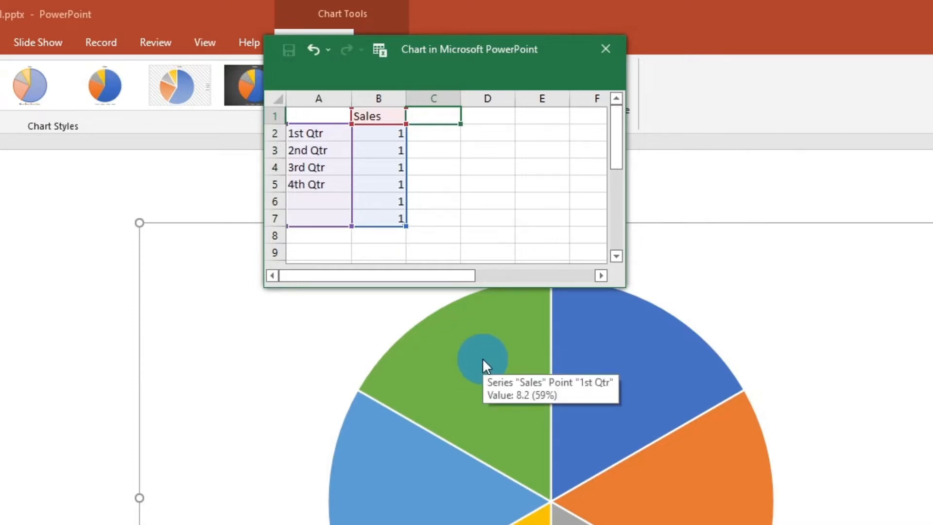
{"action": "mouse_move", "coordinate": [703, 518]}
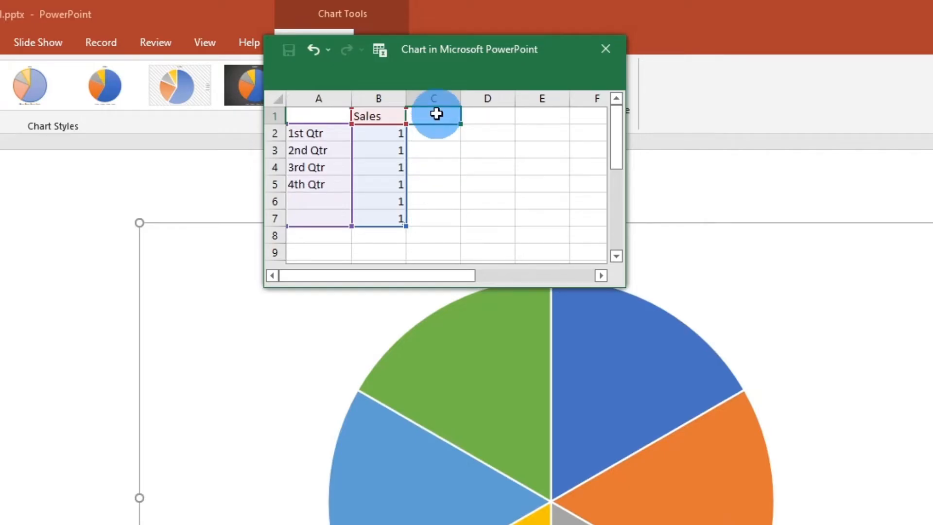
- Add a 'Labels' column header with label values such as 5 and -3
{"action": "type", "text": "Labels"}
{"action": "left_click", "coordinate": [433, 133]}
{"action": "type", "text": "0"}
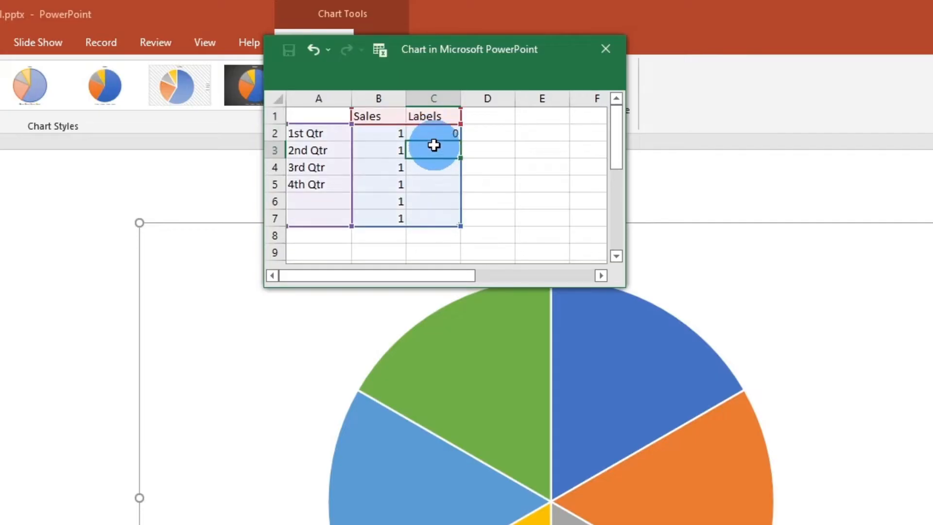
{"action": "type", "text": "5"}
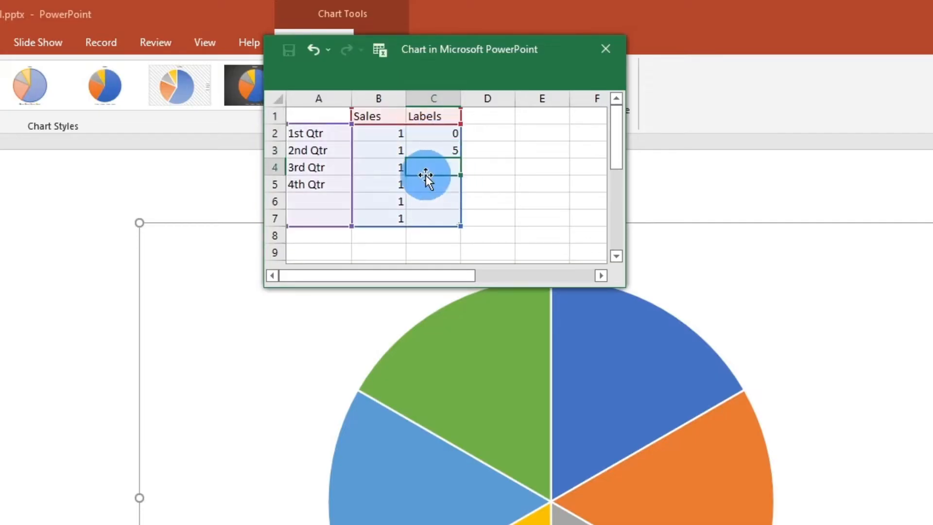
{"action": "type", "text": "-3"}
{"action": "left_click", "coordinate": [433, 218]}
{"action": "type", "text": "4"}
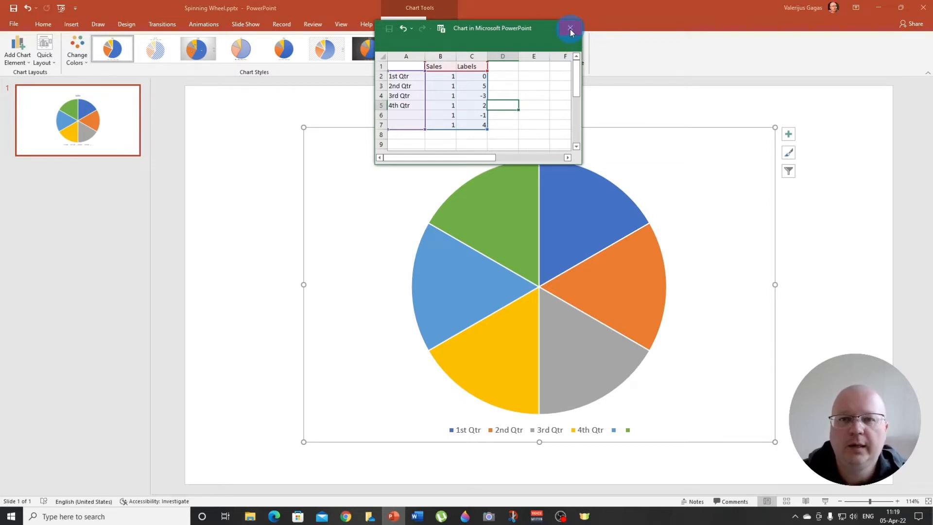
- Close the data sheet and delete the chart's Sales title and legend
{"action": "left_click", "coordinate": [570, 28]}
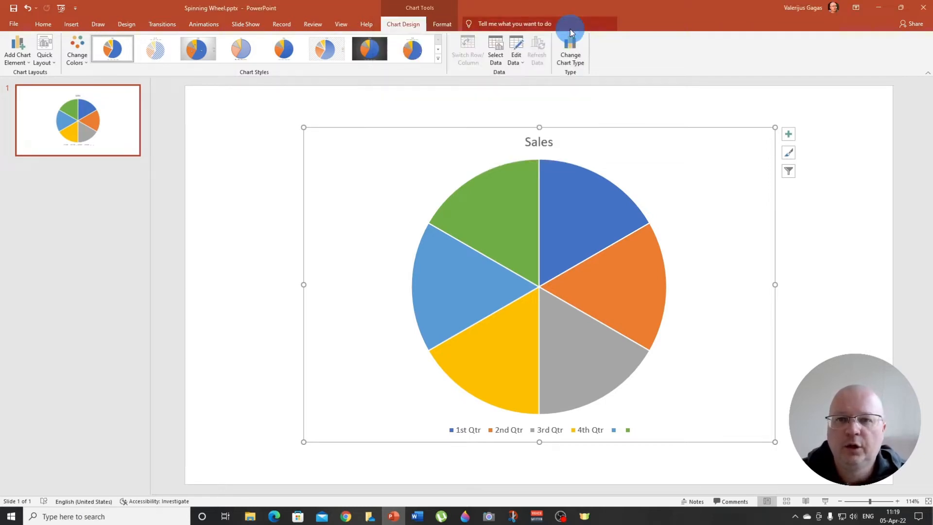
{"action": "left_click", "coordinate": [539, 142]}
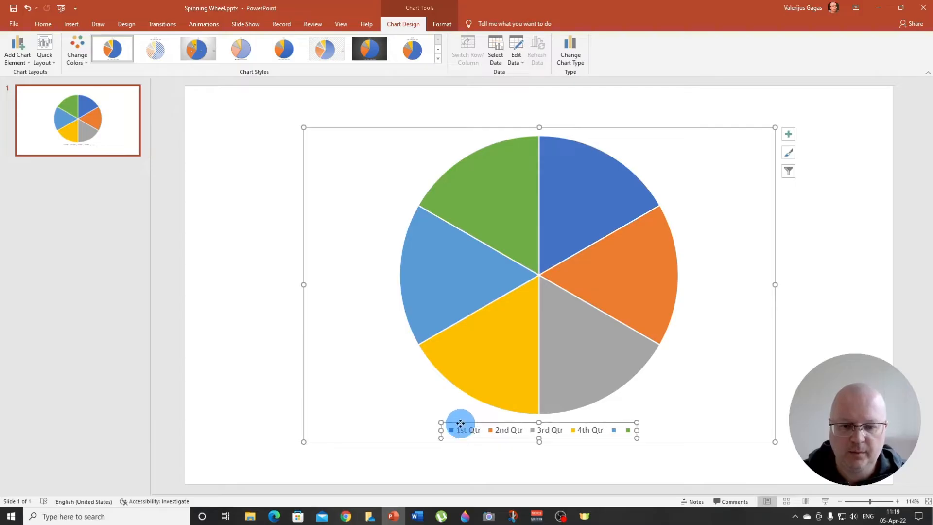
{"action": "right_click", "coordinate": [460, 428]}
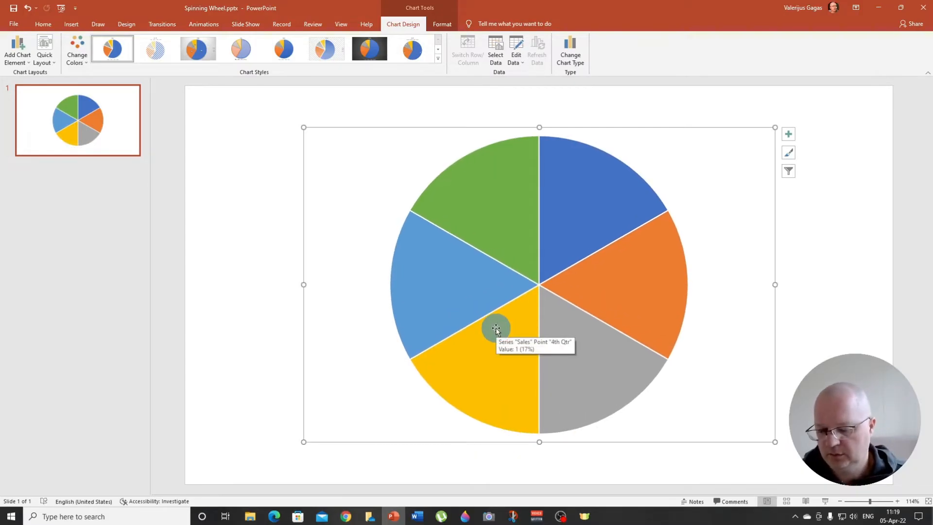
{"action": "mouse_move", "coordinate": [774, 257]}
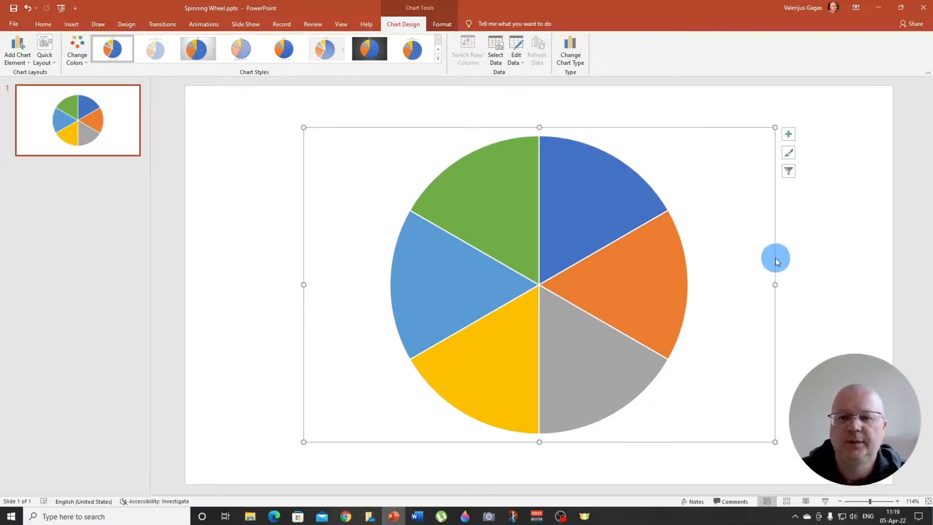
{"action": "mouse_move", "coordinate": [764, 254]}
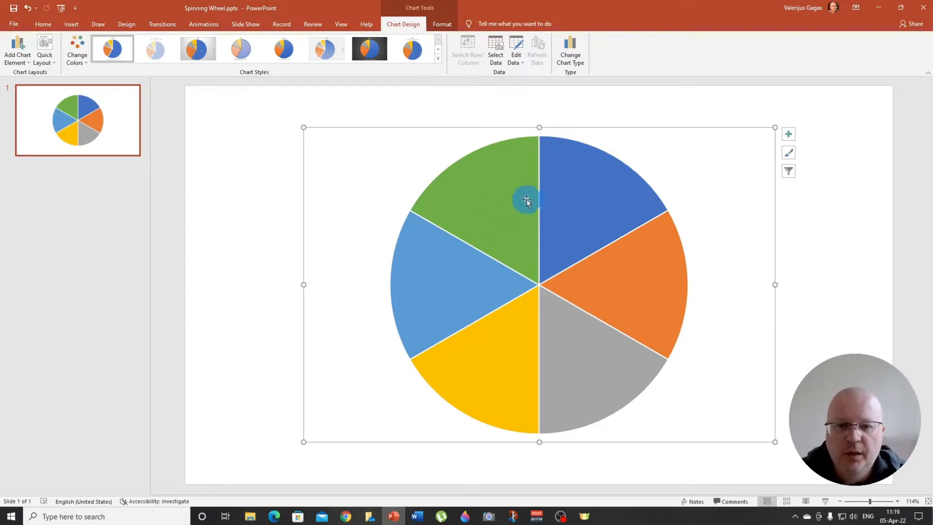
{"action": "mouse_move", "coordinate": [490, 165]}
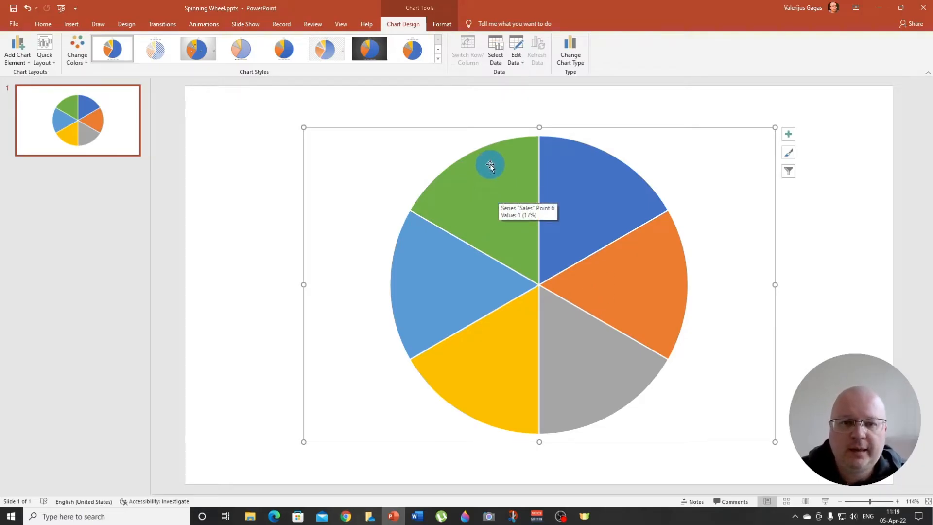
- Add data labels to the pie slices
{"action": "right_click", "coordinate": [489, 167]}
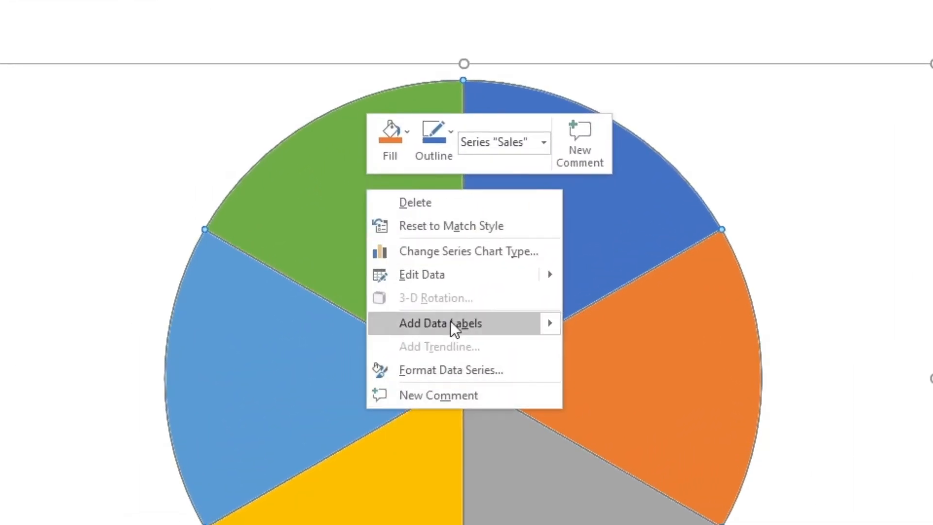
{"action": "mouse_move", "coordinate": [440, 329]}
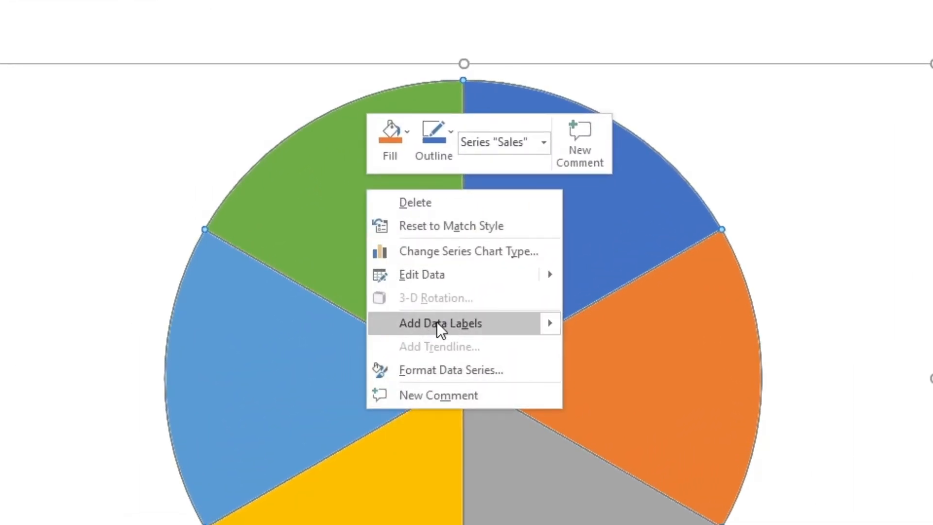
{"action": "left_click", "coordinate": [440, 324]}
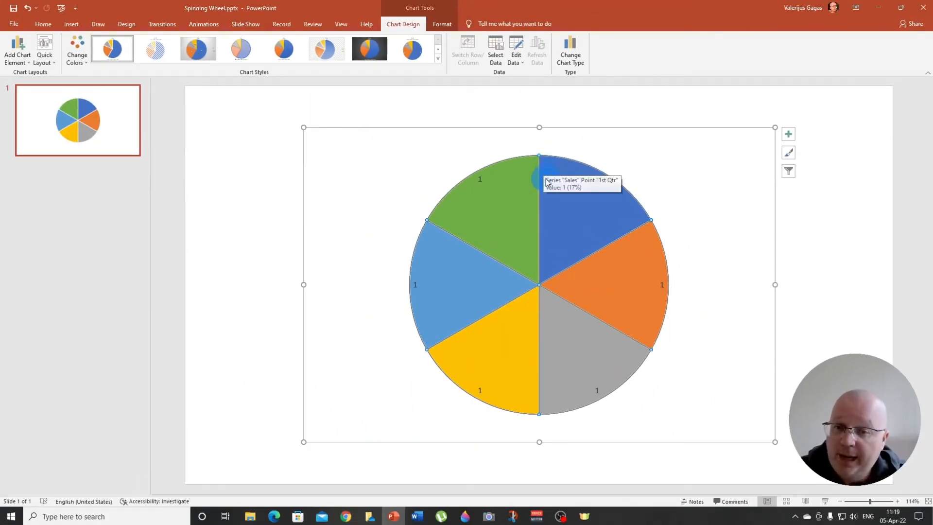
{"action": "mouse_move", "coordinate": [603, 182]}
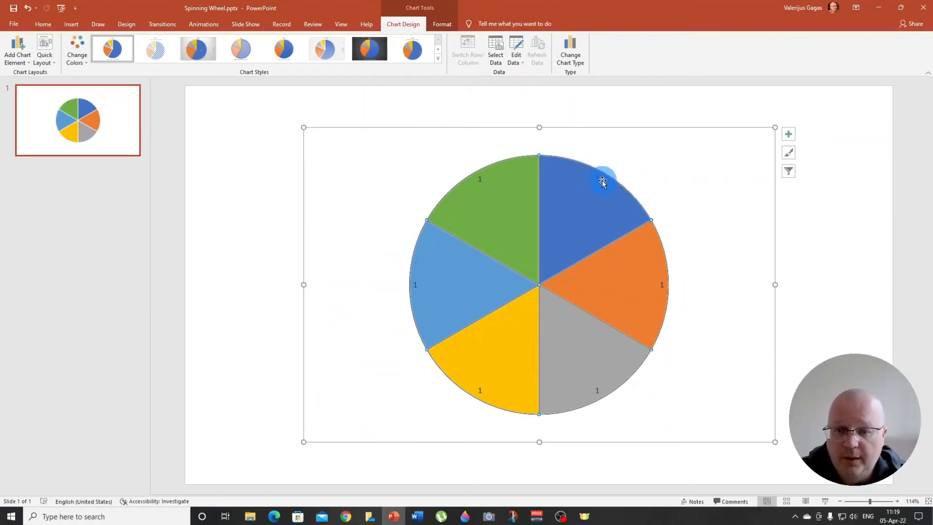
{"action": "mouse_move", "coordinate": [597, 182]}
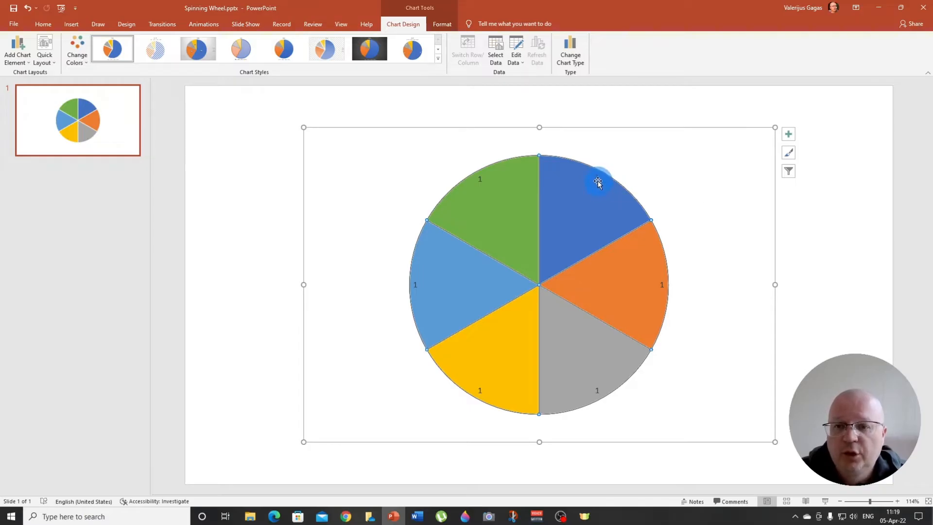
{"action": "left_click", "coordinate": [596, 181]}
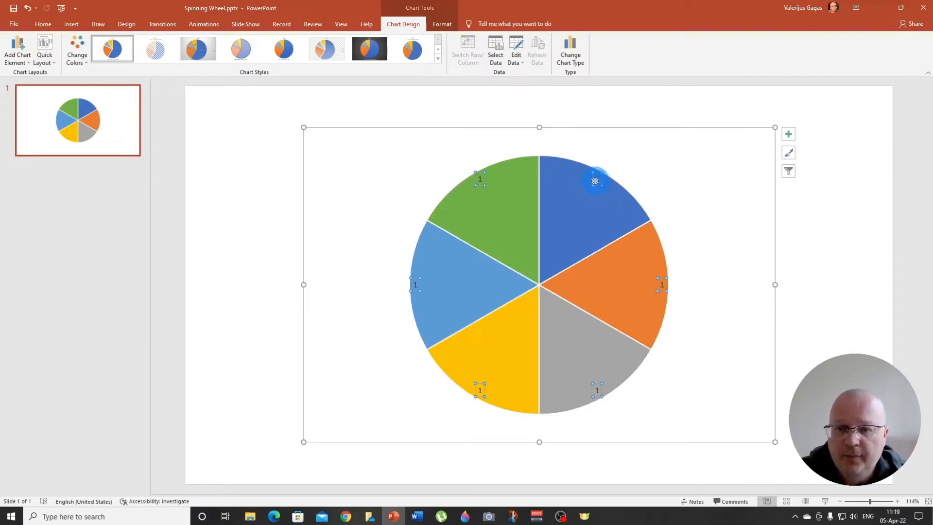
{"action": "mouse_move", "coordinate": [597, 184]}
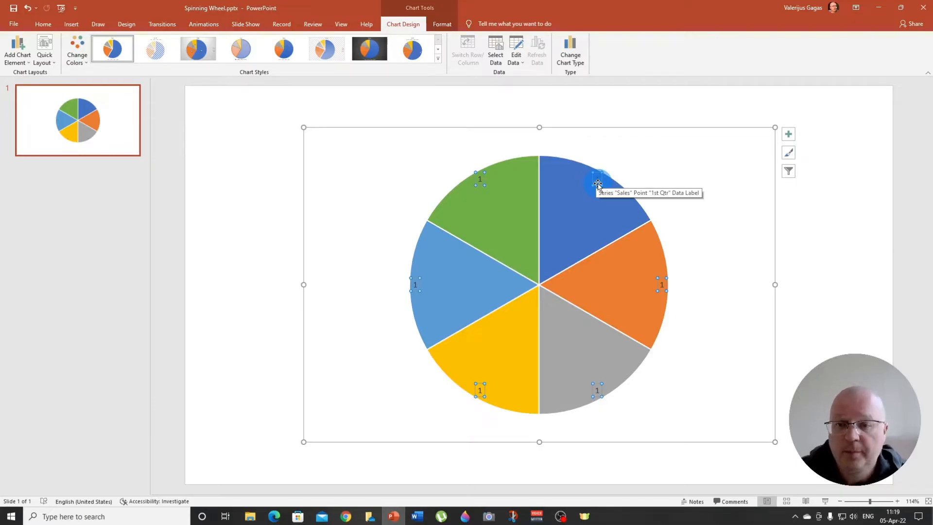
- Set the data labels to Value From Cells using the Labels range C2:C7
{"action": "right_click", "coordinate": [597, 184]}
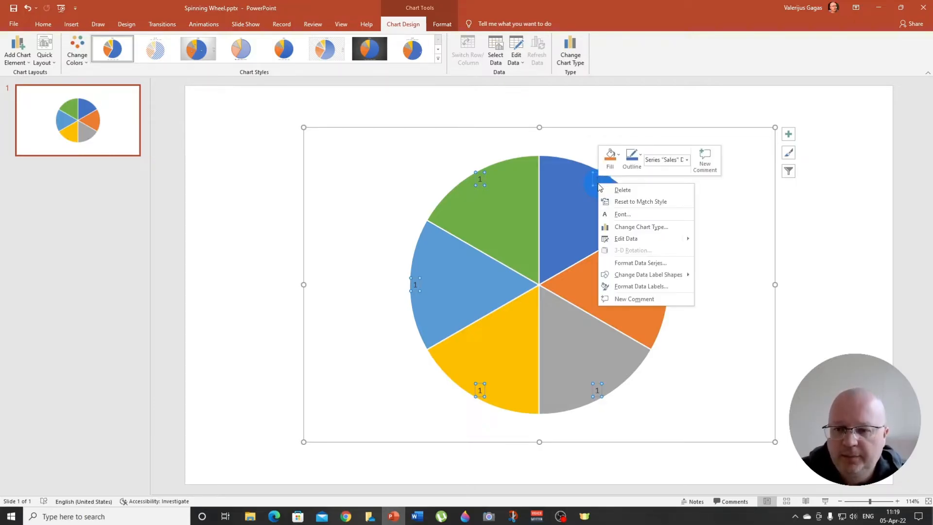
{"action": "mouse_move", "coordinate": [630, 286]}
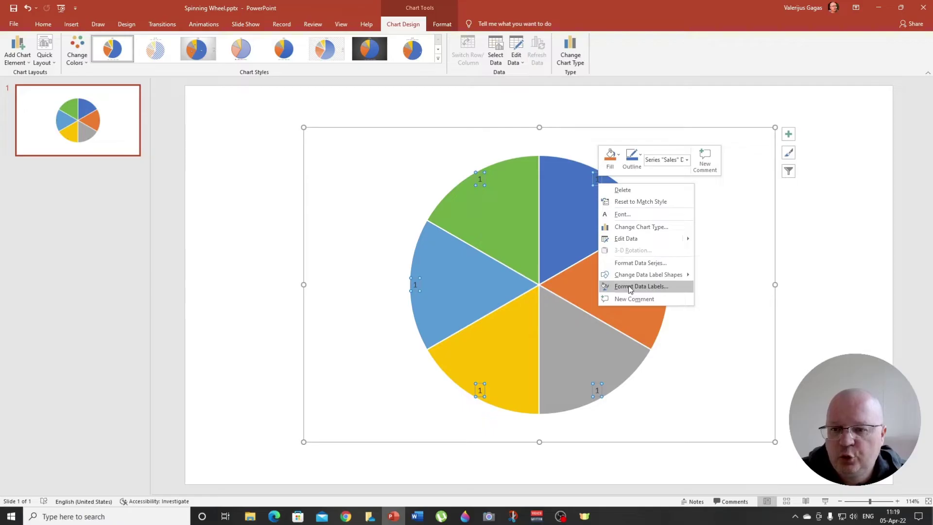
{"action": "mouse_move", "coordinate": [634, 291]}
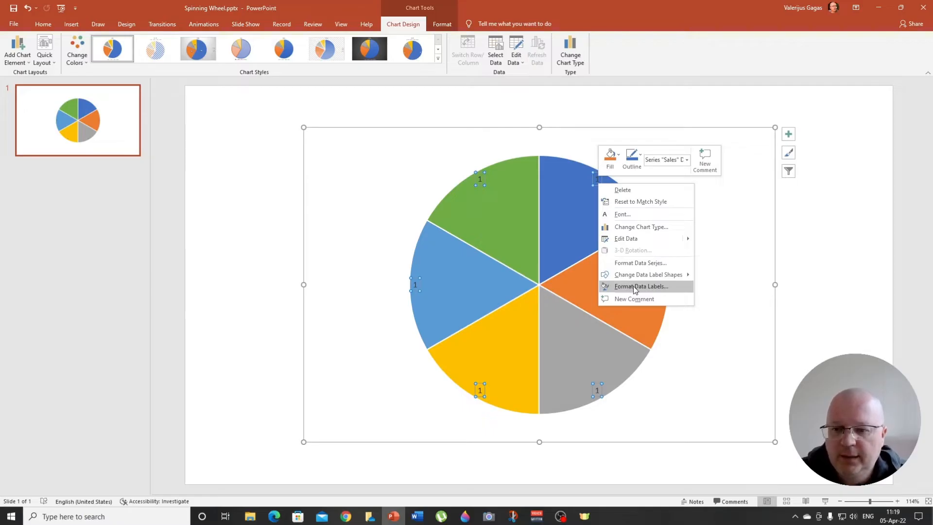
{"action": "left_click", "coordinate": [641, 286]}
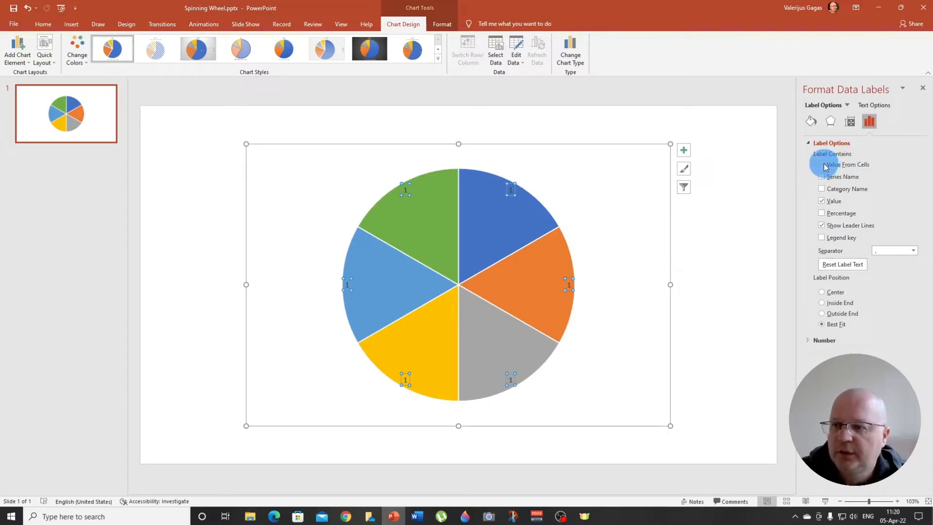
{"action": "left_click", "coordinate": [821, 165]}
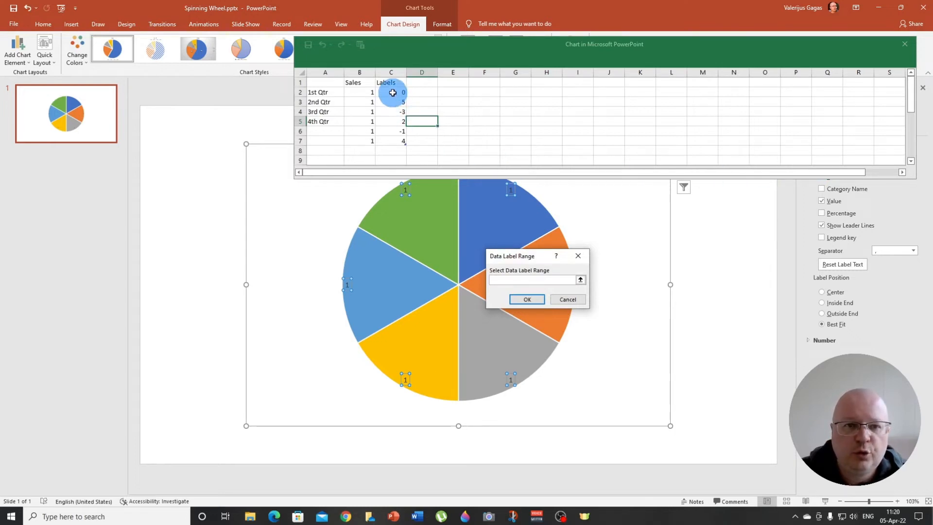
{"action": "left_click_drag", "start_coordinate": [391, 92], "coordinate": [390, 141]}
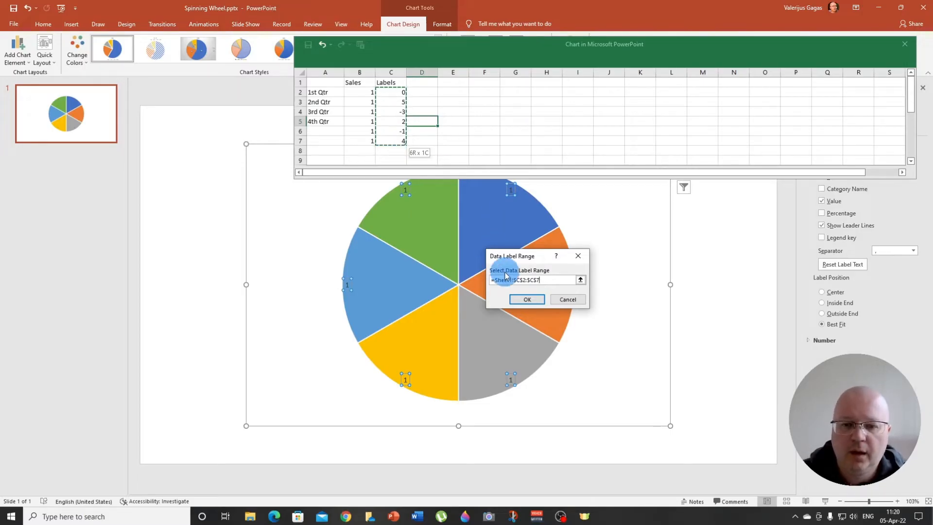
{"action": "left_click", "coordinate": [526, 300]}
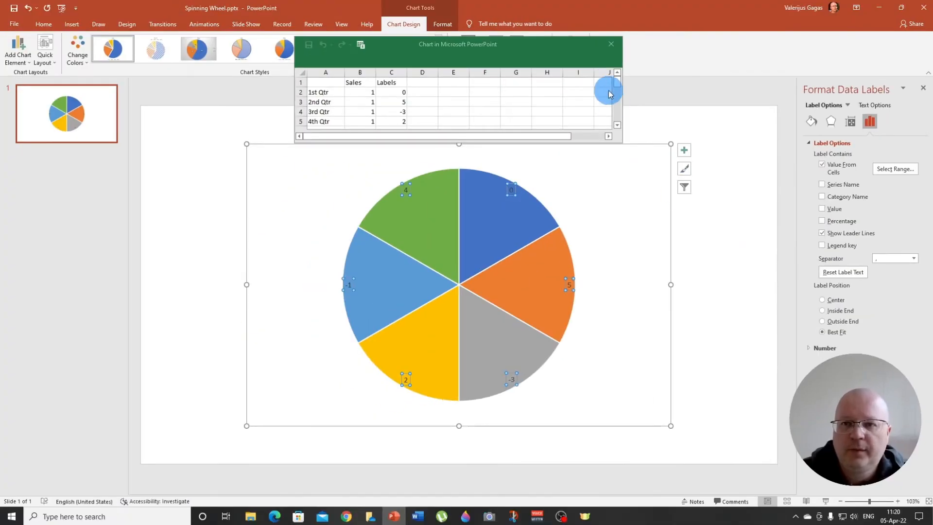
{"action": "mouse_move", "coordinate": [611, 44]}
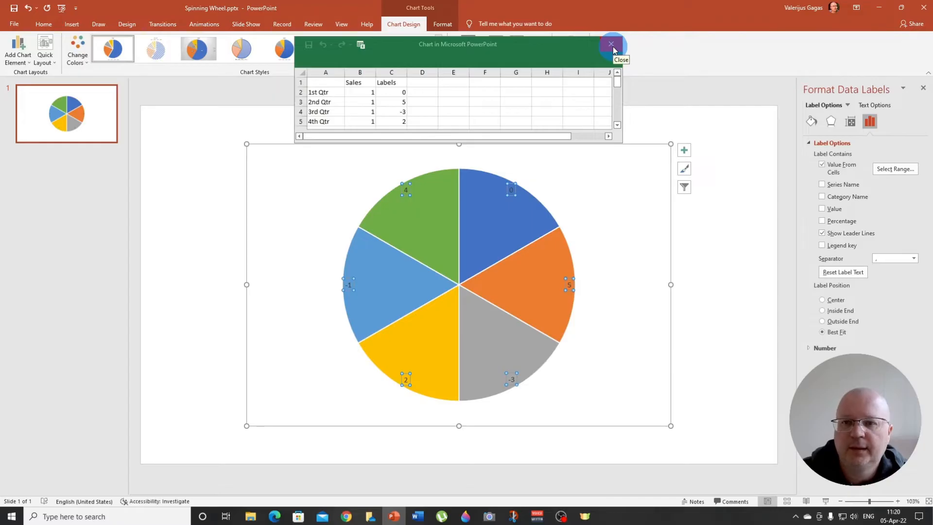
- Format the slice labels as white Britannic Bold, size 60
{"action": "left_click", "coordinate": [611, 44]}
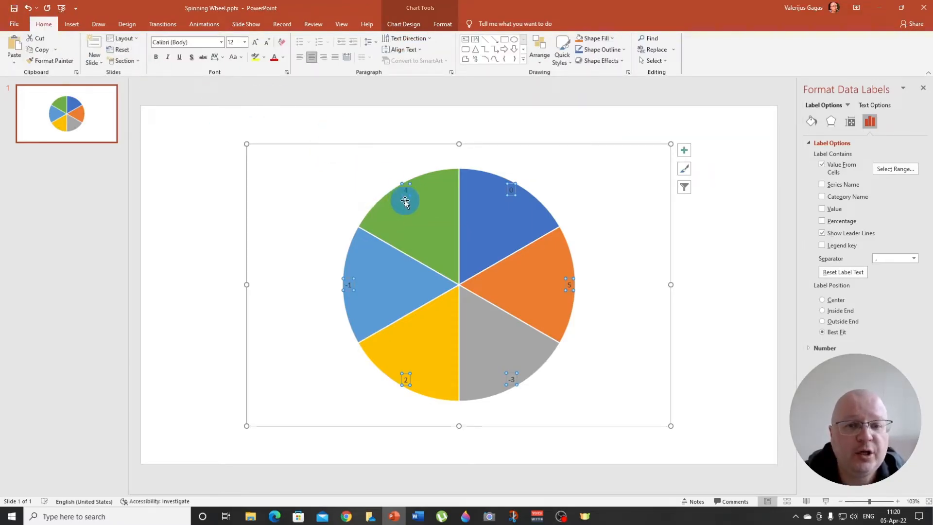
{"action": "mouse_move", "coordinate": [409, 199]}
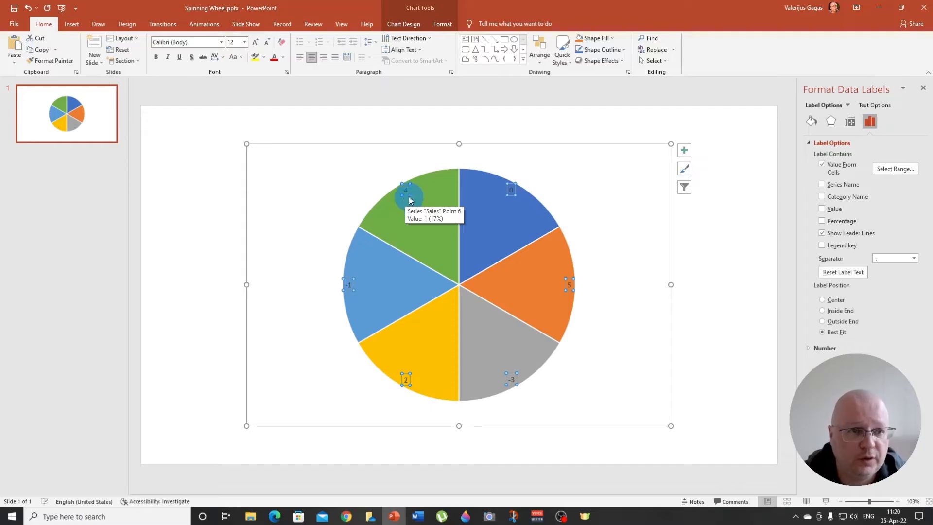
{"action": "left_click", "coordinate": [222, 42]}
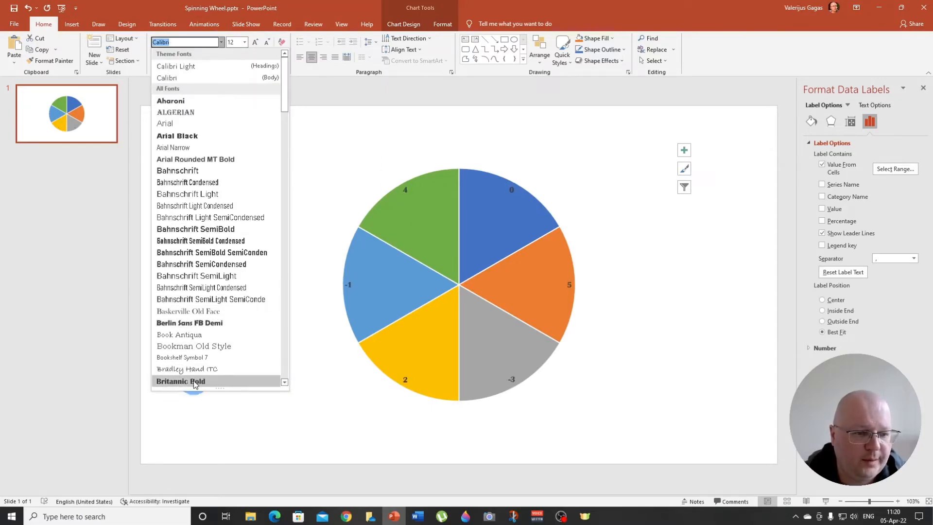
{"action": "left_click", "coordinate": [180, 380]}
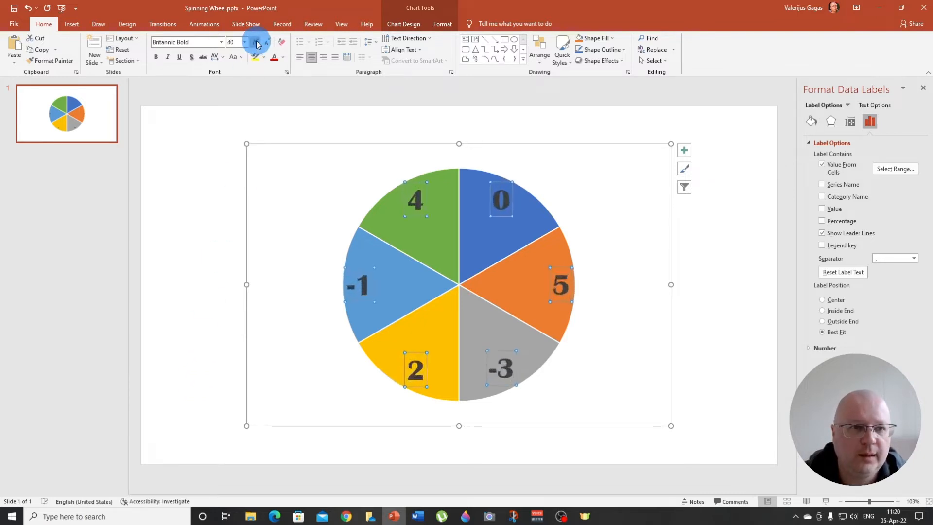
{"action": "left_click", "coordinate": [256, 42]}
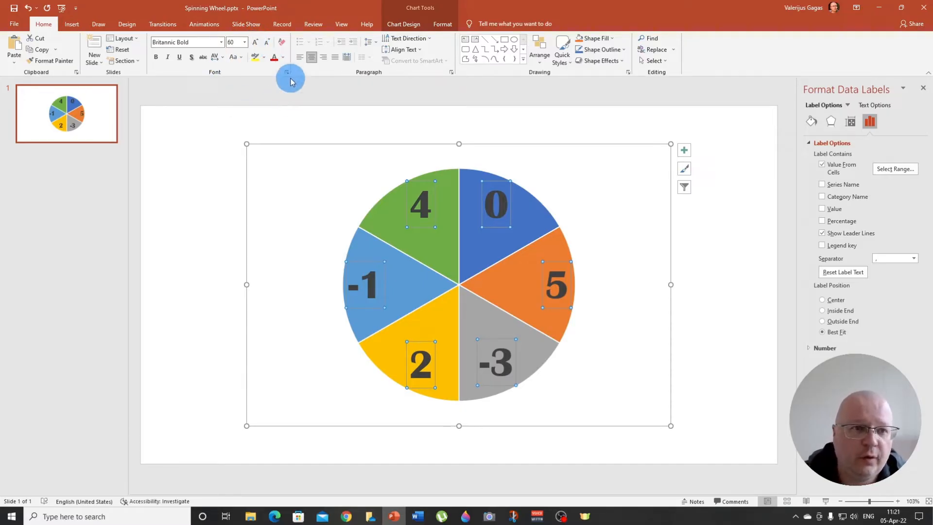
{"action": "mouse_move", "coordinate": [274, 57]}
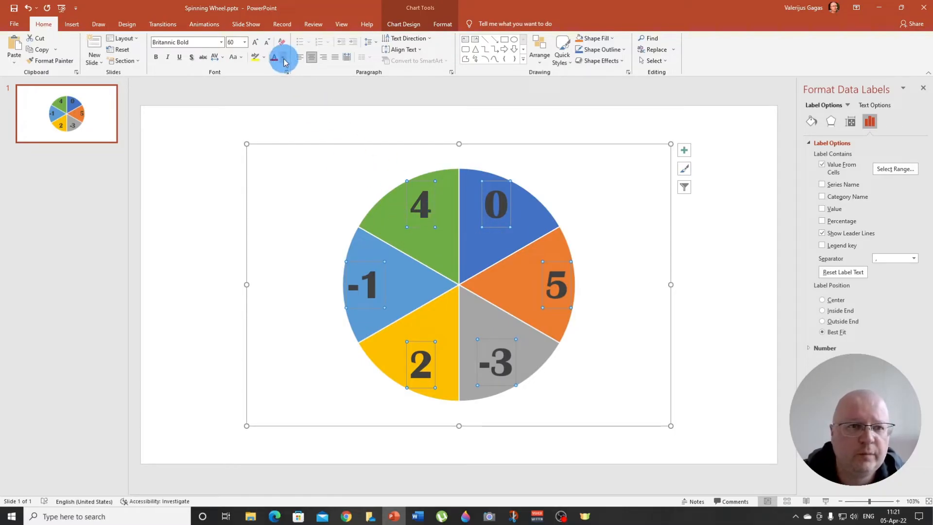
{"action": "left_click", "coordinate": [282, 57]}
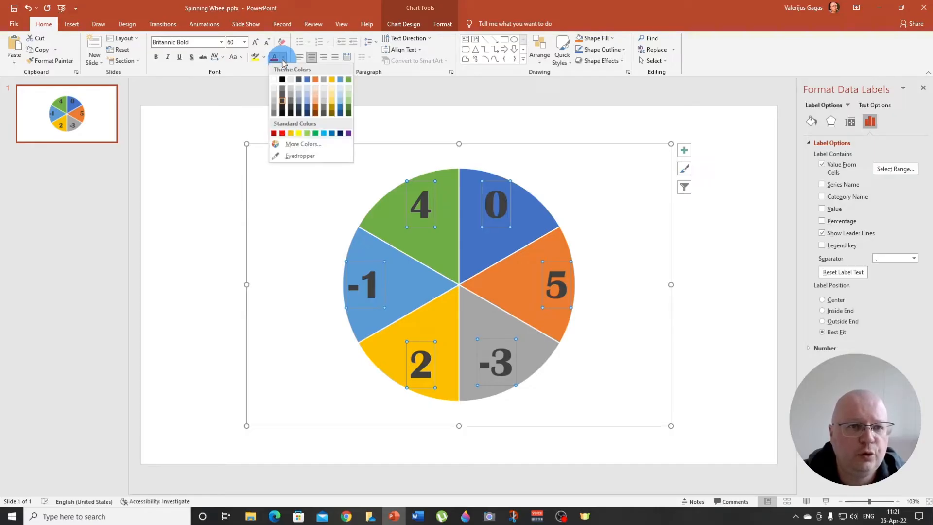
{"action": "left_click", "coordinate": [282, 88]}
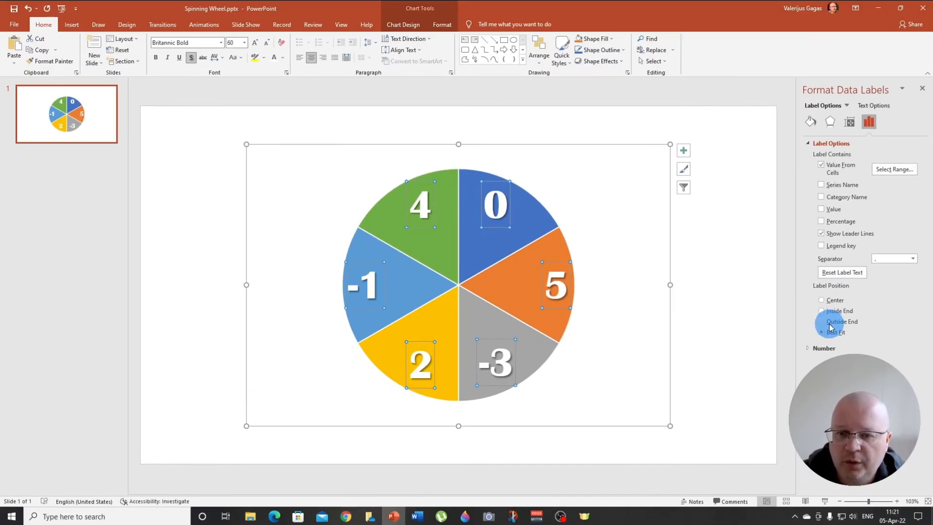
- Center the labels in their slices and edit 4, 5, 2 to +4, +5, +2
{"action": "left_click", "coordinate": [821, 332]}
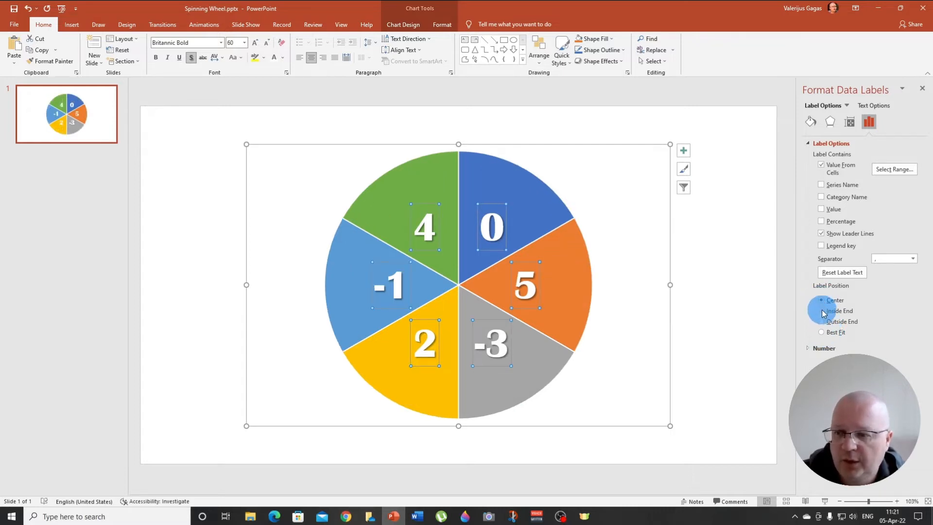
{"action": "left_click", "coordinate": [821, 311]}
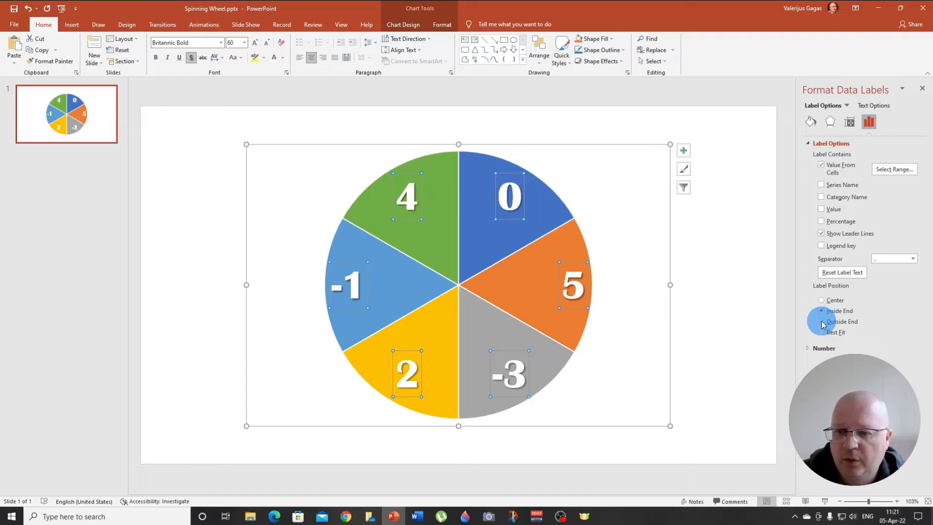
{"action": "left_click", "coordinate": [821, 331]}
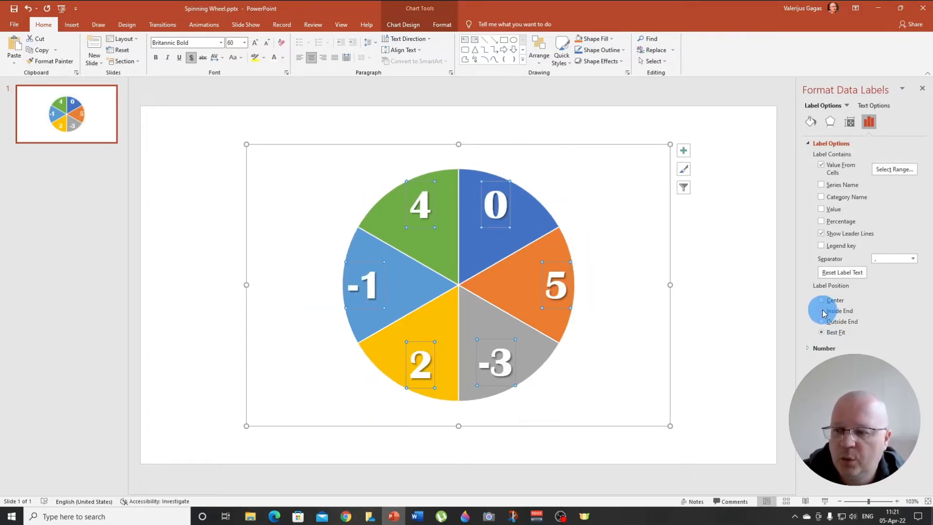
{"action": "left_click", "coordinate": [820, 311]}
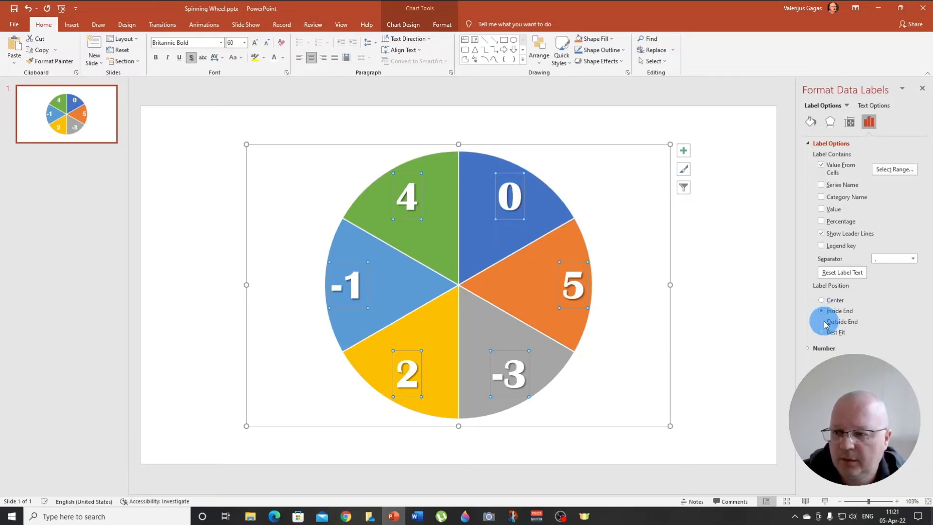
{"action": "left_click", "coordinate": [821, 300]}
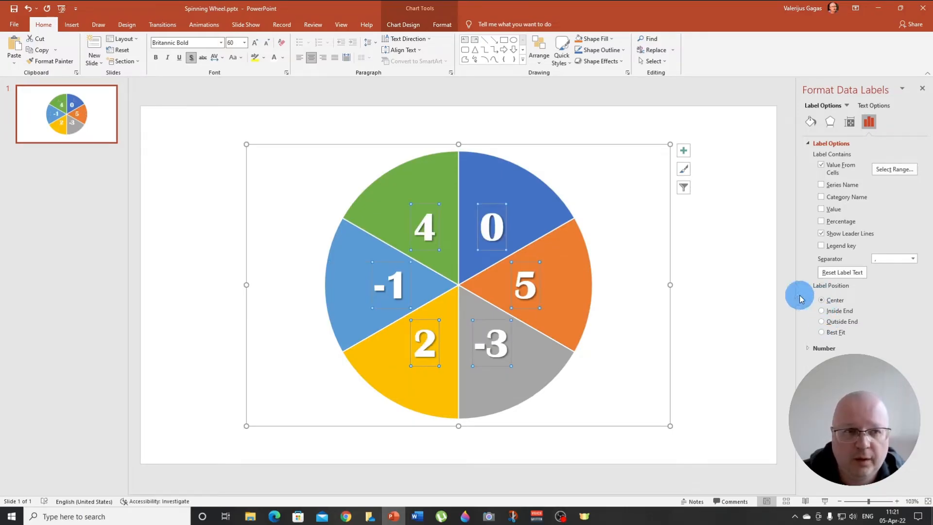
{"action": "left_click", "coordinate": [254, 42]}
{"action": "type", "text": "+4"}
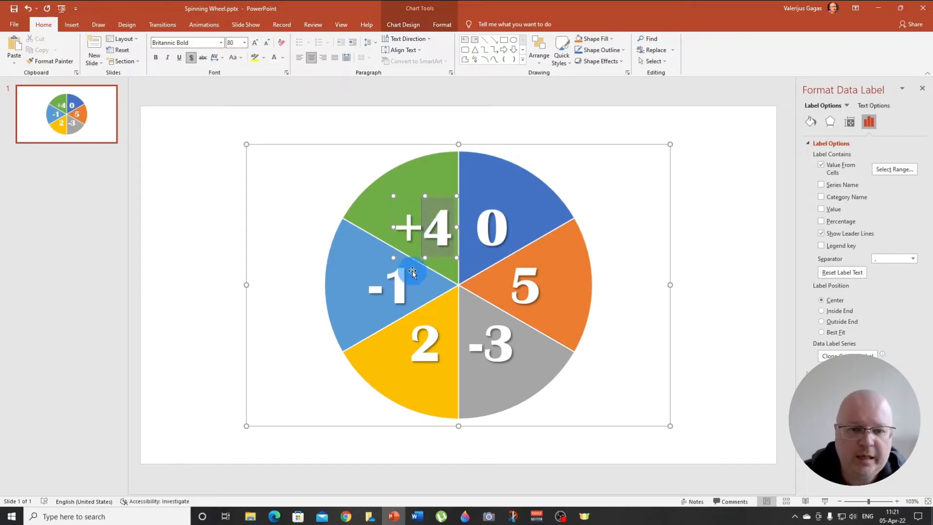
{"action": "left_click", "coordinate": [422, 347]}
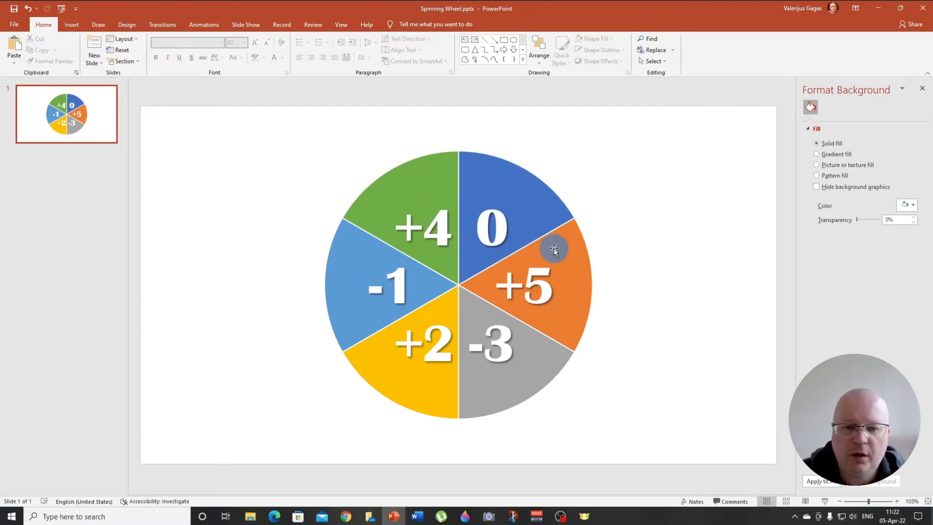
{"action": "mouse_move", "coordinate": [703, 197]}
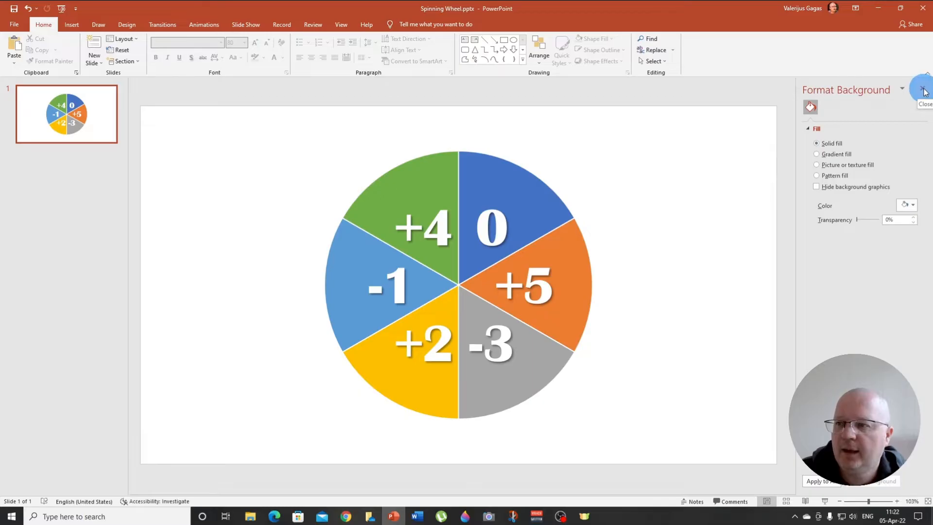
- Close the pane, cut the wheel chart, and paste it back as a picture
{"action": "left_click", "coordinate": [921, 92]}
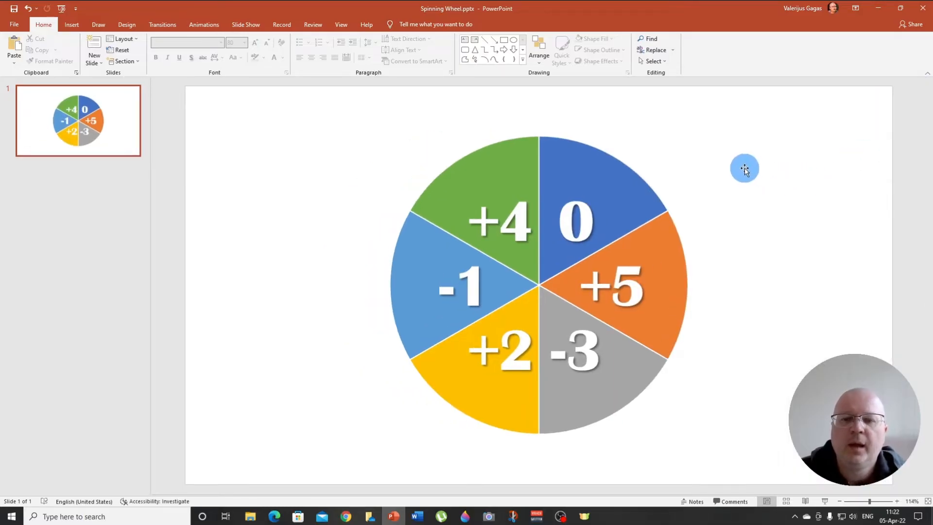
{"action": "mouse_move", "coordinate": [696, 148]}
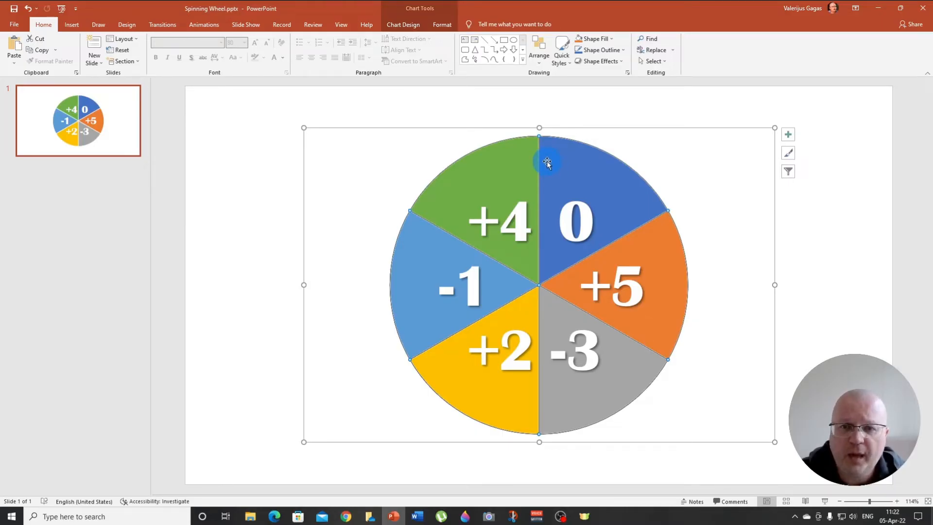
{"action": "mouse_move", "coordinate": [434, 223]}
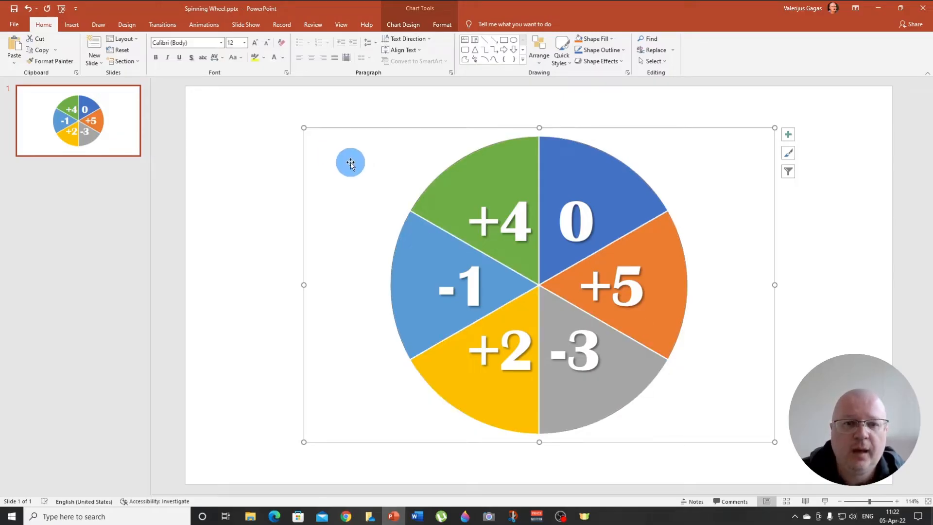
{"action": "right_click", "coordinate": [350, 162]}
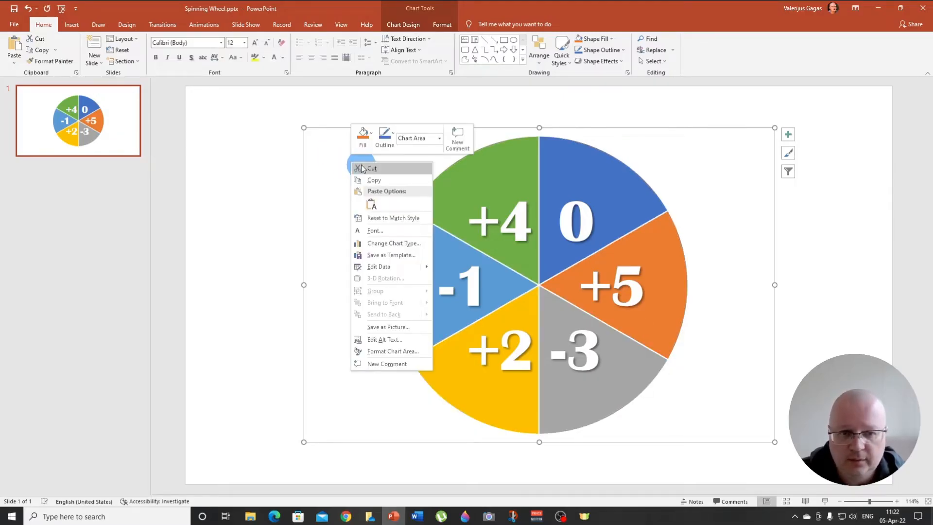
{"action": "left_click", "coordinate": [370, 168]}
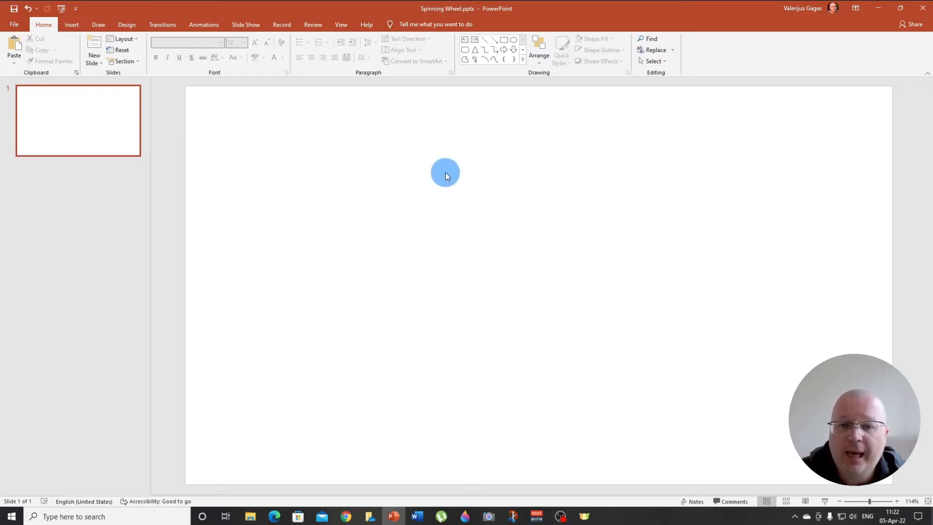
{"action": "right_click", "coordinate": [445, 173]}
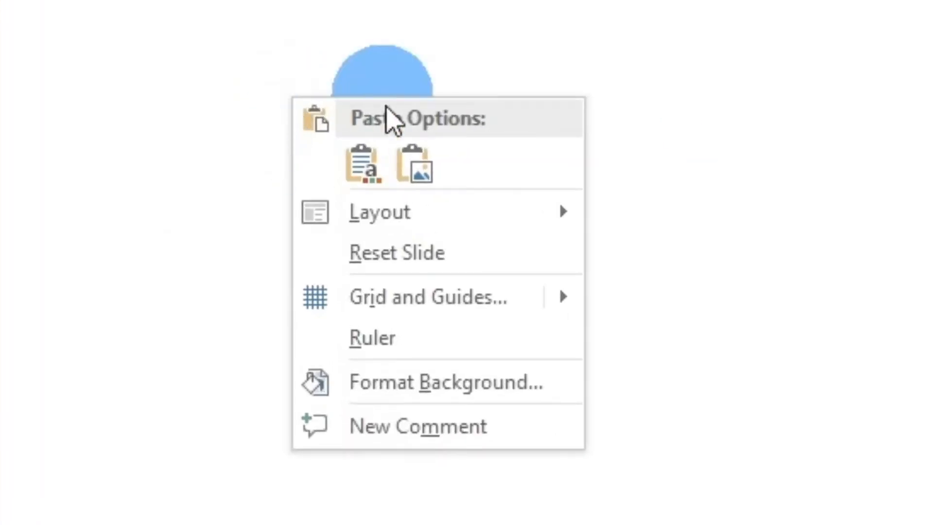
{"action": "mouse_move", "coordinate": [334, 179]}
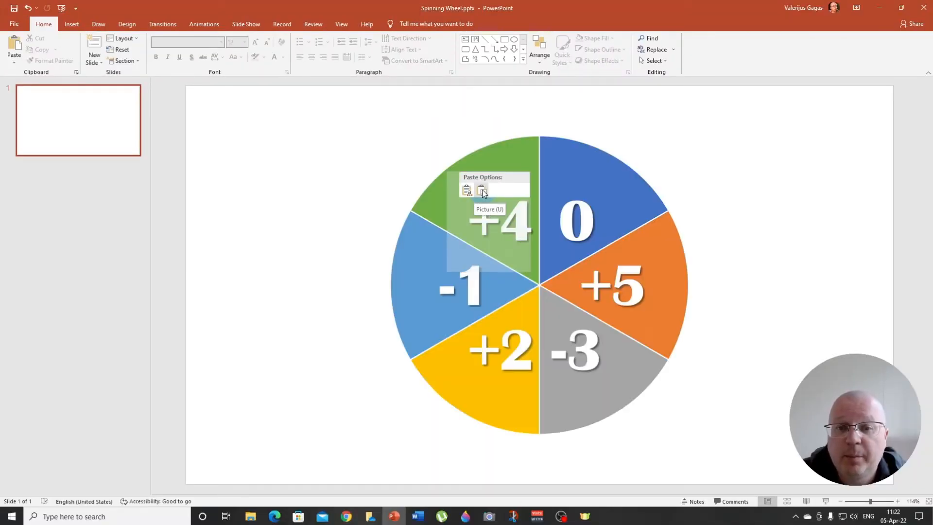
{"action": "left_click", "coordinate": [481, 189]}
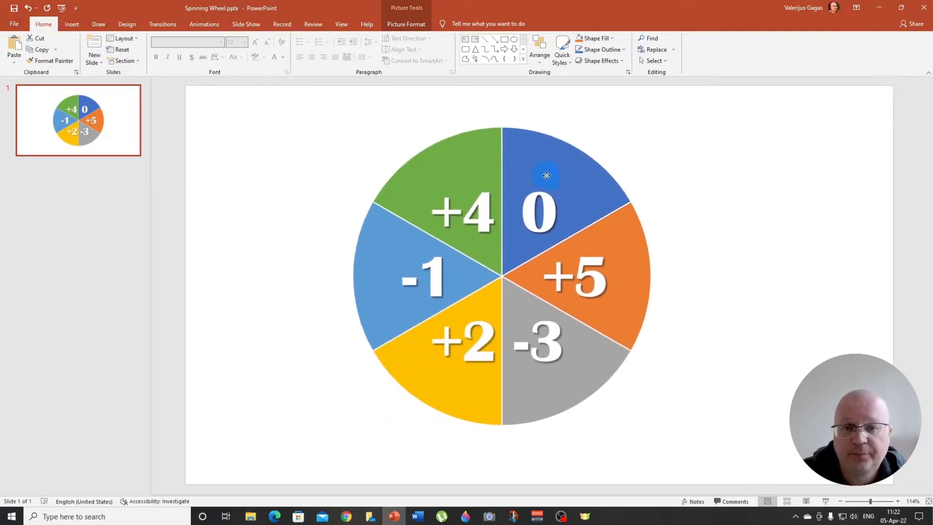
- Select the wheel picture and browse Crop to Shape, then open Crop's Aspect Ratio list
{"action": "left_click", "coordinate": [546, 178]}
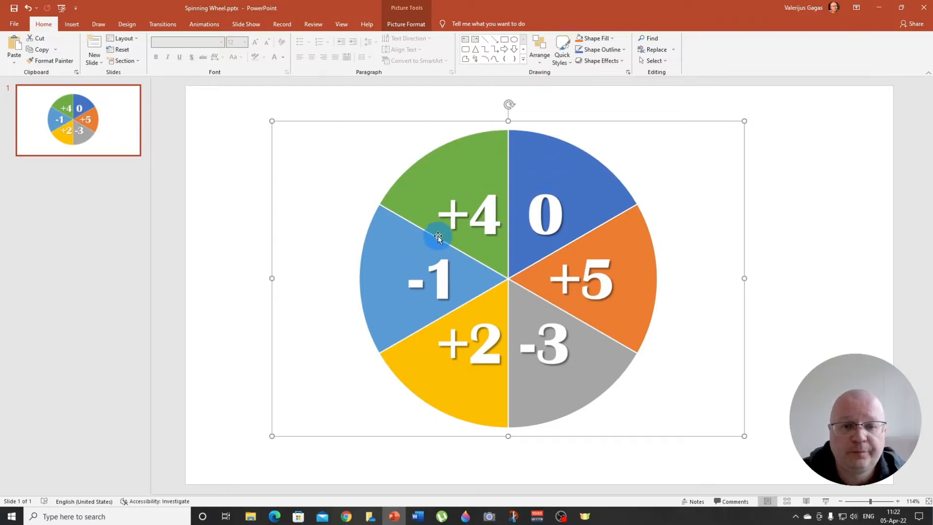
{"action": "mouse_move", "coordinate": [350, 204]}
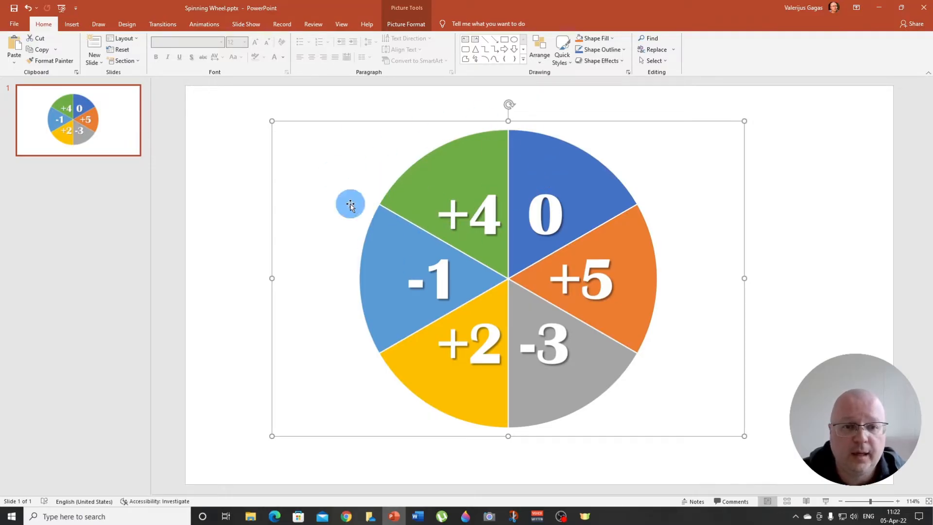
{"action": "mouse_move", "coordinate": [440, 178]}
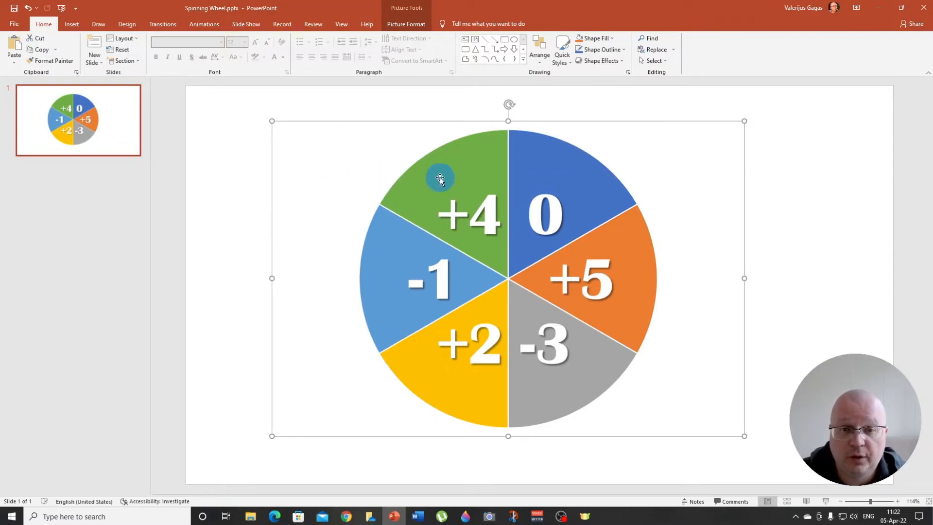
{"action": "mouse_move", "coordinate": [334, 159]}
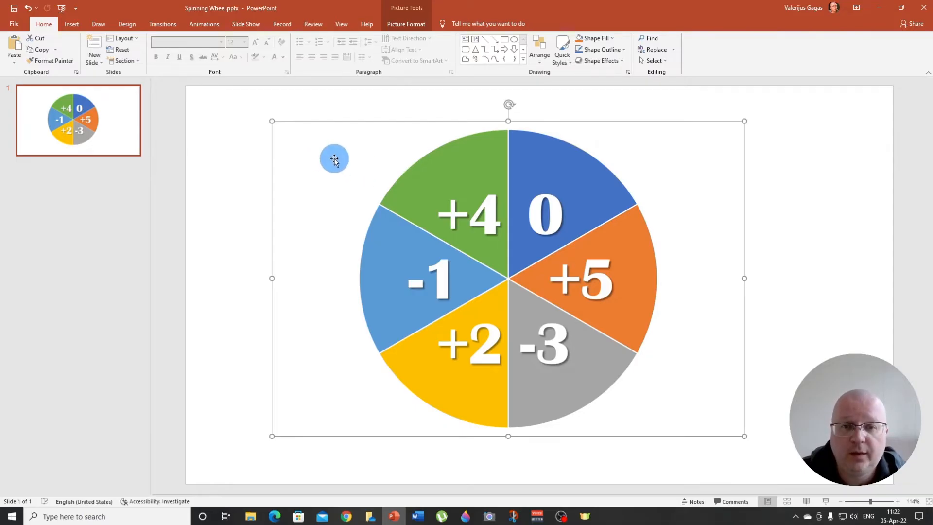
{"action": "left_click", "coordinate": [406, 24]}
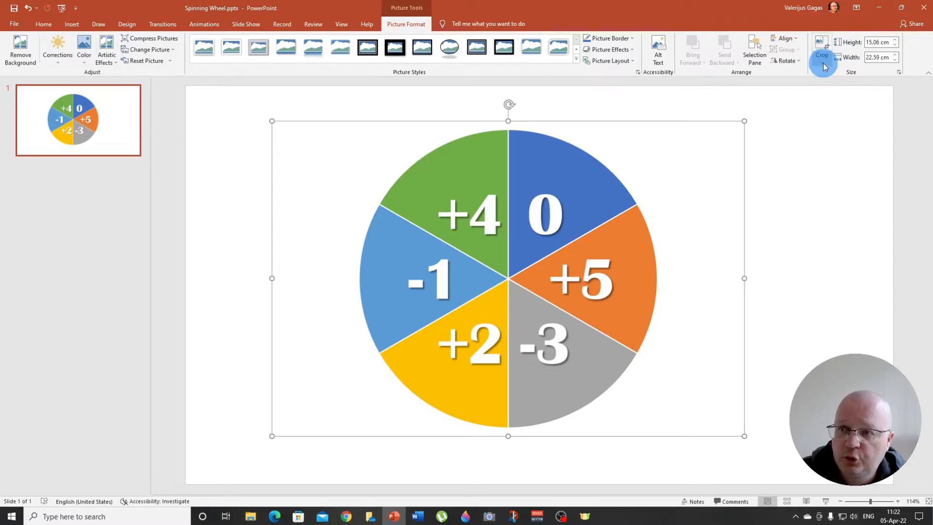
{"action": "left_click", "coordinate": [820, 46]}
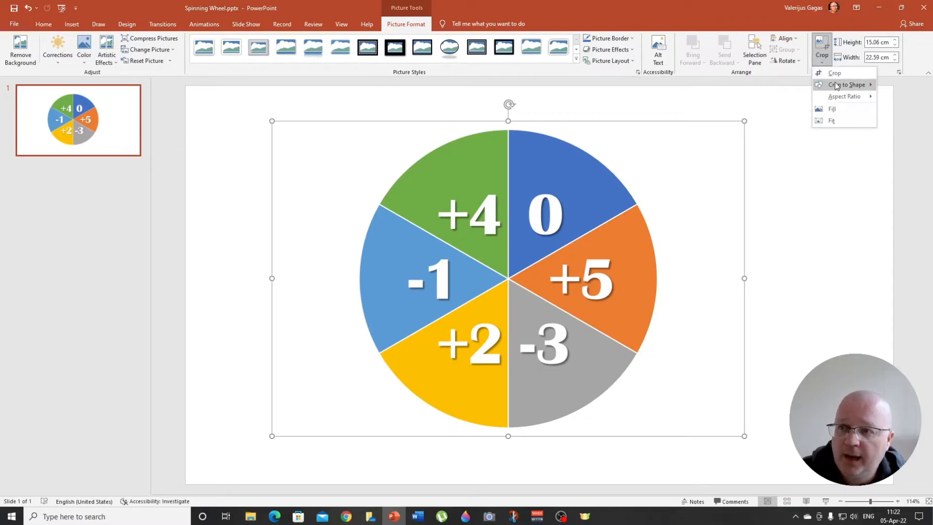
{"action": "left_click", "coordinate": [845, 85]}
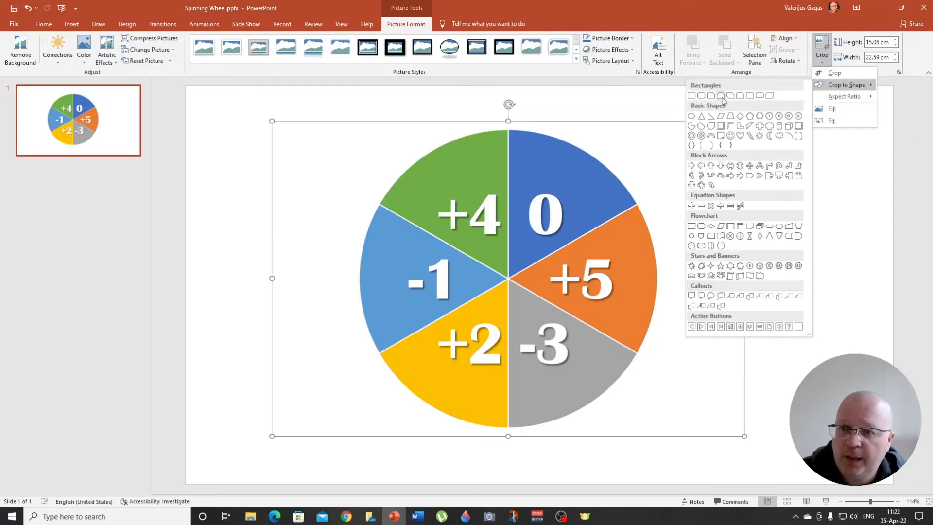
{"action": "mouse_move", "coordinate": [691, 117]}
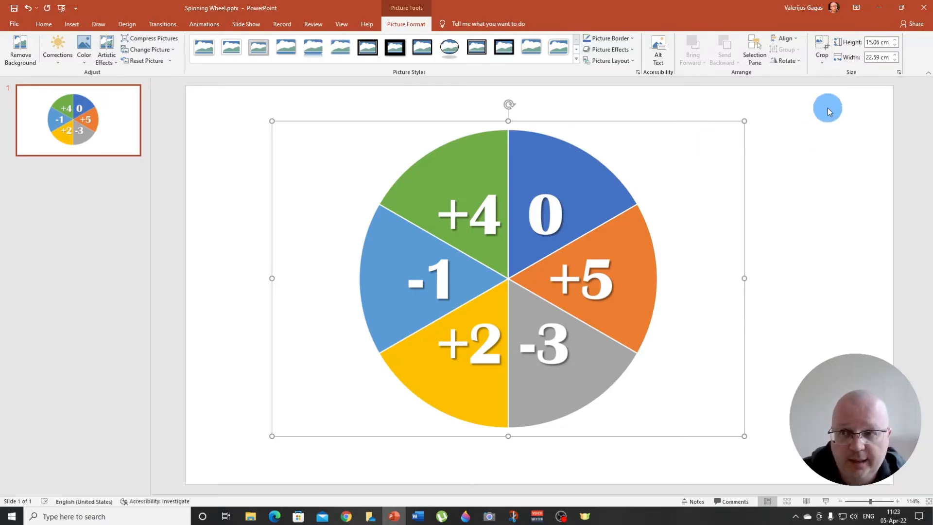
{"action": "left_click", "coordinate": [822, 46]}
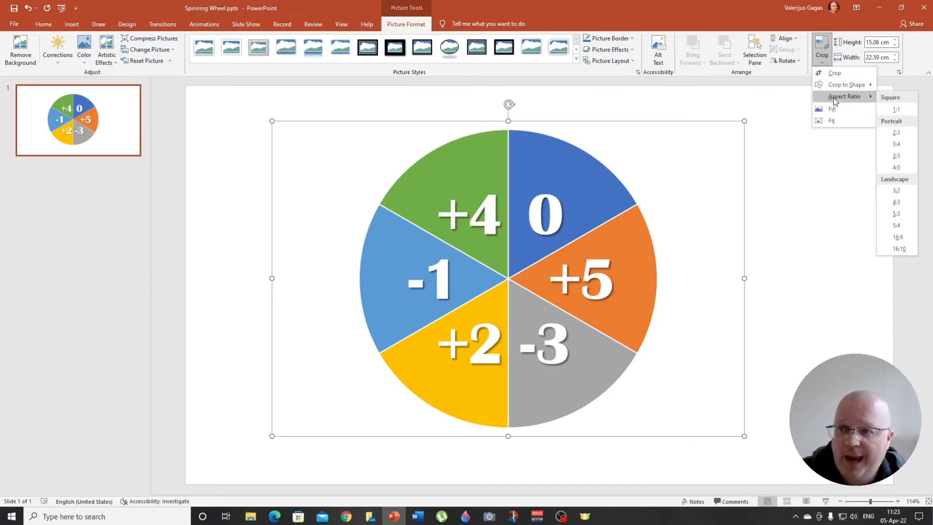
- Crop the wheel to a 1:1 square, enlarge it to about 17 cm, and shift it left
{"action": "left_click", "coordinate": [896, 109]}
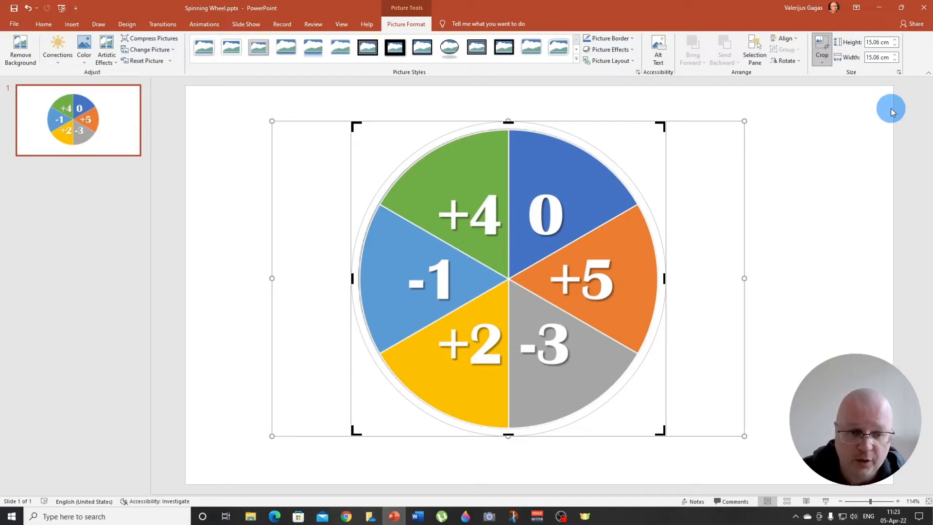
{"action": "mouse_move", "coordinate": [725, 183]}
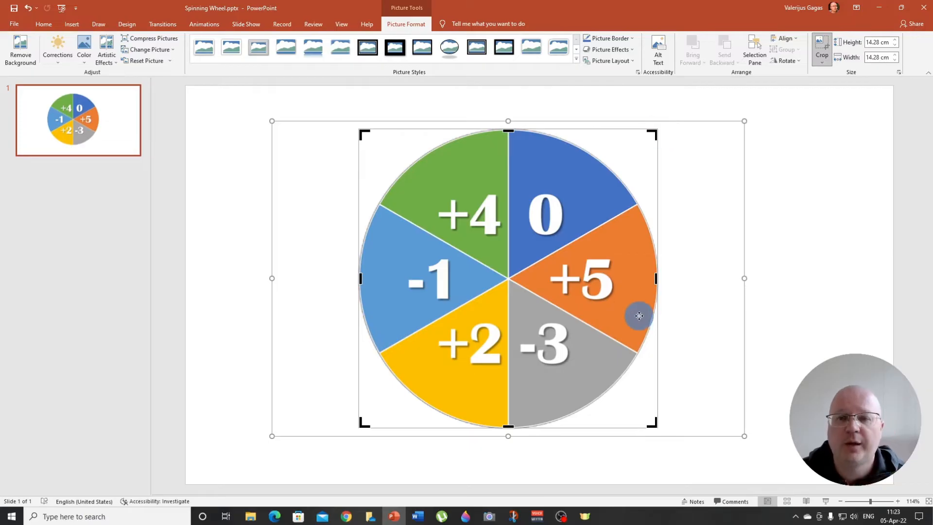
{"action": "mouse_move", "coordinate": [818, 177]}
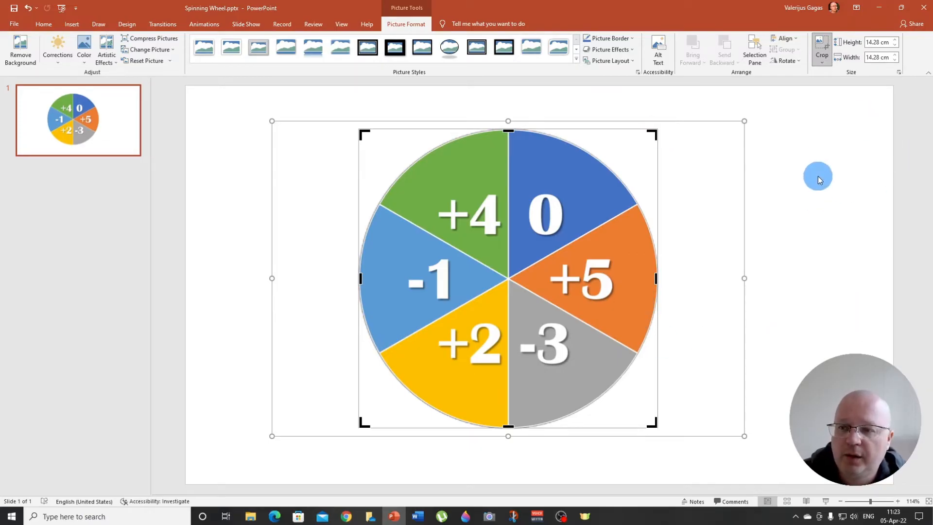
{"action": "mouse_move", "coordinate": [802, 180]}
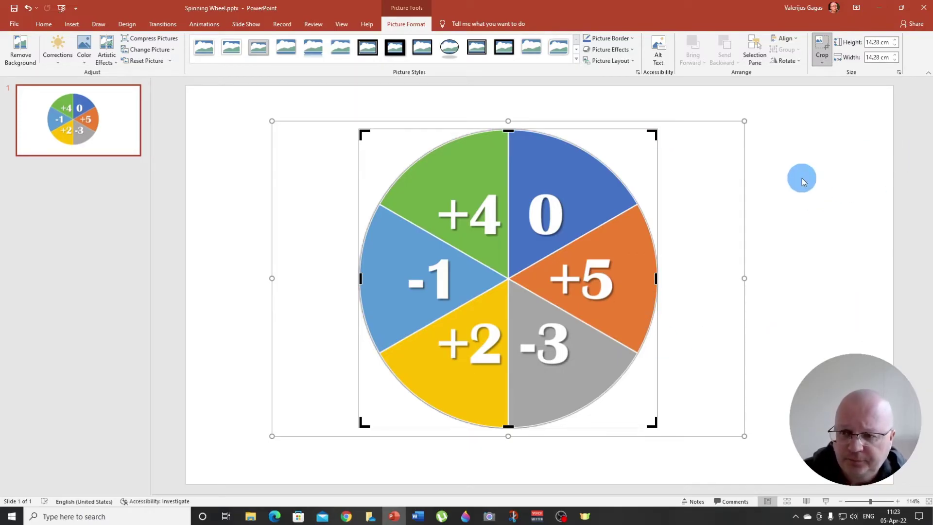
{"action": "left_click", "coordinate": [433, 225]}
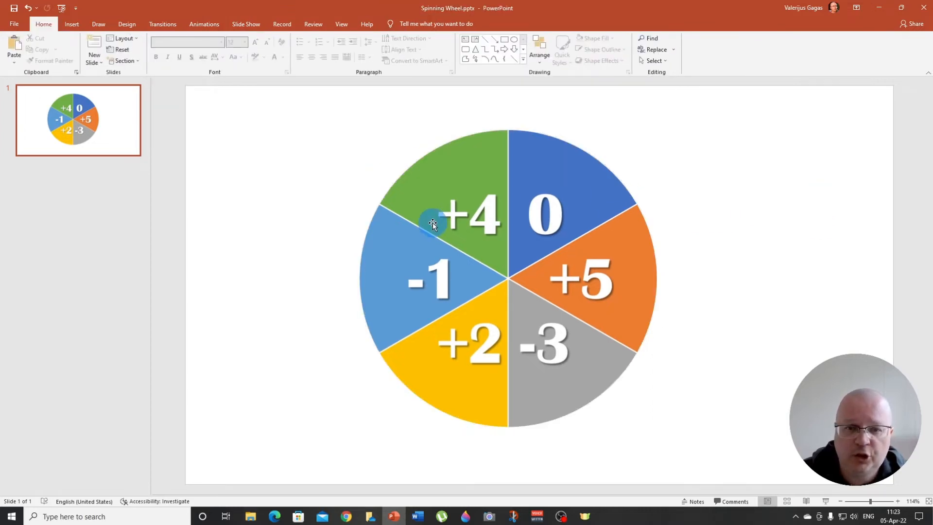
{"action": "left_click", "coordinate": [433, 223]}
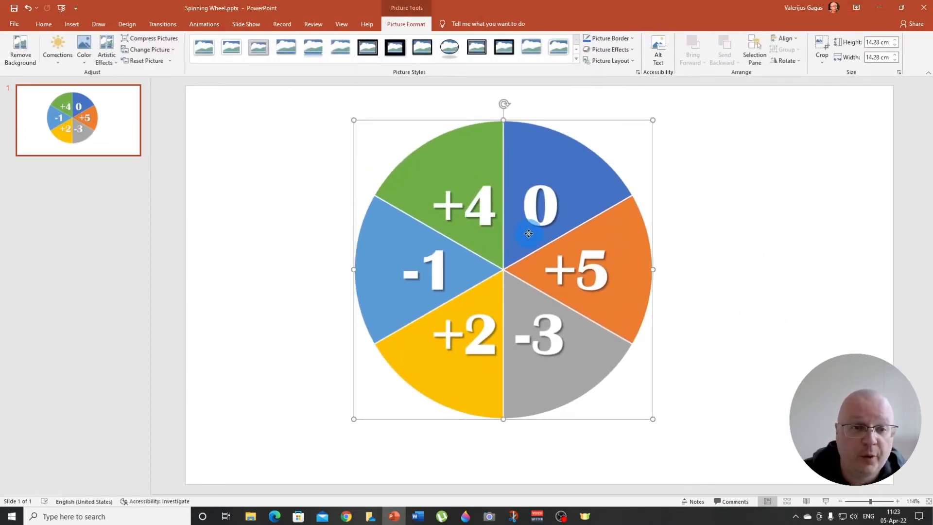
{"action": "left_click_drag", "start_coordinate": [528, 233], "coordinate": [398, 238]}
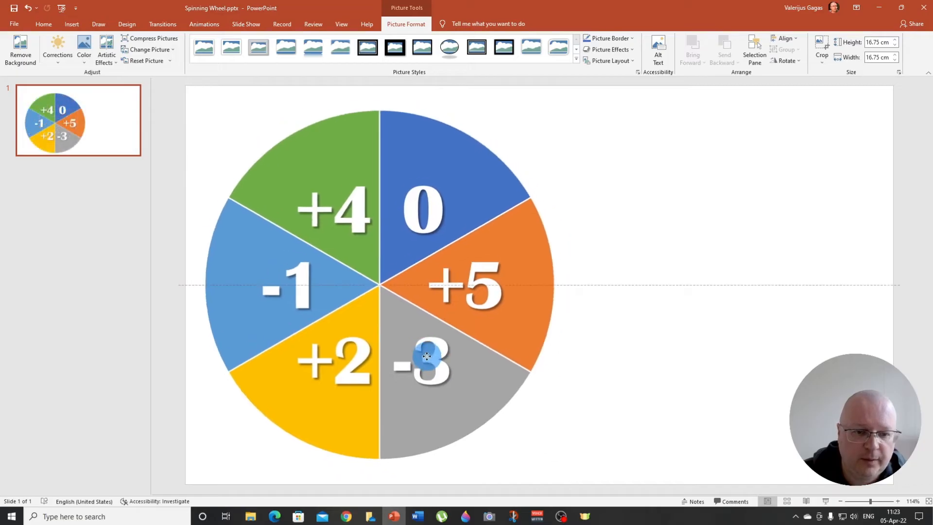
{"action": "left_click", "coordinate": [424, 369]}
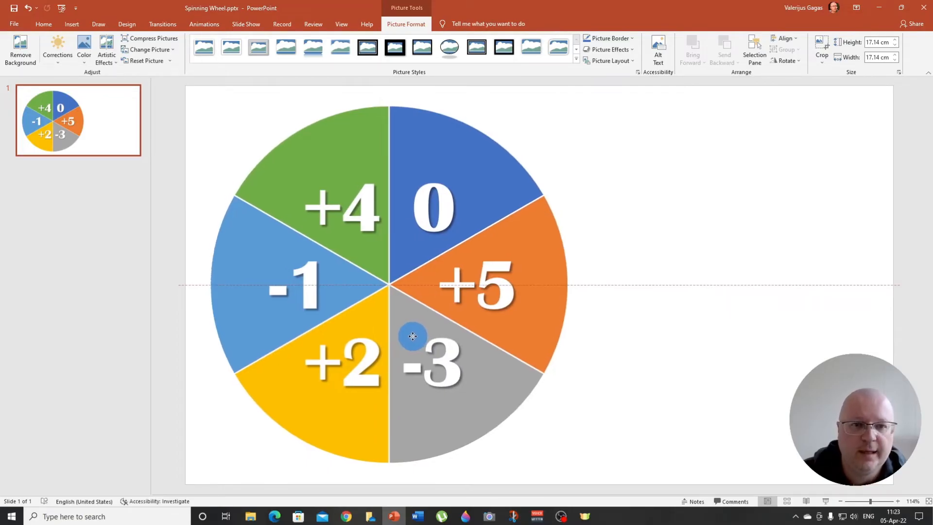
{"action": "left_click", "coordinate": [411, 337]}
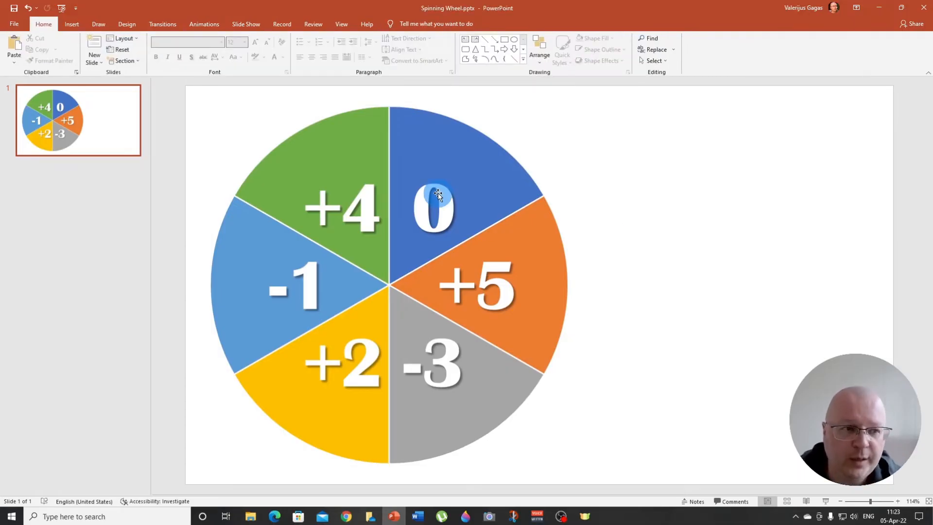
{"action": "left_click", "coordinate": [438, 194]}
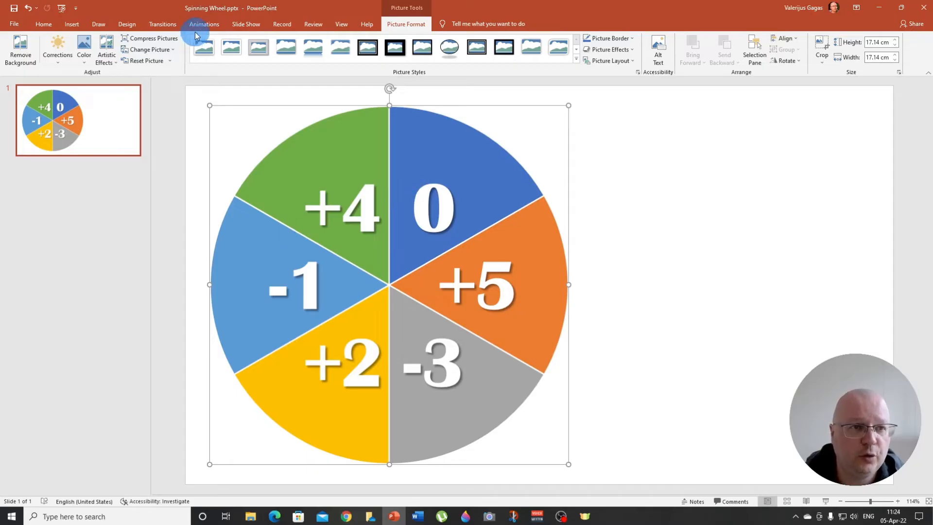
- Apply a Spin animation to the wheel picture with a 00.50 duration
{"action": "left_click", "coordinate": [204, 24]}
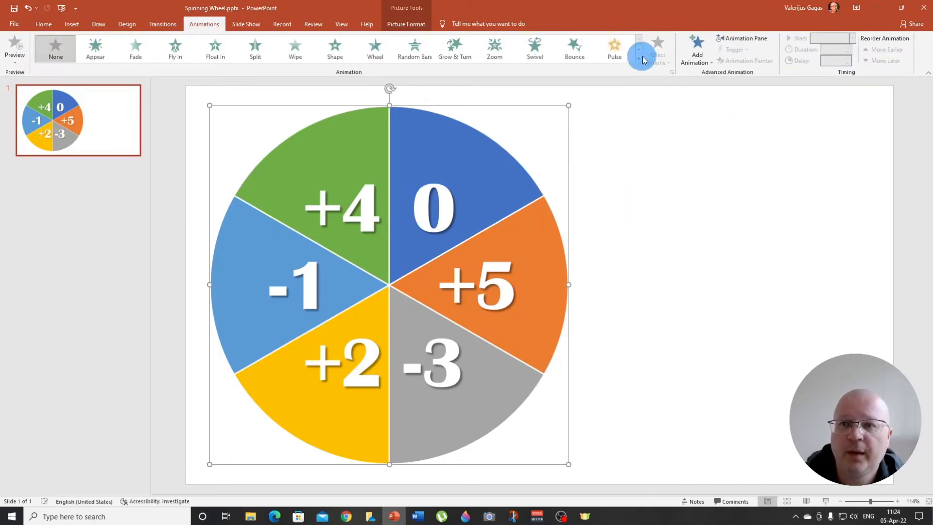
{"action": "mouse_move", "coordinate": [695, 57]}
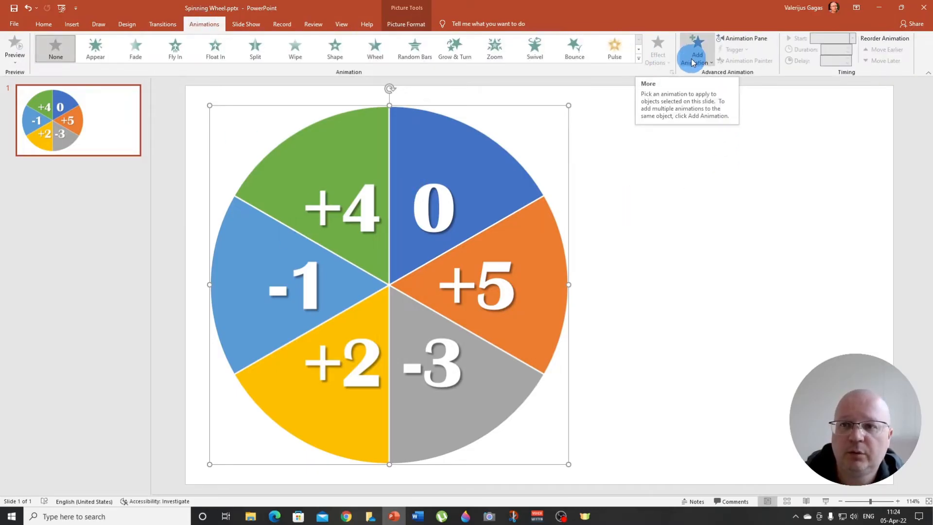
{"action": "left_click", "coordinate": [693, 51]}
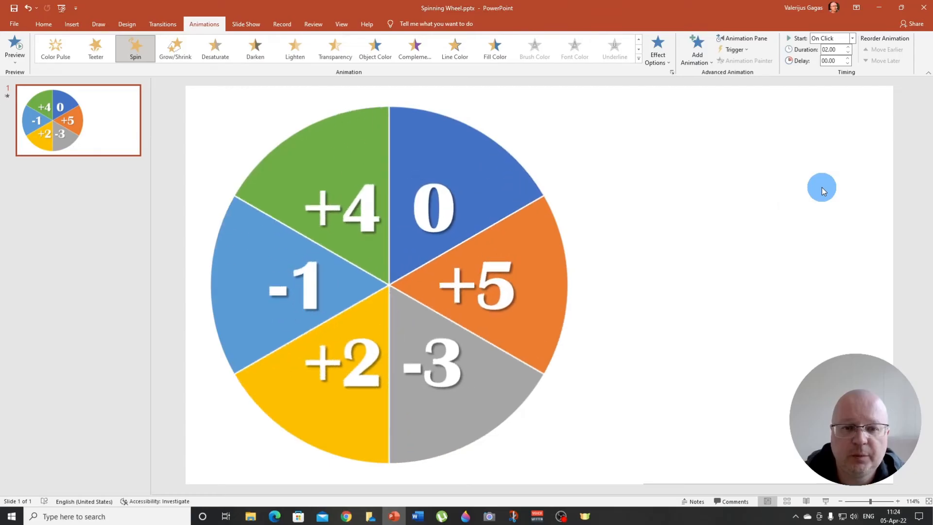
{"action": "left_click", "coordinate": [450, 321]}
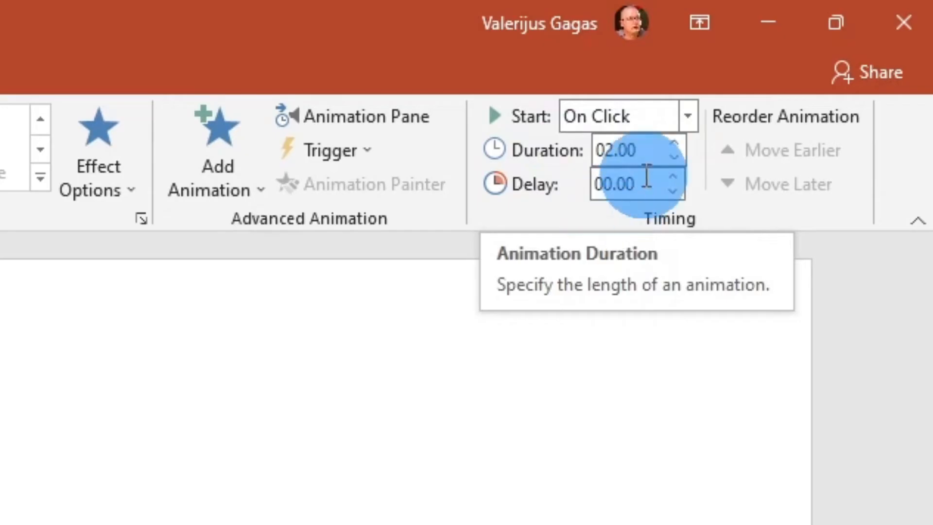
{"action": "left_click", "coordinate": [670, 157]}
{"action": "type", "text": "00.5"}
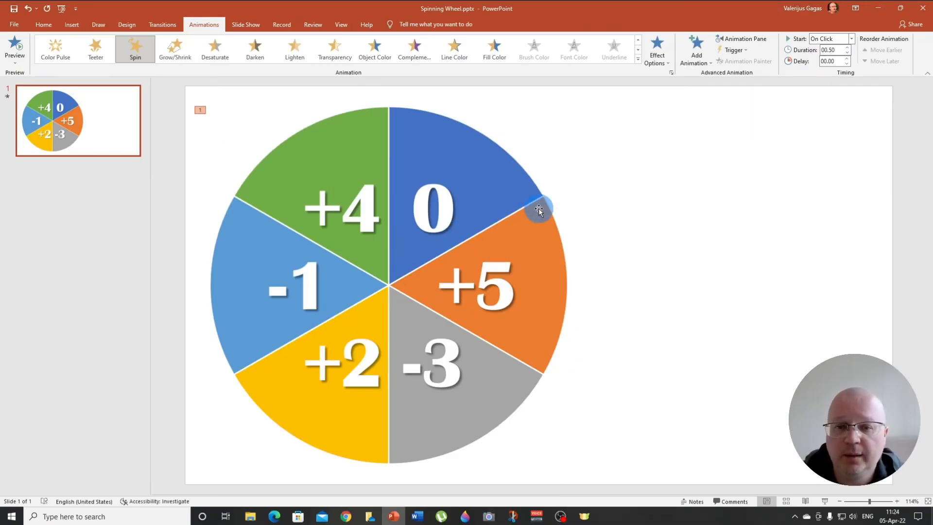
{"action": "mouse_move", "coordinate": [588, 202]}
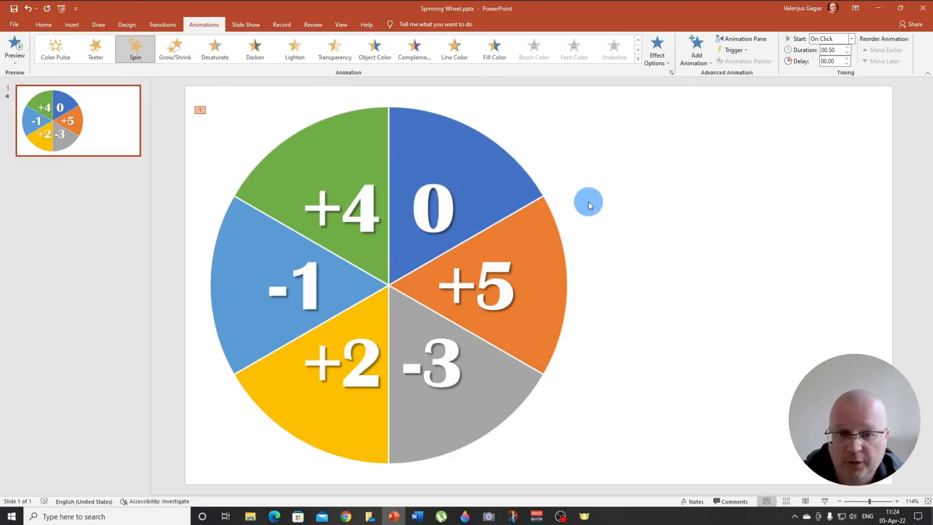
{"action": "left_click", "coordinate": [435, 212]}
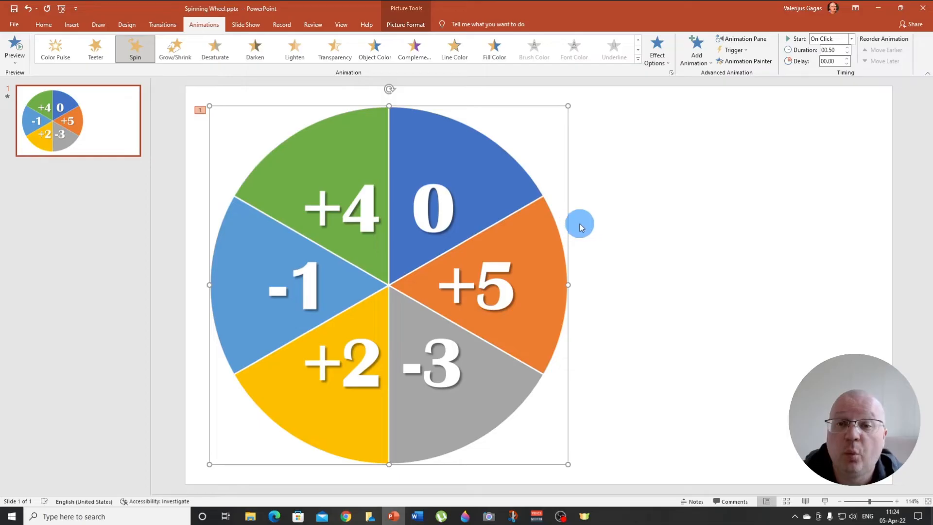
{"action": "mouse_move", "coordinate": [591, 228]}
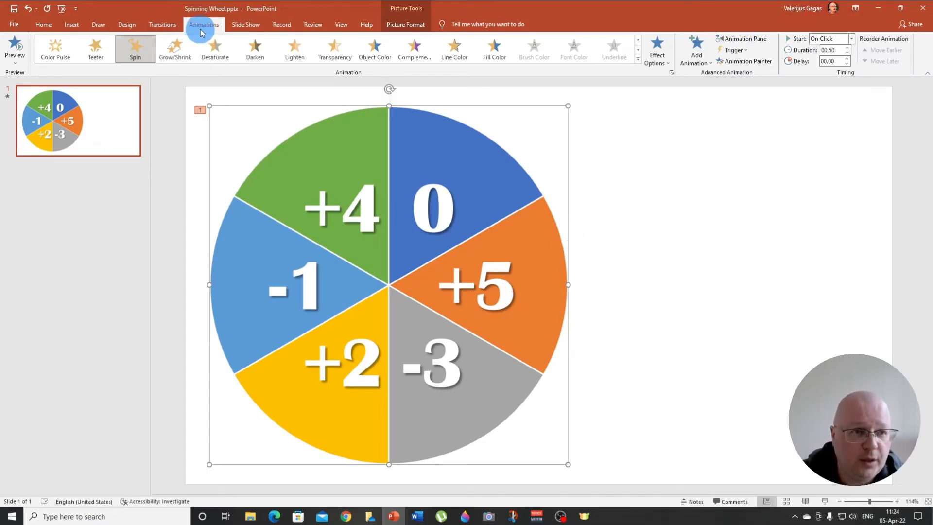
{"action": "left_click", "coordinate": [741, 38]}
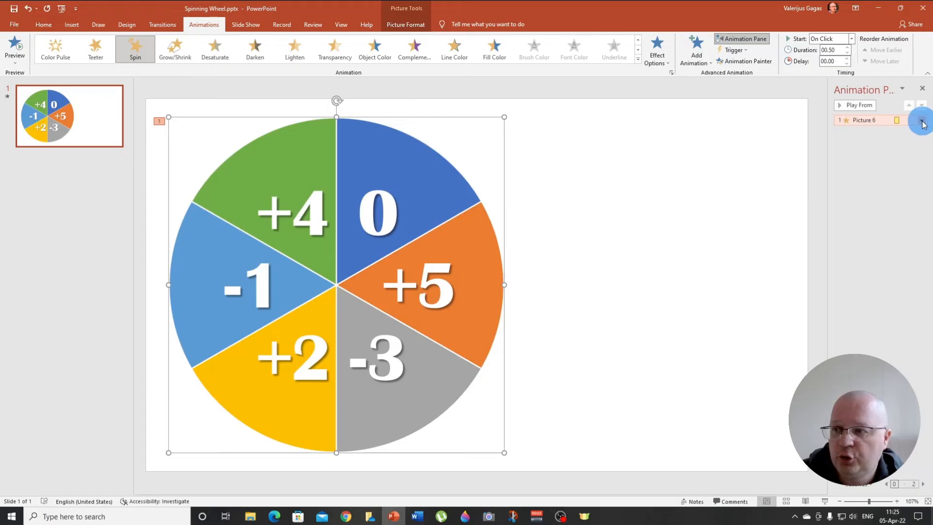
- Set the Picture 6 Spin timing to repeat Until Next Click and confirm
{"action": "left_click", "coordinate": [920, 120]}
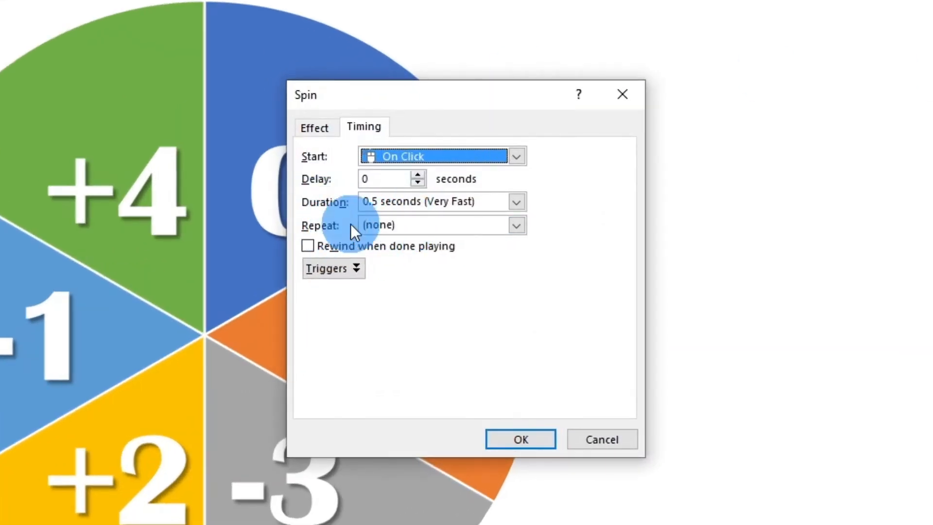
{"action": "left_click", "coordinate": [515, 225]}
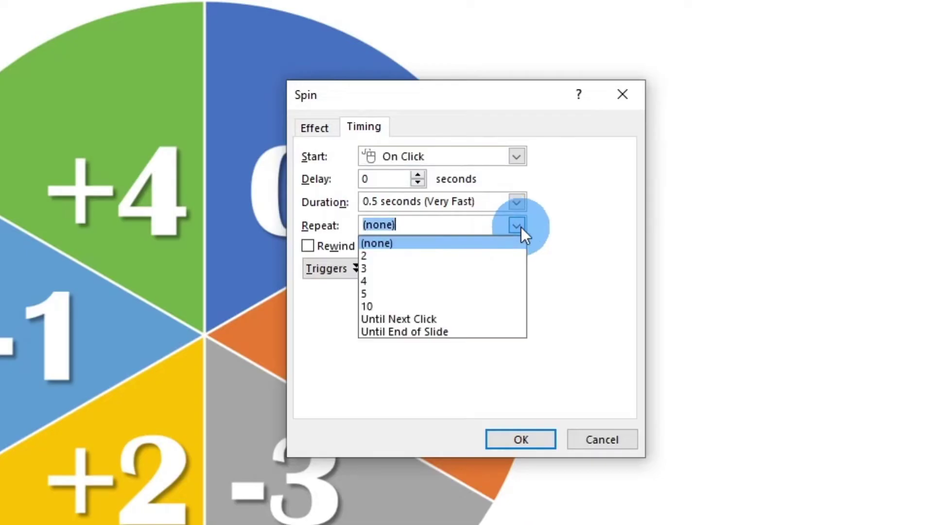
{"action": "mouse_move", "coordinate": [407, 321]}
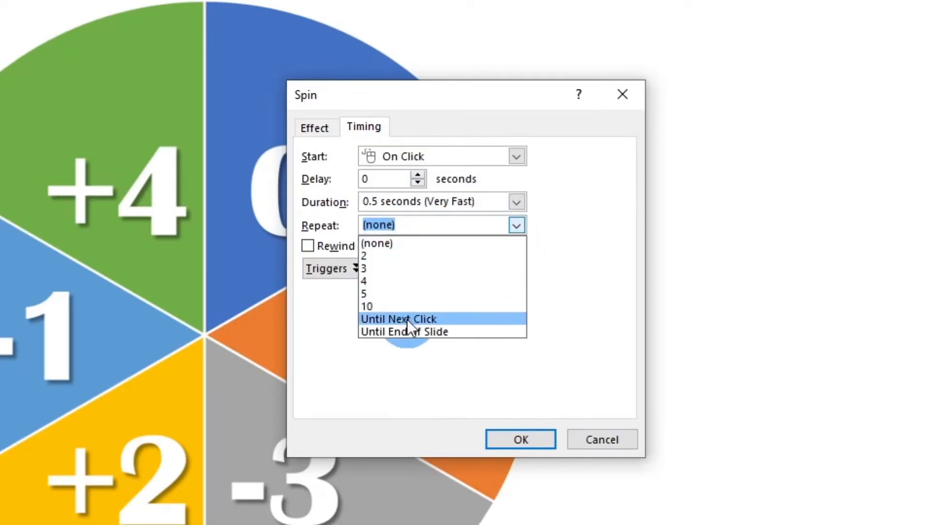
{"action": "left_click", "coordinate": [398, 318]}
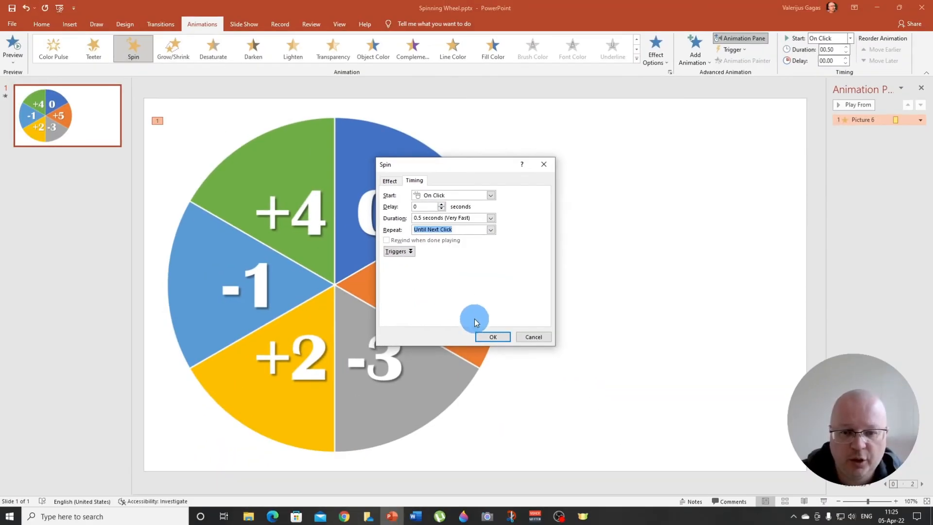
{"action": "left_click", "coordinate": [493, 337]}
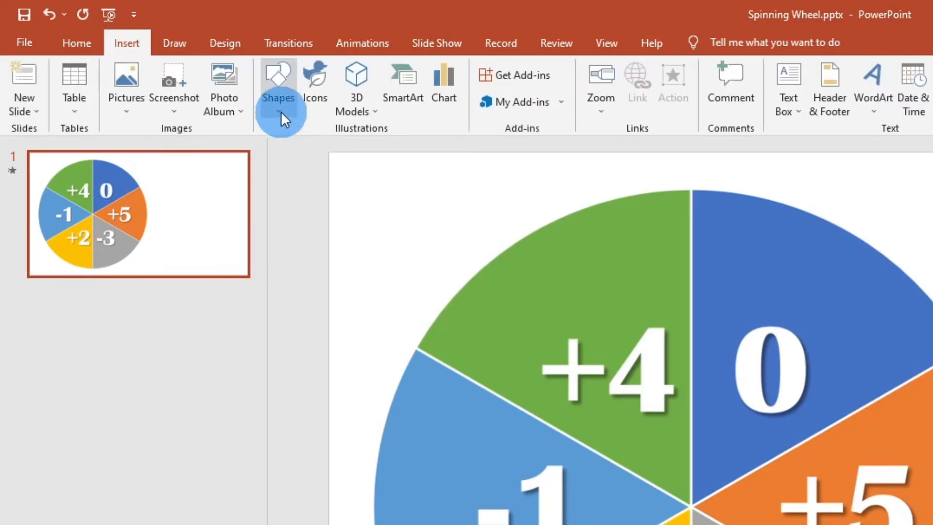
- Draw a Pentagon arrow right of the wheel and stretch its point into a slim pointer
{"action": "left_click", "coordinate": [278, 83]}
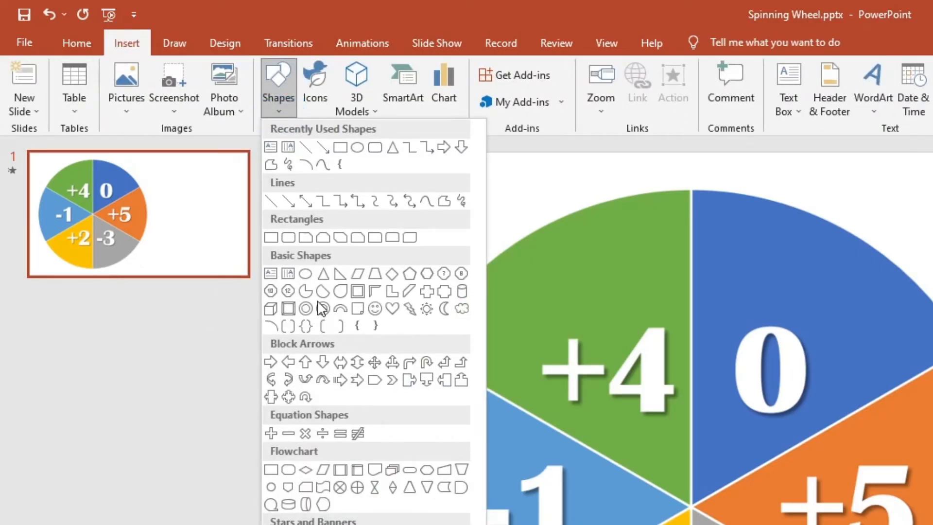
{"action": "mouse_move", "coordinate": [373, 381]}
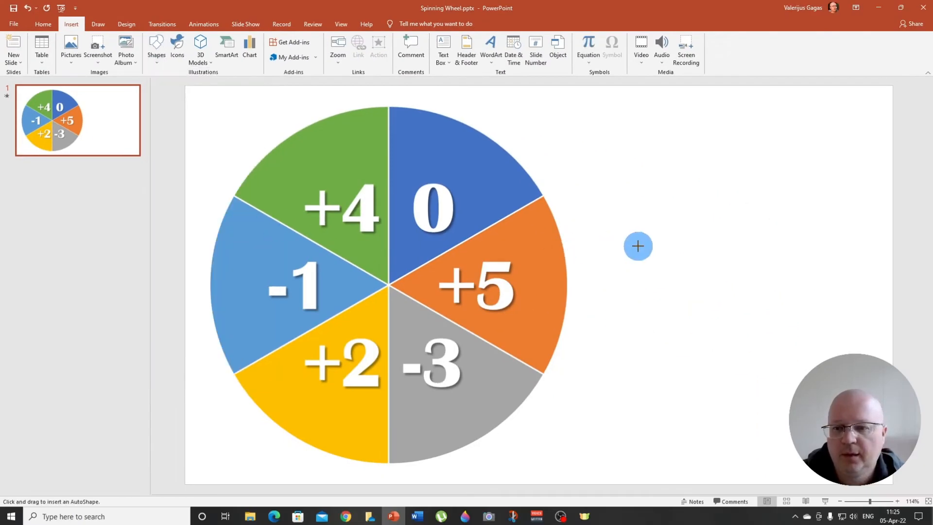
{"action": "left_click_drag", "start_coordinate": [636, 246], "coordinate": [777, 326]}
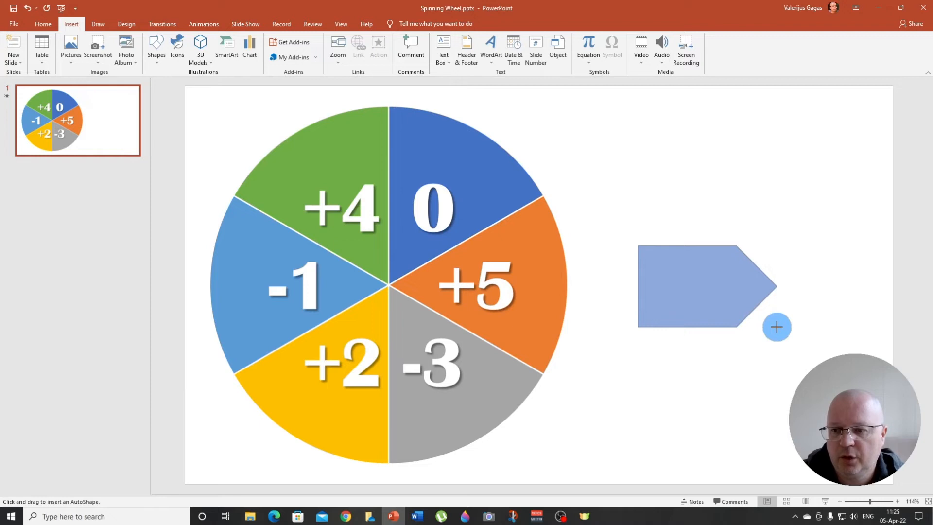
{"action": "left_click", "coordinate": [700, 289]}
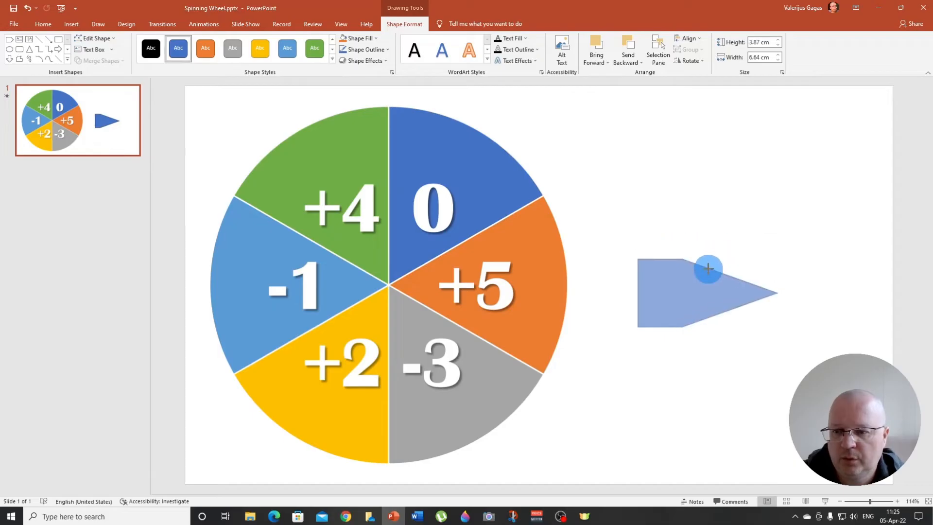
{"action": "left_click_drag", "start_coordinate": [707, 267], "coordinate": [714, 307]}
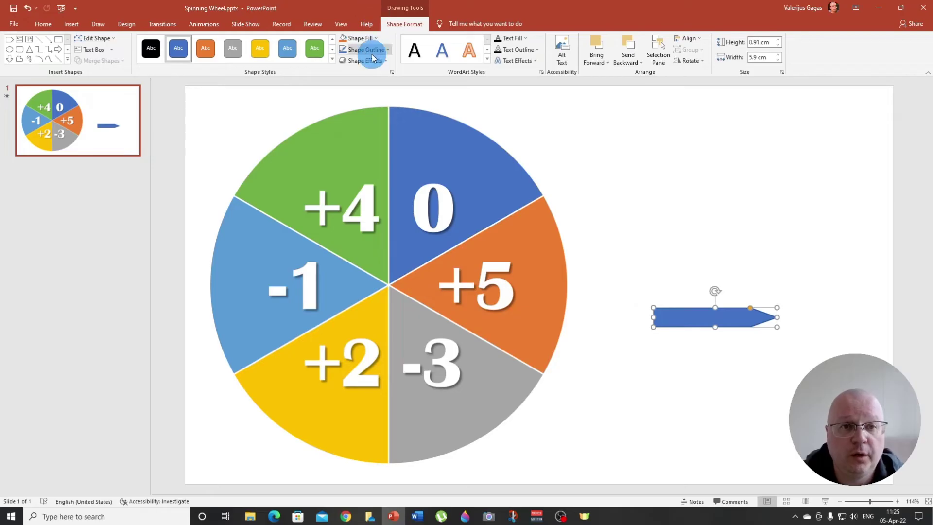
{"action": "mouse_move", "coordinate": [369, 40]}
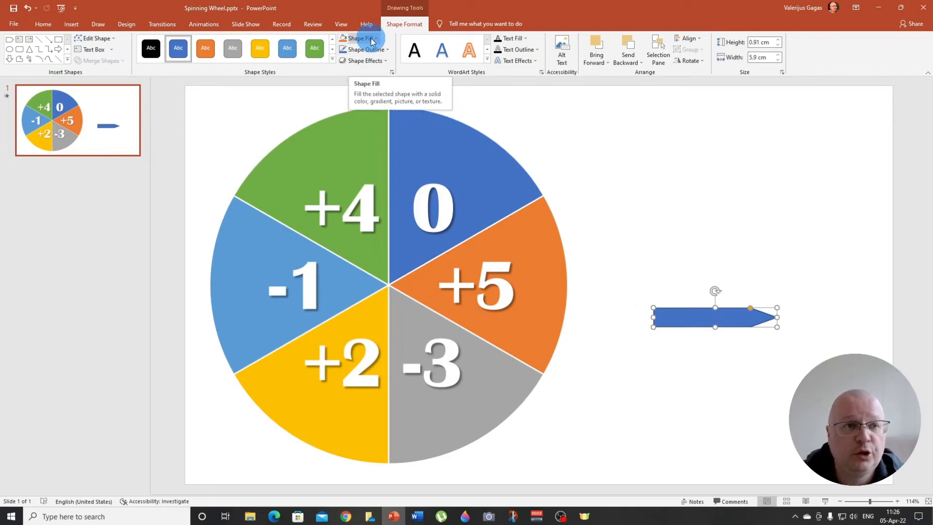
- Fill the pointer arrow red, apply a shape effect, and move it slightly higher
{"action": "left_click", "coordinate": [360, 38]}
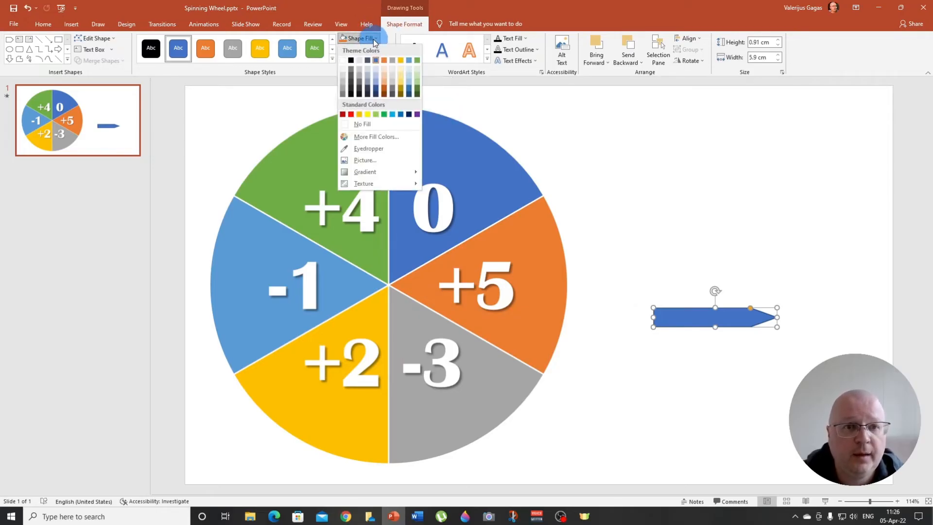
{"action": "left_click", "coordinate": [344, 114]}
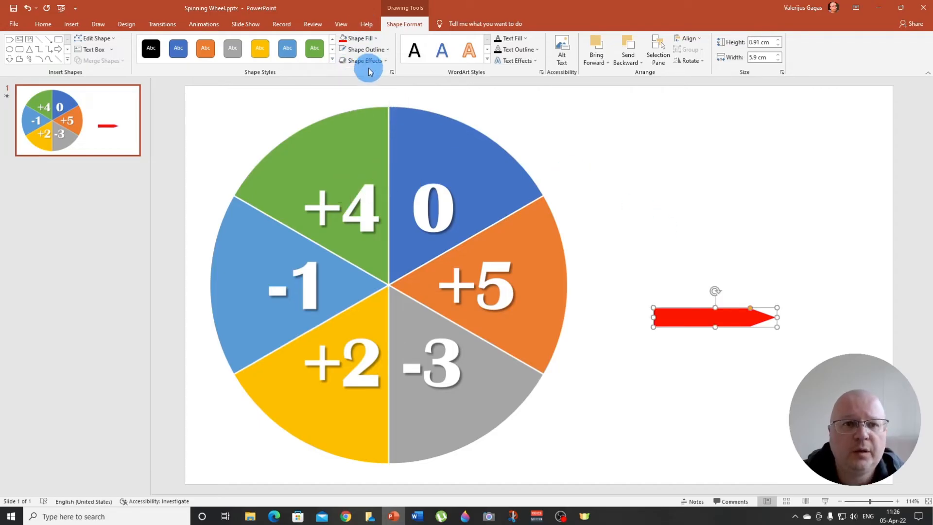
{"action": "left_click", "coordinate": [365, 61]}
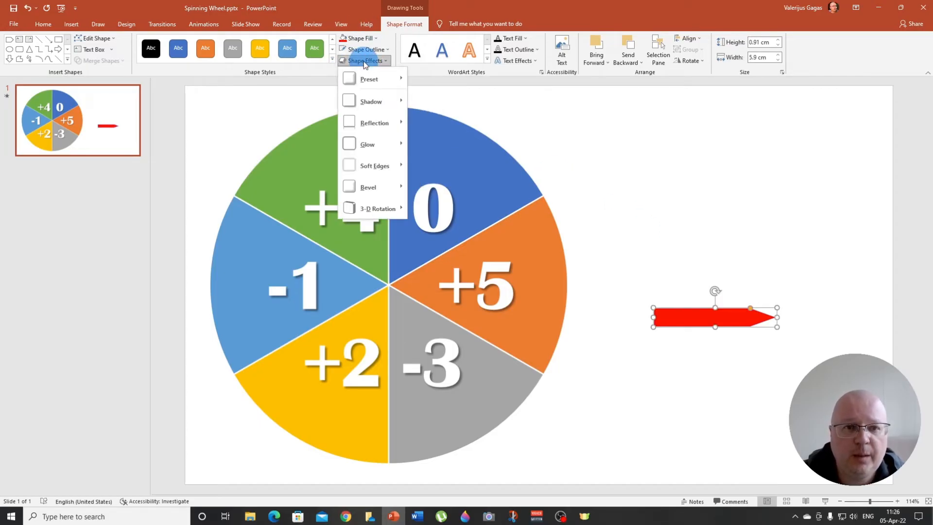
{"action": "left_click", "coordinate": [369, 78]}
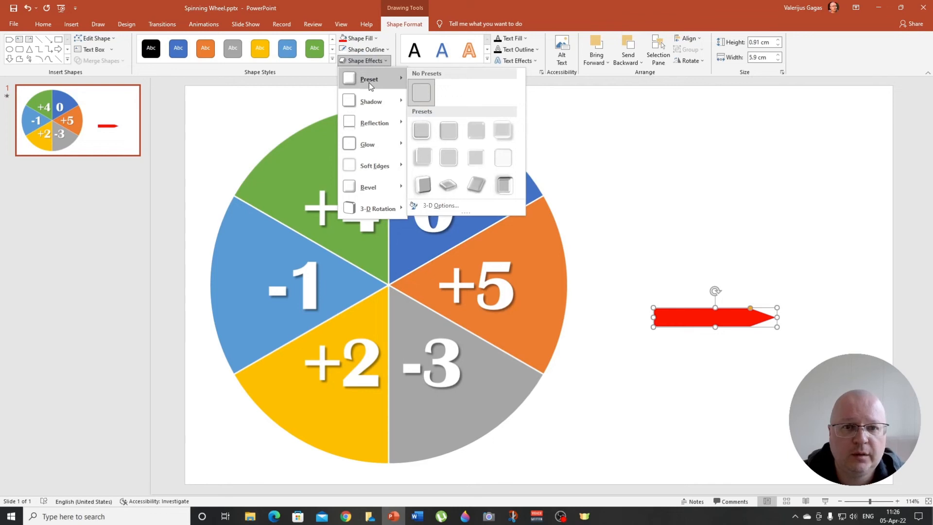
{"action": "mouse_move", "coordinate": [366, 84]}
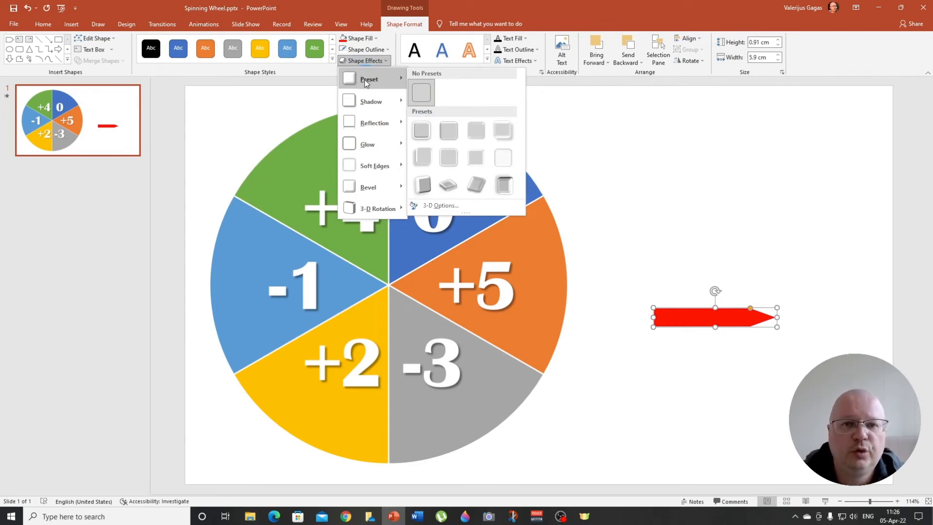
{"action": "mouse_move", "coordinate": [421, 158]}
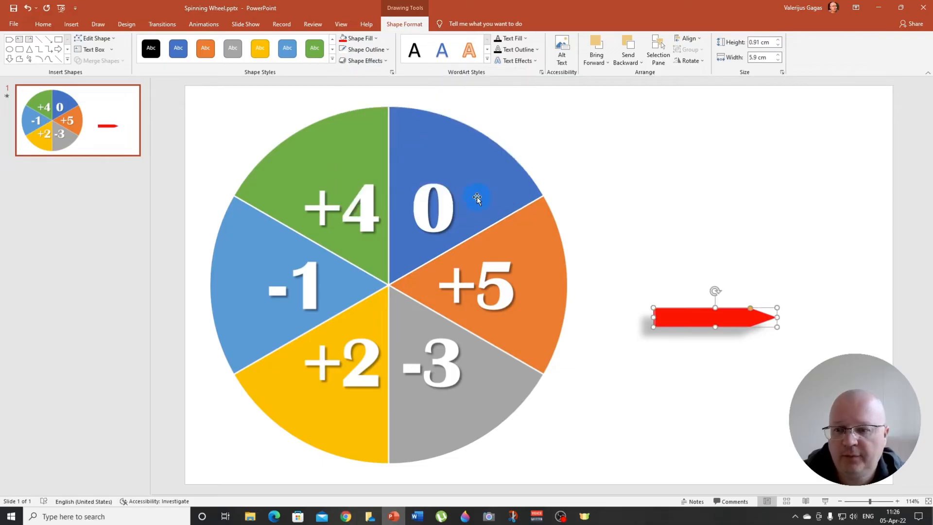
{"action": "left_click_drag", "start_coordinate": [713, 316], "coordinate": [702, 244]}
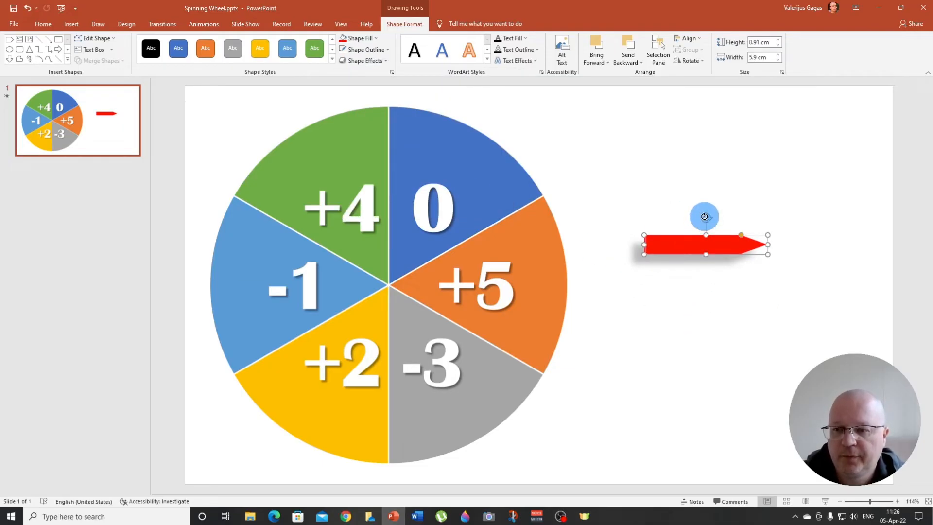
- Rotate the red arrow downward and position its tip at the wheel's top centre
{"action": "left_click_drag", "start_coordinate": [704, 215], "coordinate": [737, 249]}
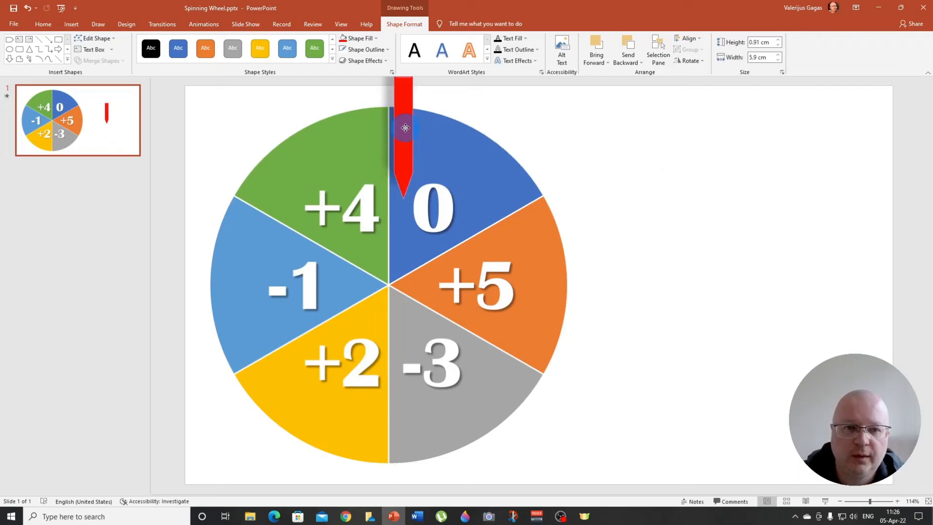
{"action": "left_click_drag", "start_coordinate": [405, 127], "coordinate": [394, 95]}
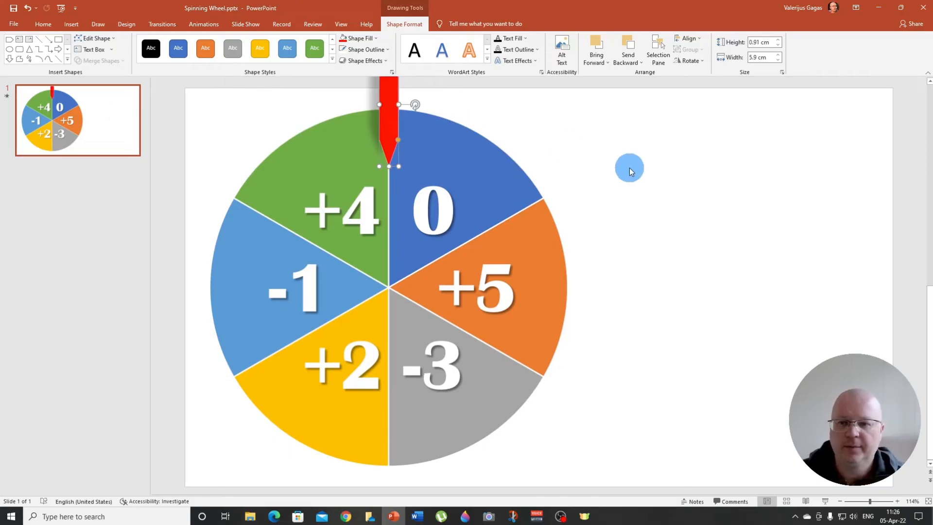
{"action": "mouse_move", "coordinate": [673, 261]}
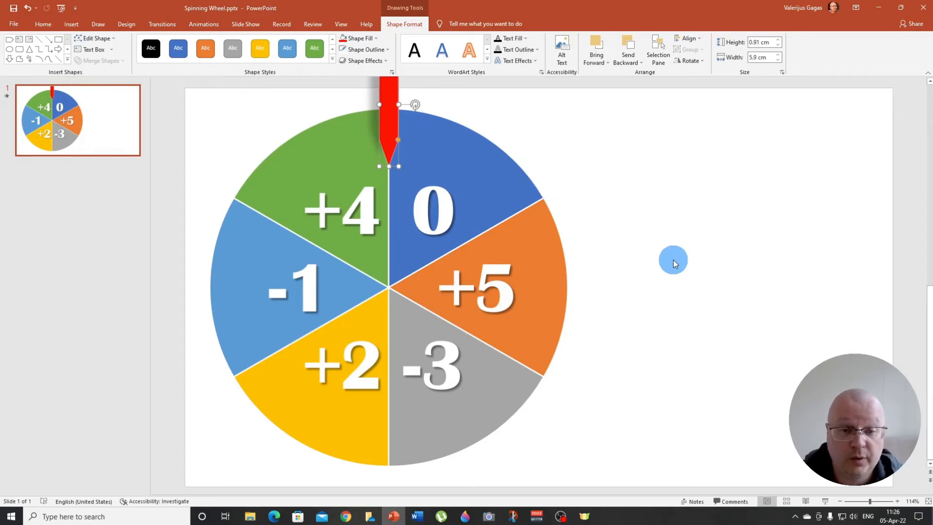
{"action": "mouse_move", "coordinate": [682, 285]}
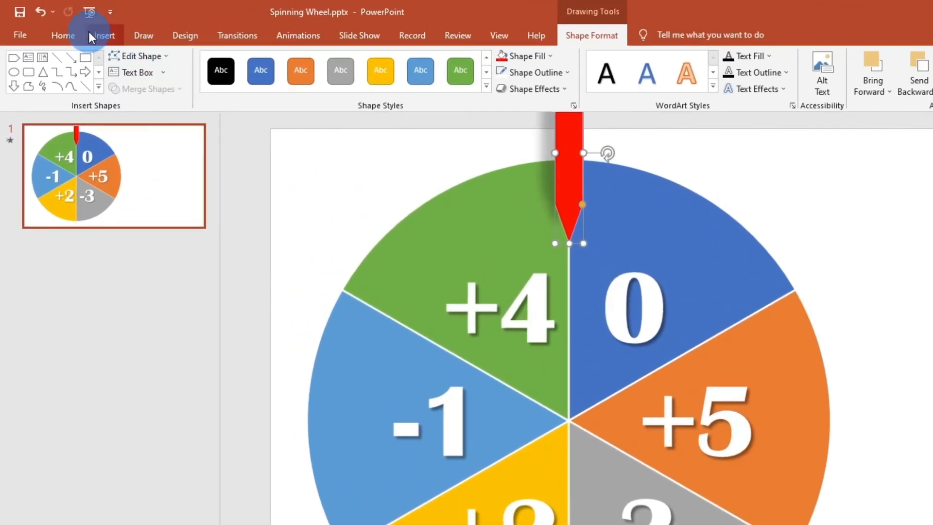
- Draw a blue Oval circle to the right of the wheel
{"action": "left_click", "coordinate": [105, 35]}
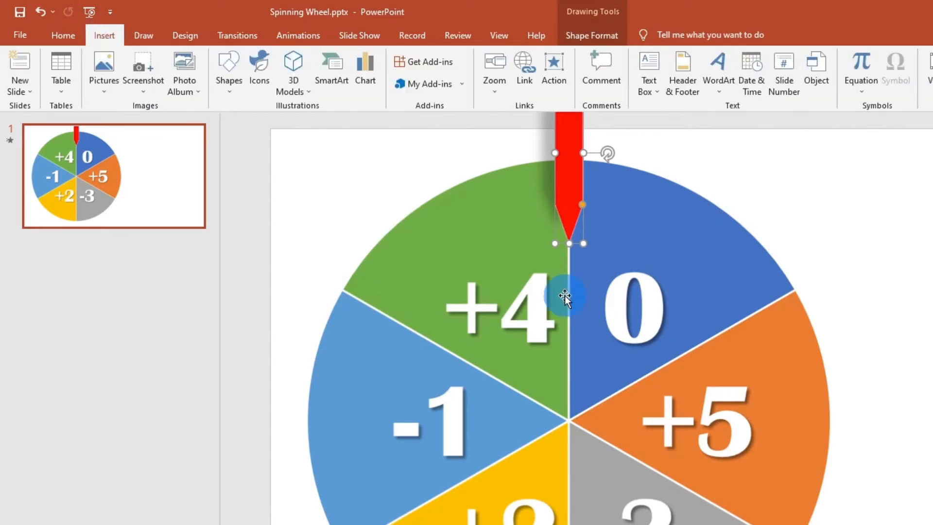
{"action": "left_click", "coordinate": [229, 67]}
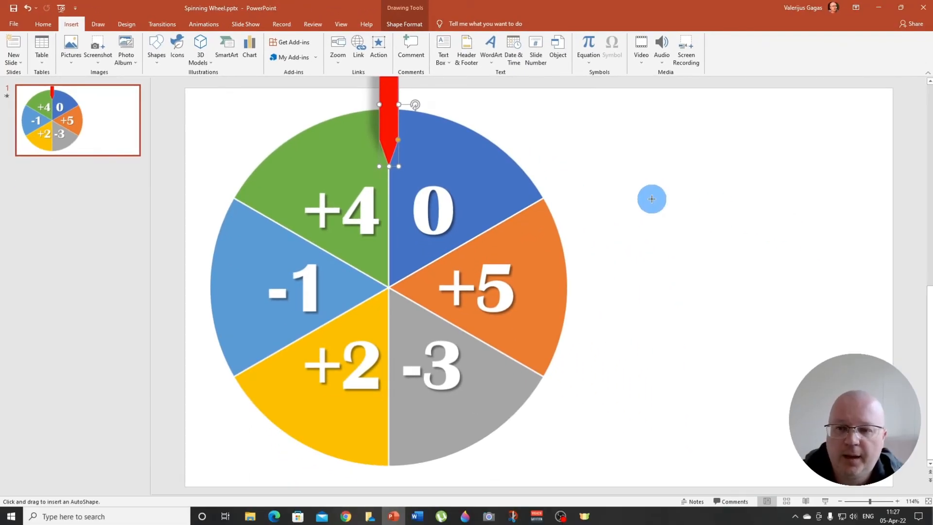
{"action": "left_click_drag", "start_coordinate": [652, 199], "coordinate": [734, 257]}
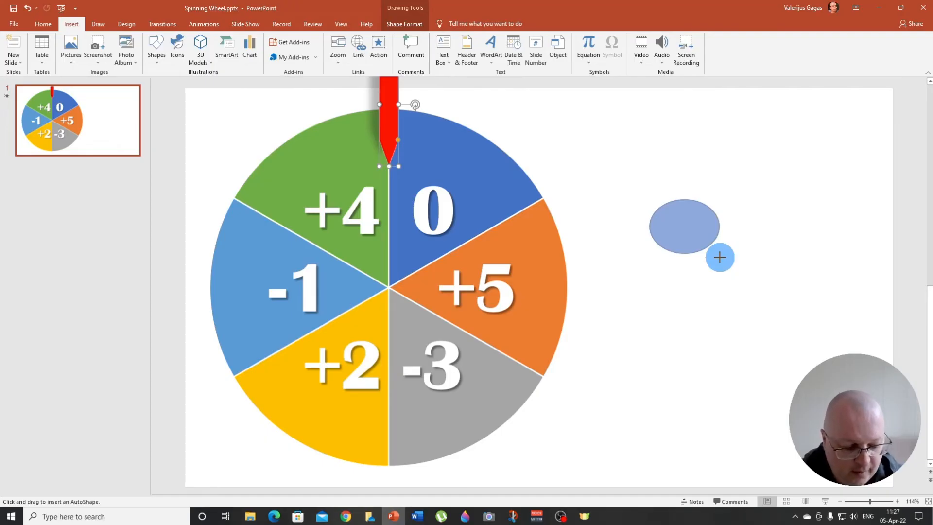
{"action": "key", "text": "shift"}
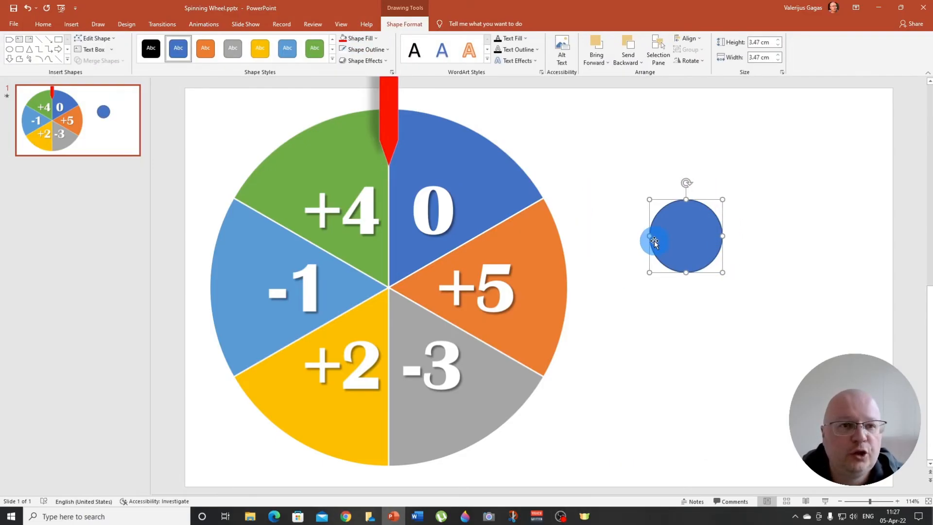
- Apply the black shape style, enlarge the circle to about 3.8 cm, and centre it on the hub
{"action": "left_click", "coordinate": [150, 48]}
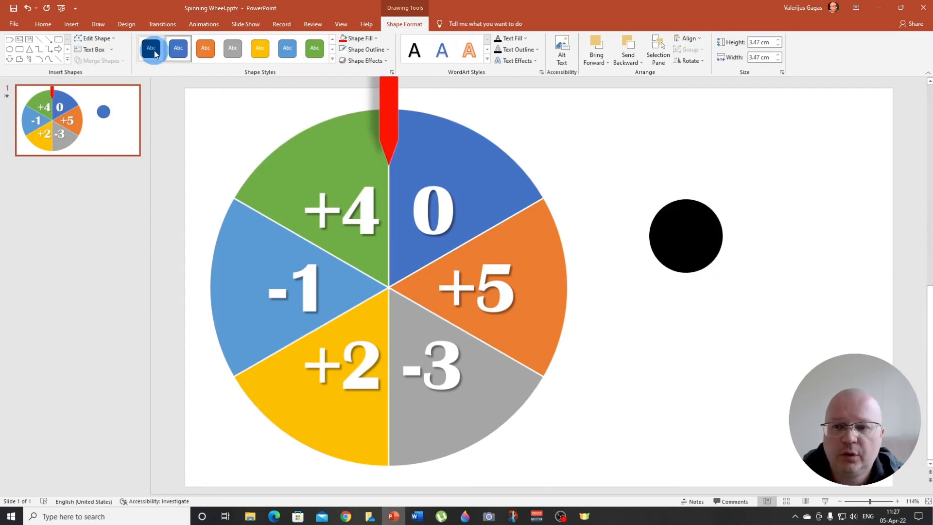
{"action": "left_click", "coordinate": [686, 236]}
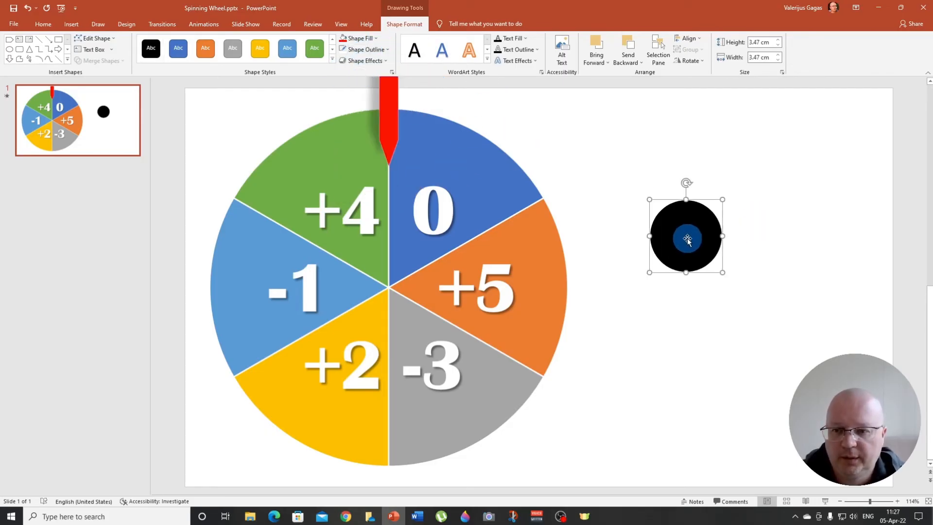
{"action": "left_click_drag", "start_coordinate": [686, 237], "coordinate": [414, 284]}
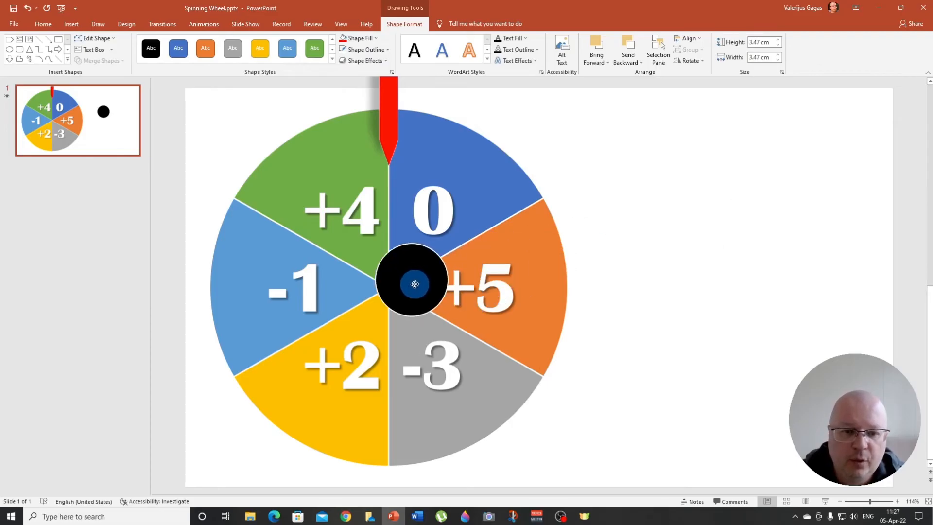
{"action": "left_click_drag", "start_coordinate": [415, 284], "coordinate": [389, 291]}
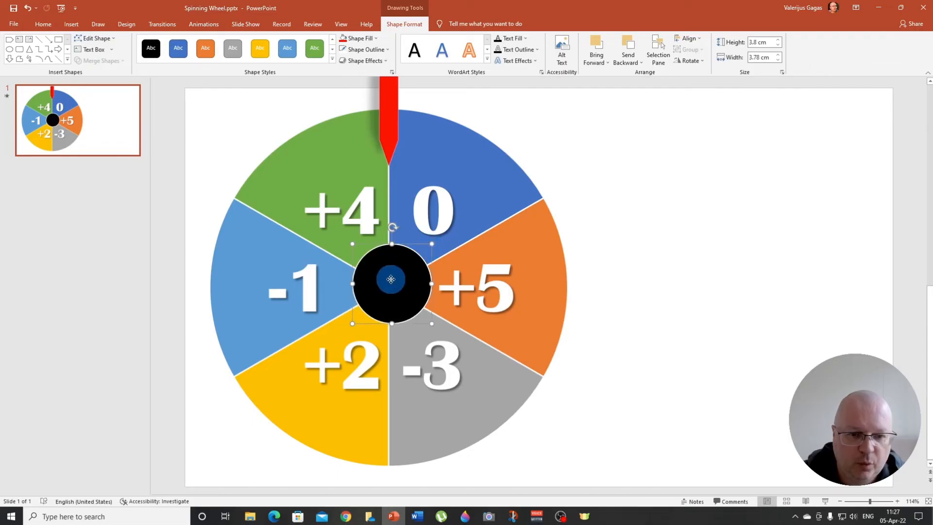
{"action": "left_click_drag", "start_coordinate": [391, 279], "coordinate": [387, 283]}
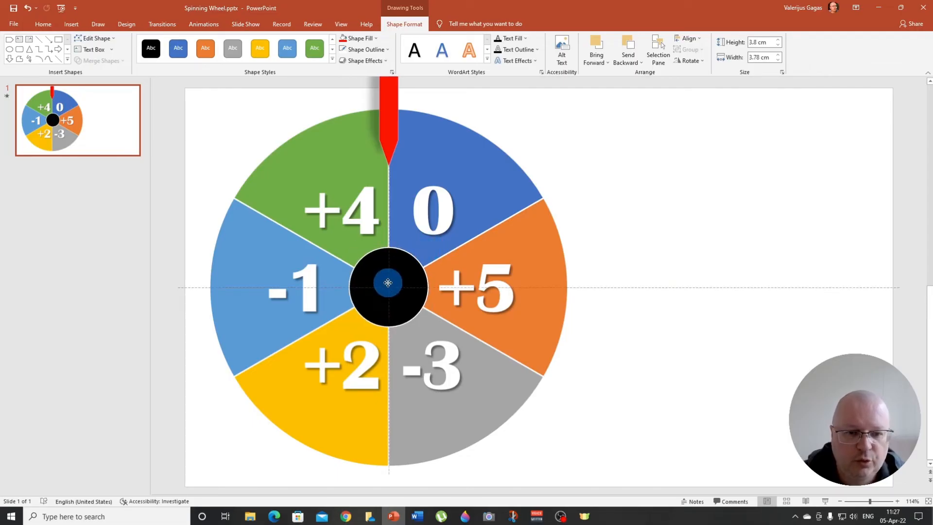
- Type SPIN in the hub circle and set it to Comic Sans MS, size 24
{"action": "left_click", "coordinate": [389, 289]}
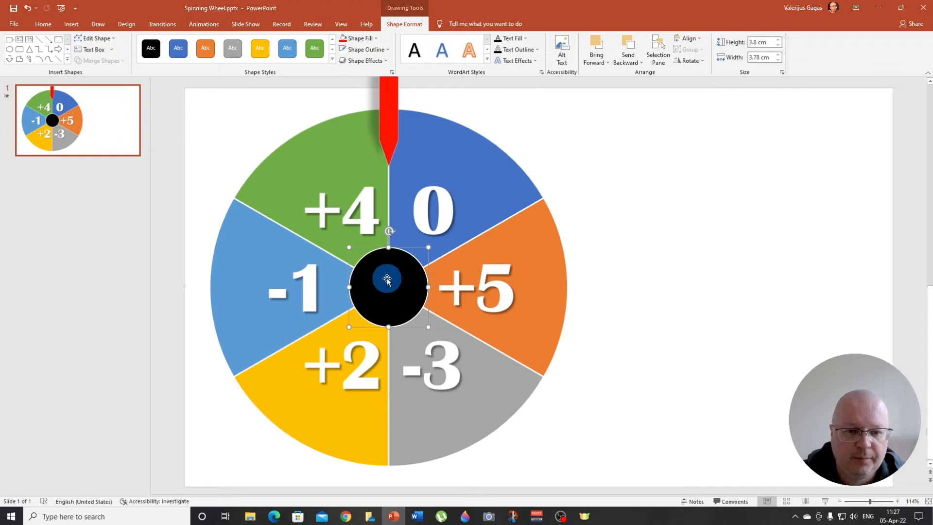
{"action": "mouse_move", "coordinate": [382, 300]}
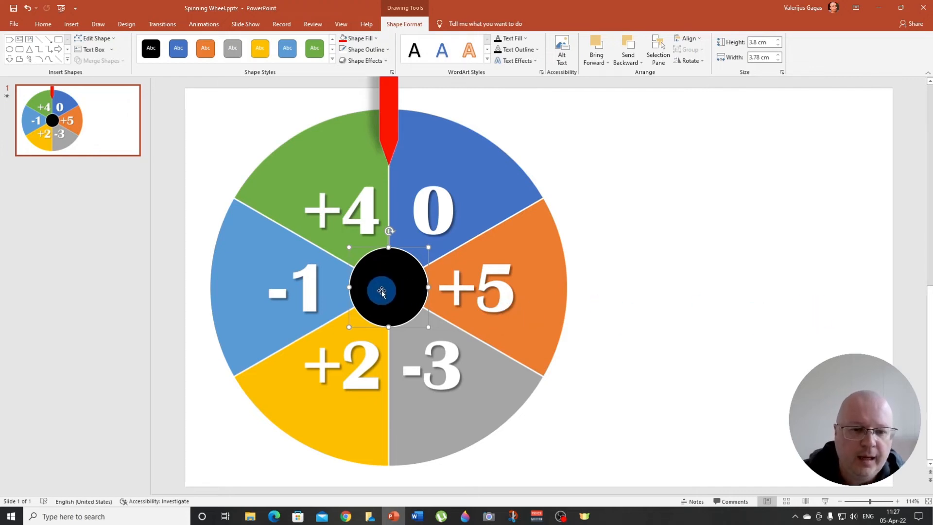
{"action": "mouse_move", "coordinate": [395, 297]}
{"action": "type", "text": "SPIN"}
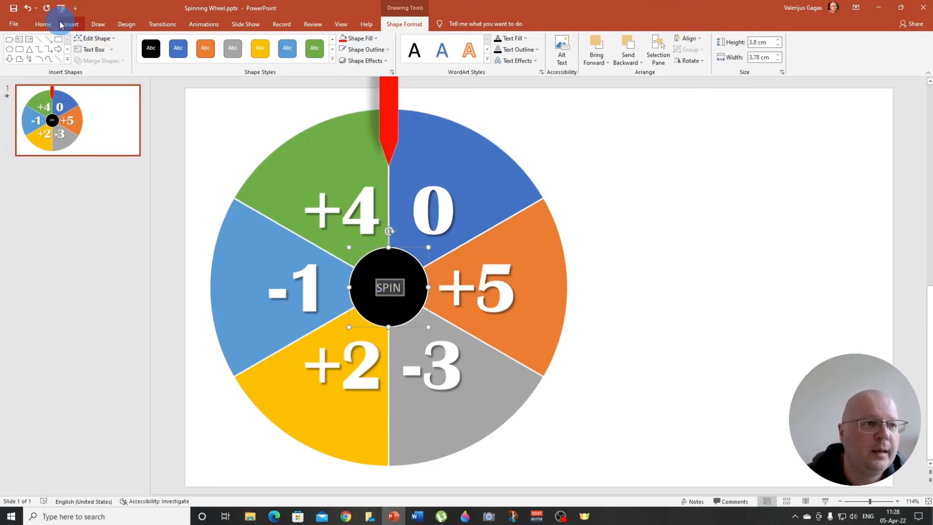
{"action": "left_click", "coordinate": [43, 23]}
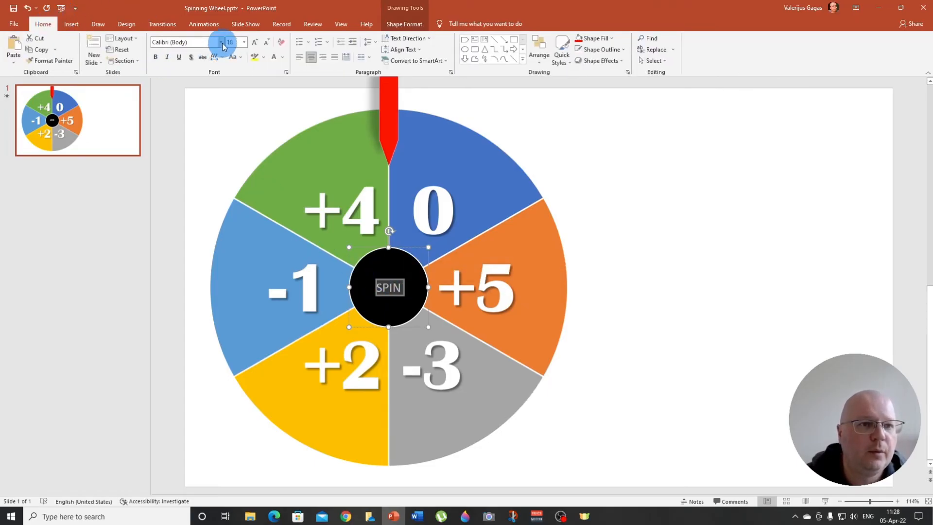
{"action": "left_click", "coordinate": [243, 42]}
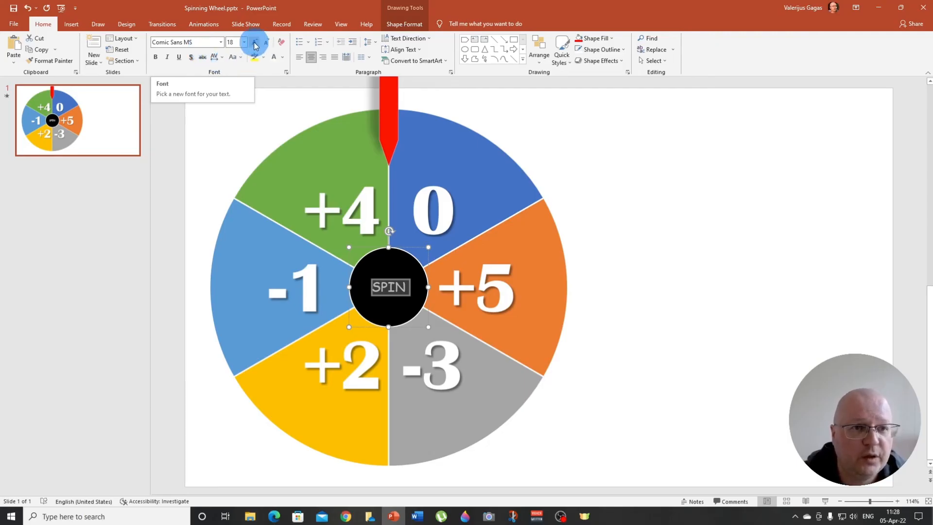
{"action": "left_click", "coordinate": [254, 42]}
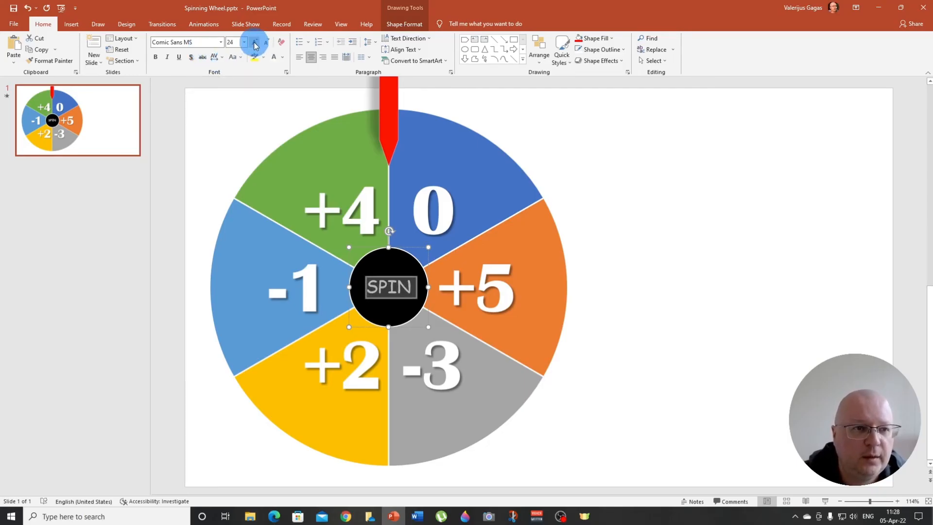
{"action": "mouse_move", "coordinate": [191, 57]}
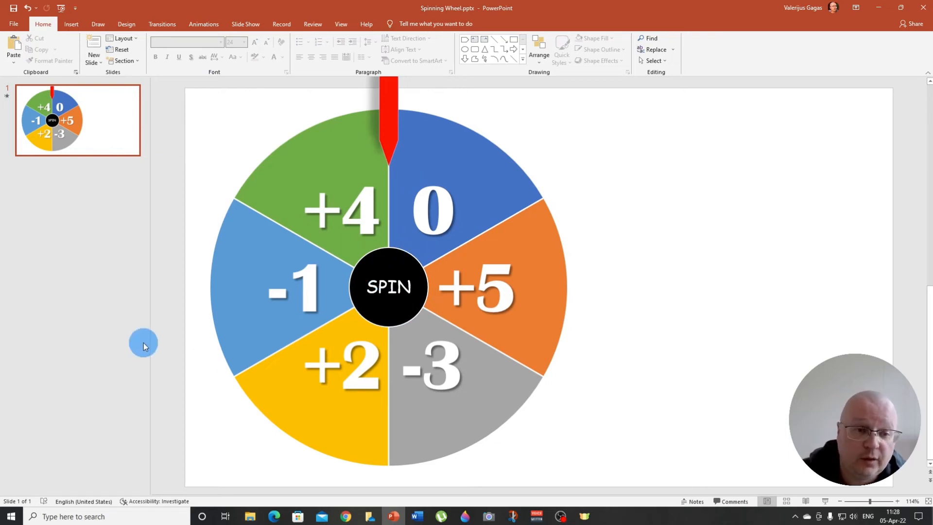
{"action": "mouse_move", "coordinate": [376, 146]}
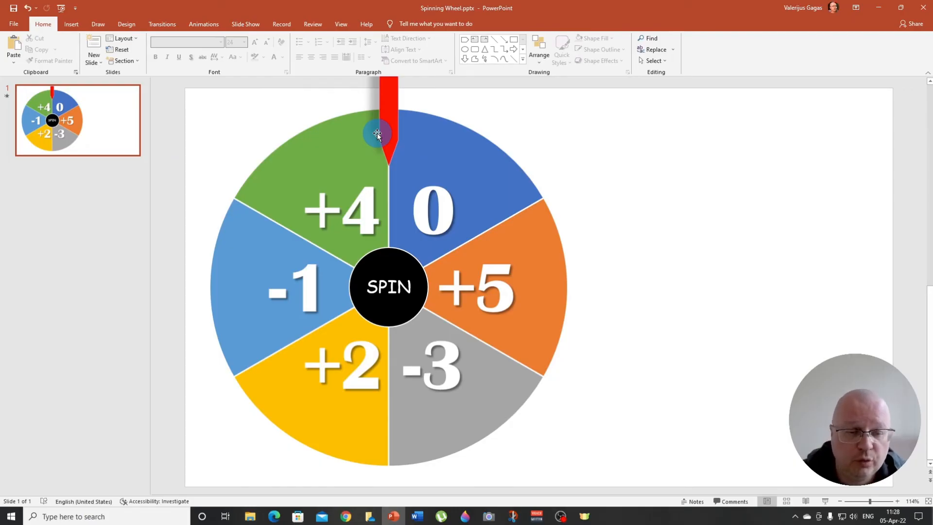
- Rename the centre circle from 'Oval 8' to 'SPIN' in the Selection Pane
{"action": "left_click", "coordinate": [368, 286]}
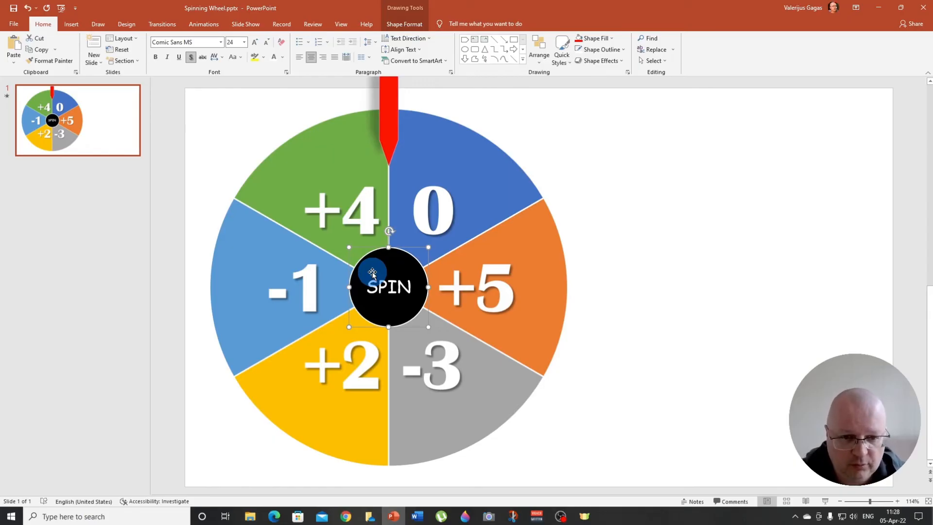
{"action": "mouse_move", "coordinate": [97, 82]}
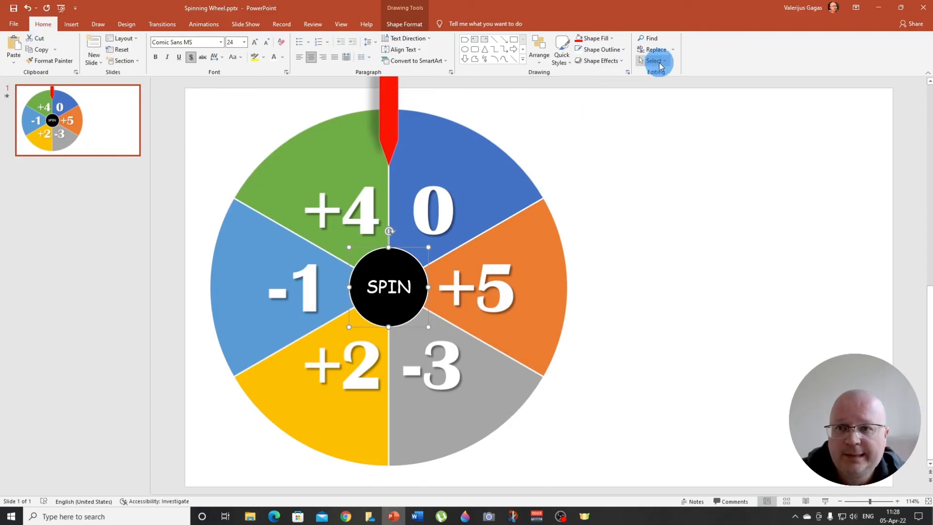
{"action": "left_click", "coordinate": [654, 60]}
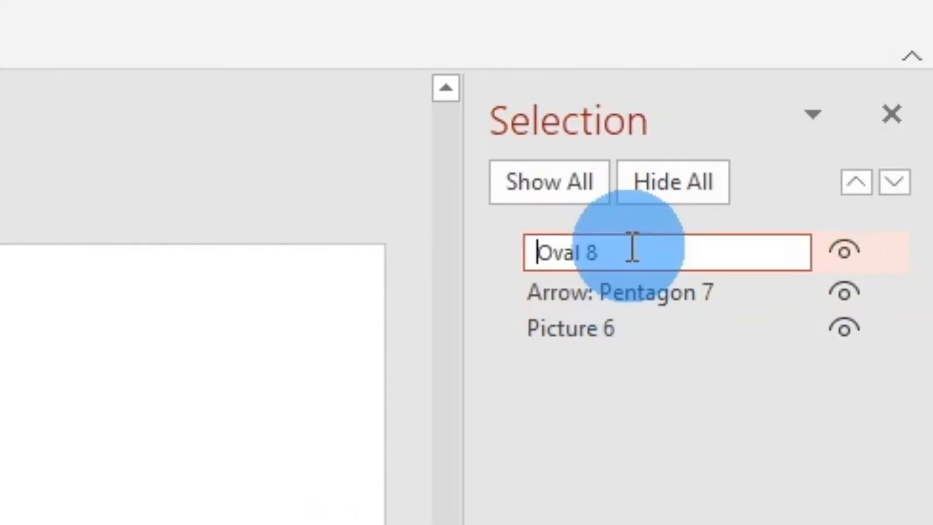
{"action": "key", "text": "Delete"}
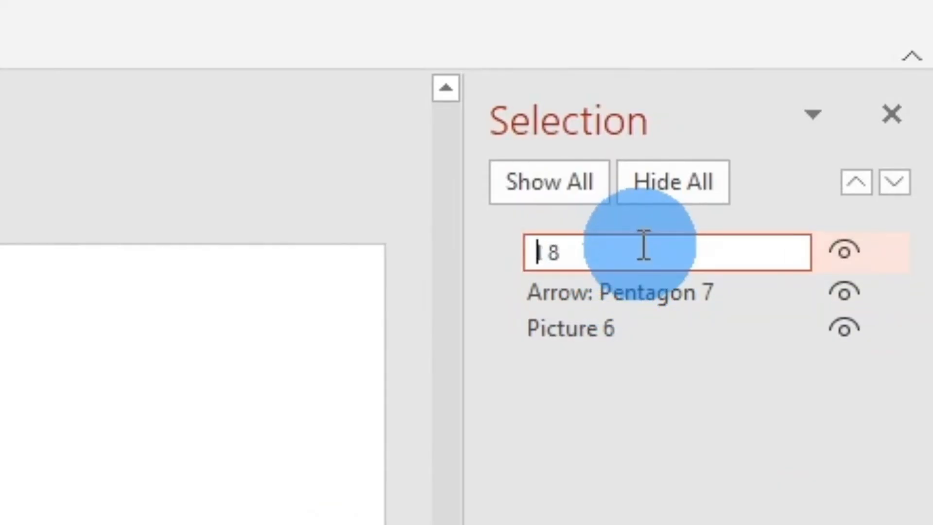
{"action": "key", "text": "Backspace"}
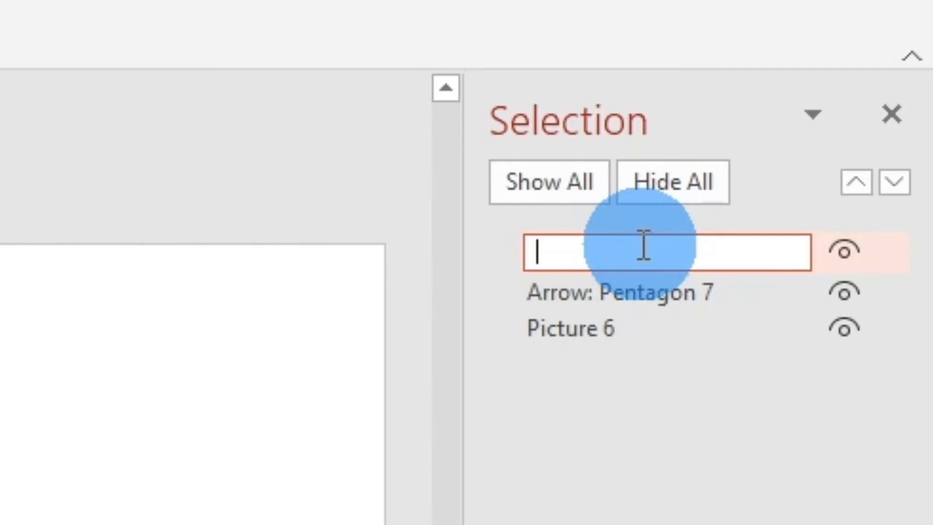
{"action": "type", "text": "sPl"}
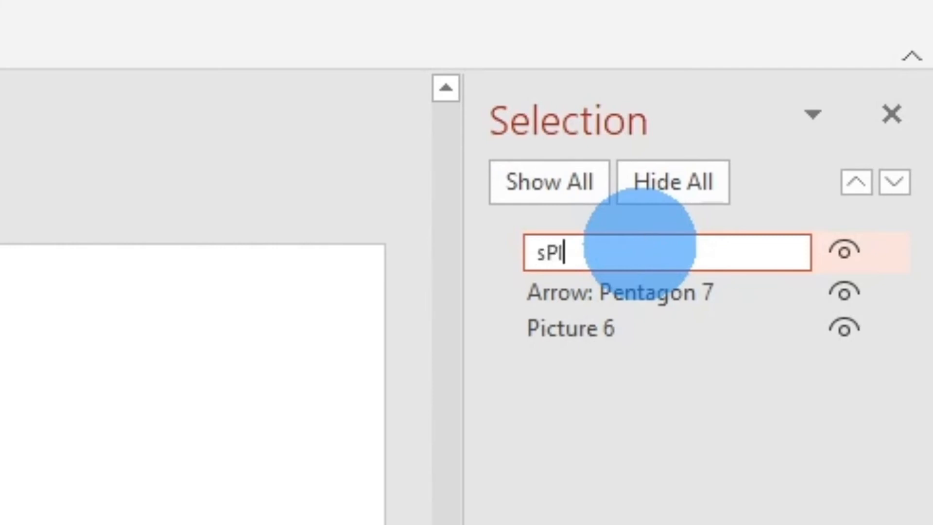
{"action": "type", "text": "N"}
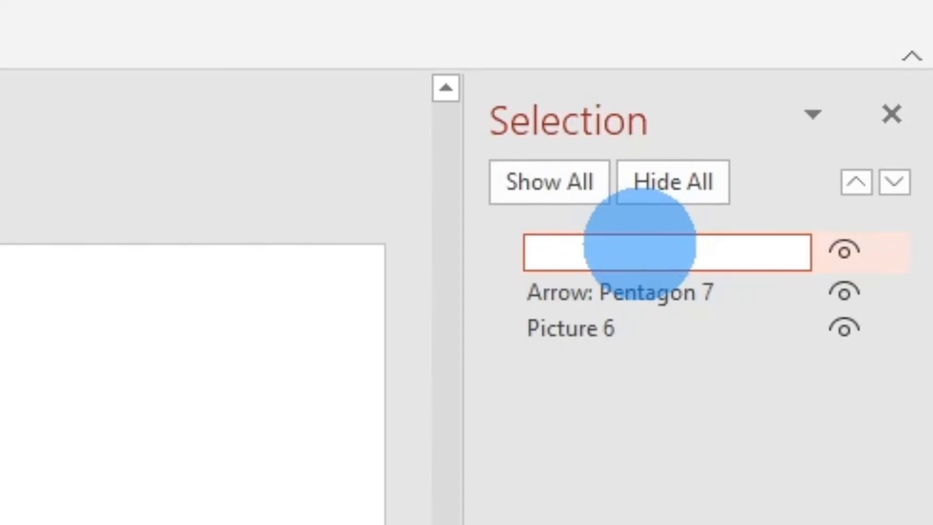
{"action": "type", "text": "SPIN"}
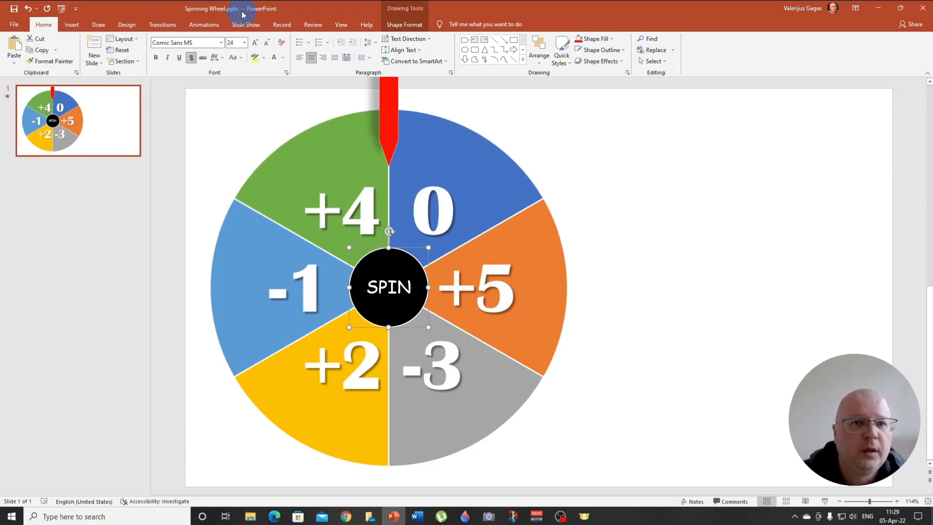
- Set the wheel's Spin animation to repeat until next click, triggered by clicking SPIN
{"action": "left_click", "coordinate": [204, 24]}
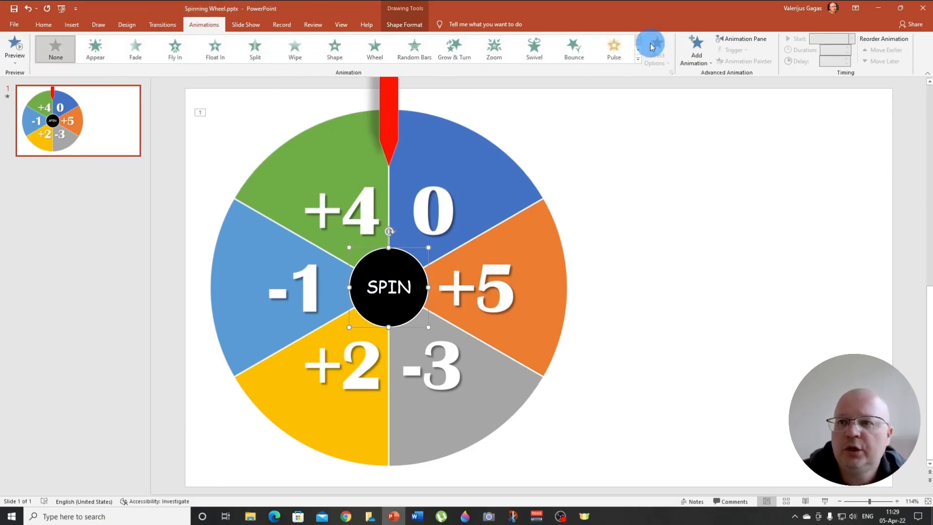
{"action": "left_click", "coordinate": [742, 39]}
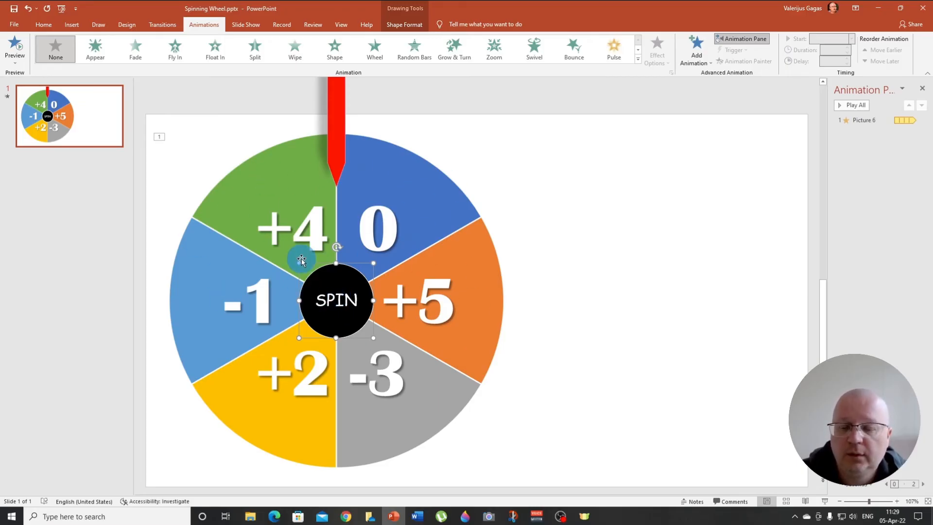
{"action": "mouse_move", "coordinate": [919, 120]}
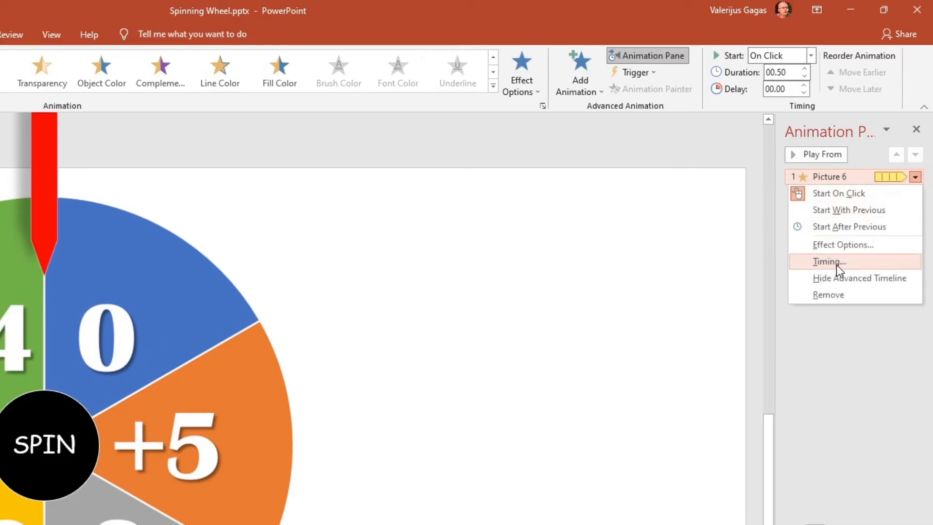
{"action": "left_click", "coordinate": [829, 261]}
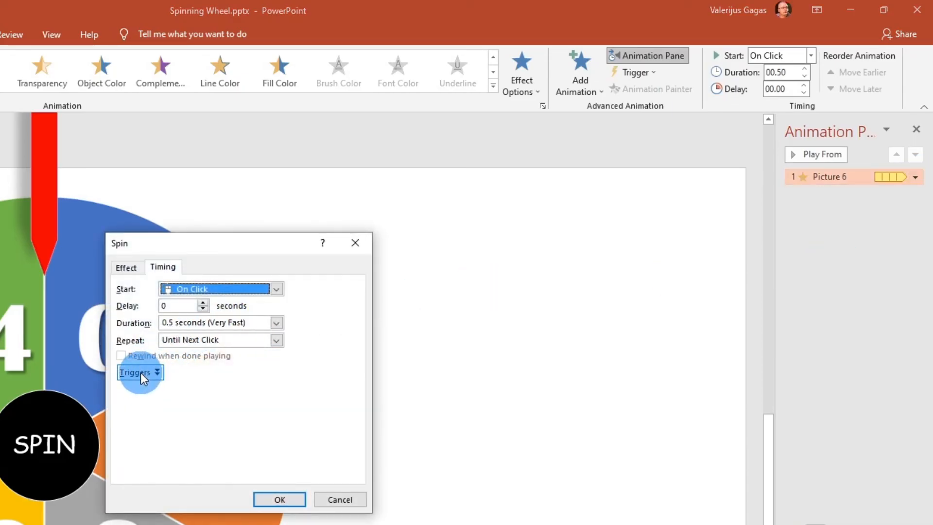
{"action": "left_click", "coordinate": [140, 372]}
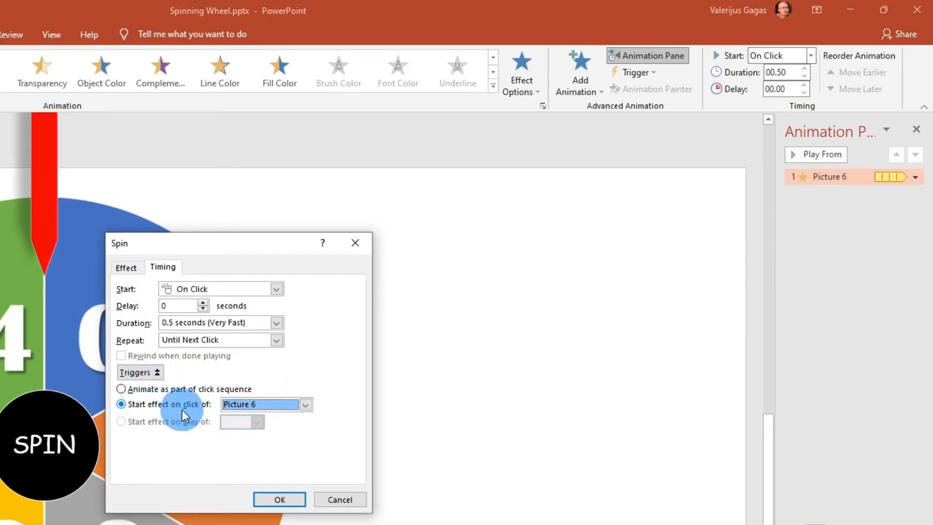
{"action": "left_click", "coordinate": [308, 404]}
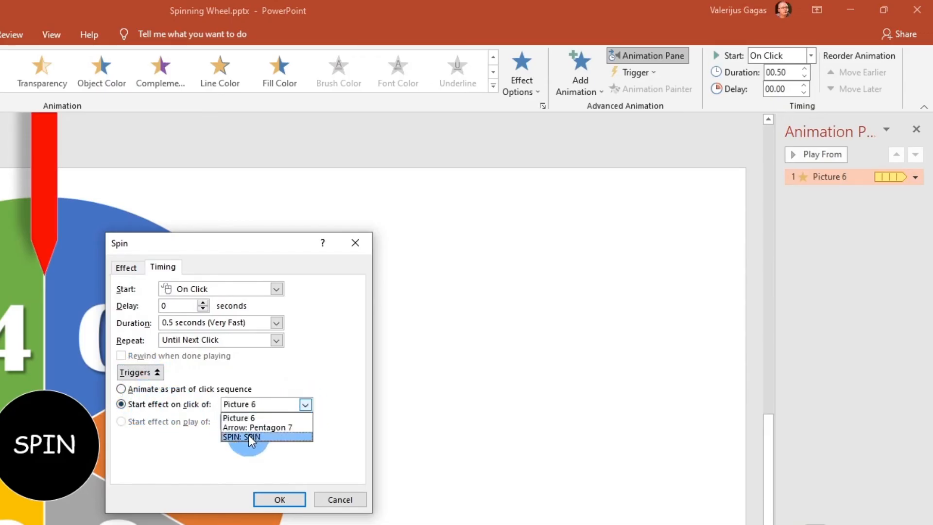
{"action": "left_click", "coordinate": [250, 436]}
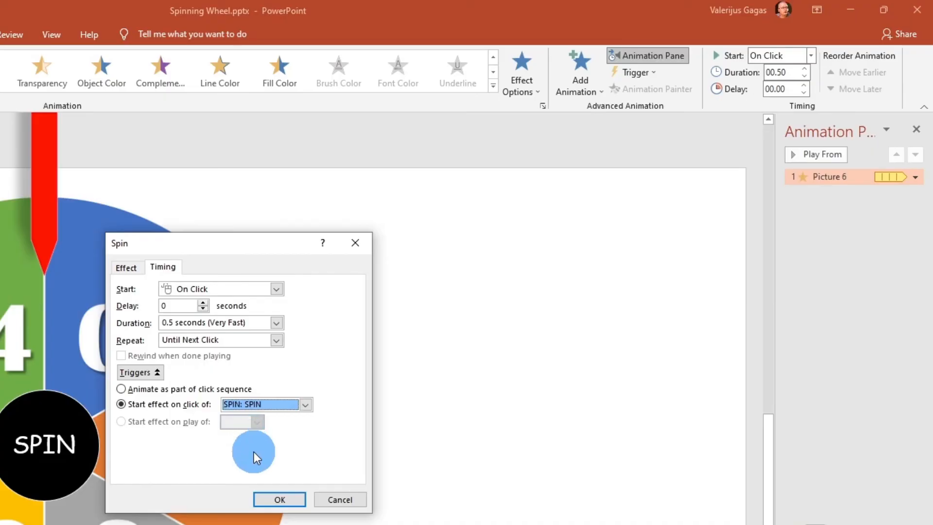
{"action": "left_click", "coordinate": [279, 499]}
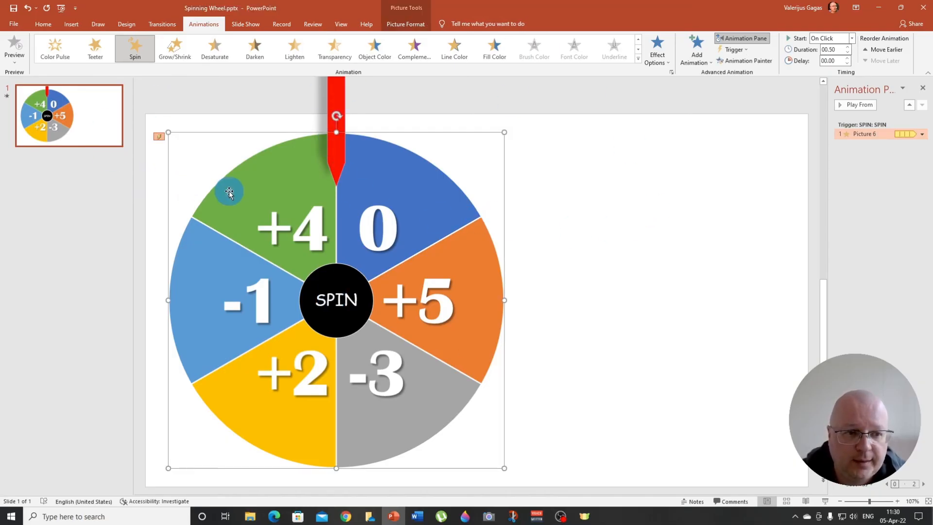
{"action": "mouse_move", "coordinate": [712, 108]}
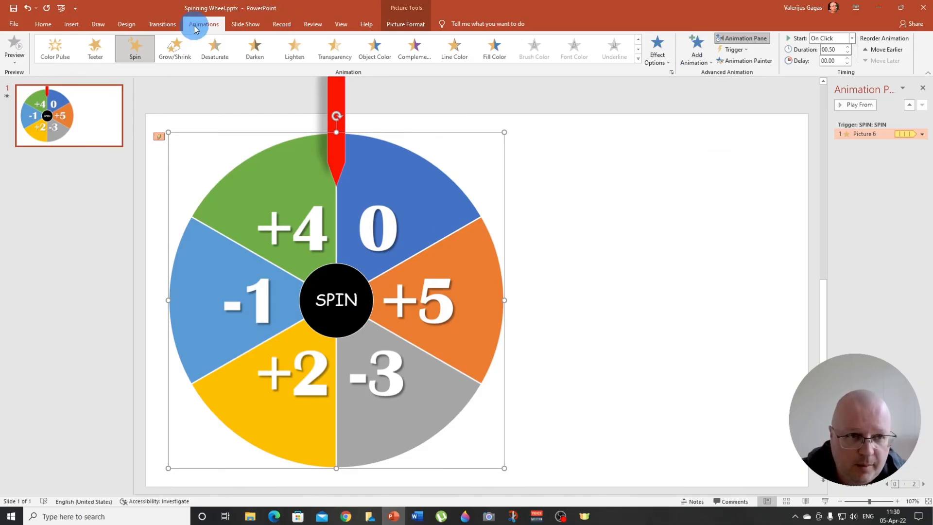
- Add an Appear effect to the wheel, triggered by clicking the SPIN shape
{"action": "left_click", "coordinate": [696, 51]}
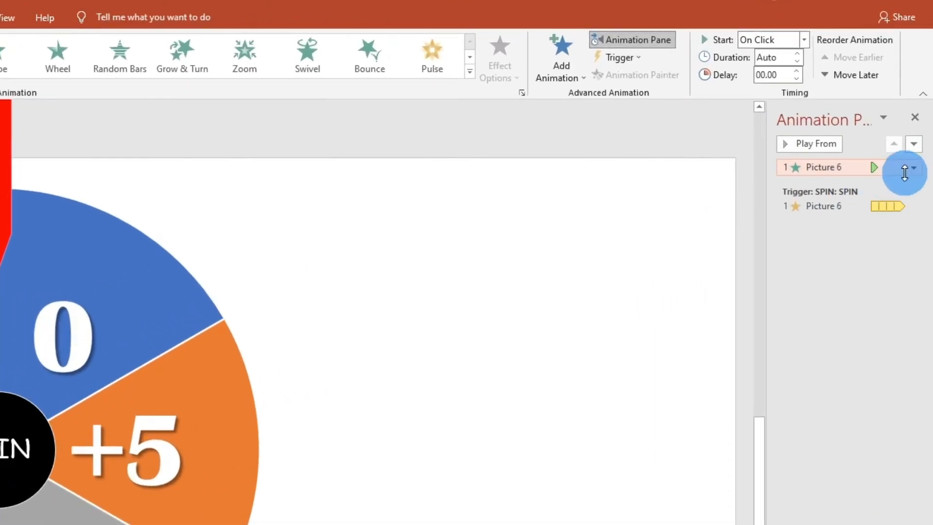
{"action": "left_click", "coordinate": [913, 167]}
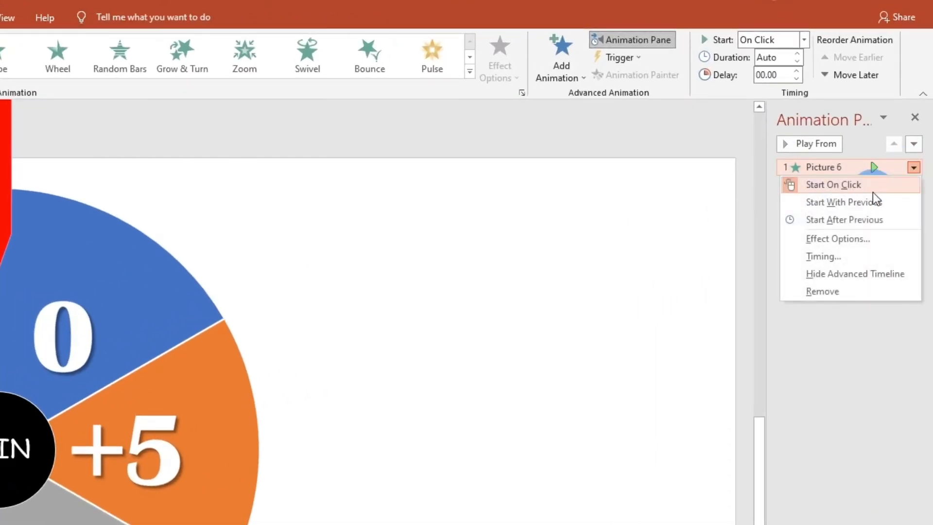
{"action": "left_click", "coordinate": [823, 256]}
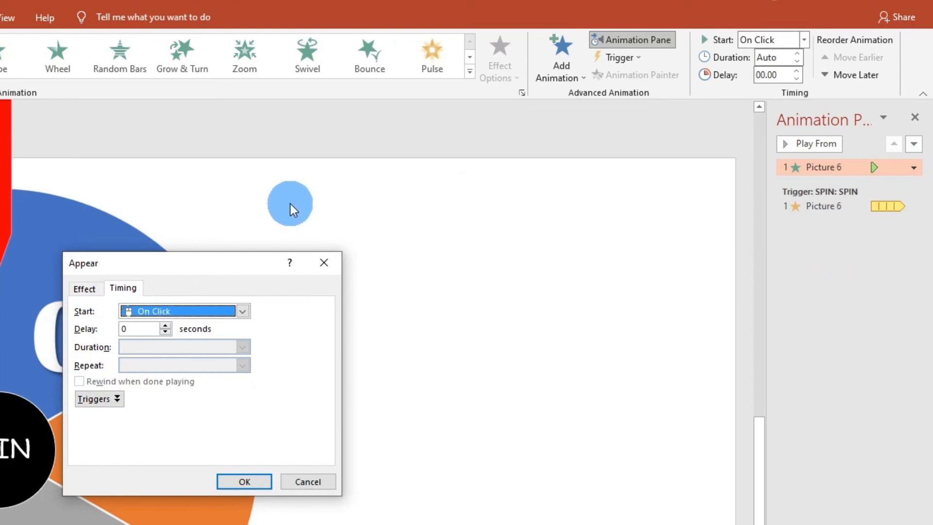
{"action": "left_click", "coordinate": [99, 399]}
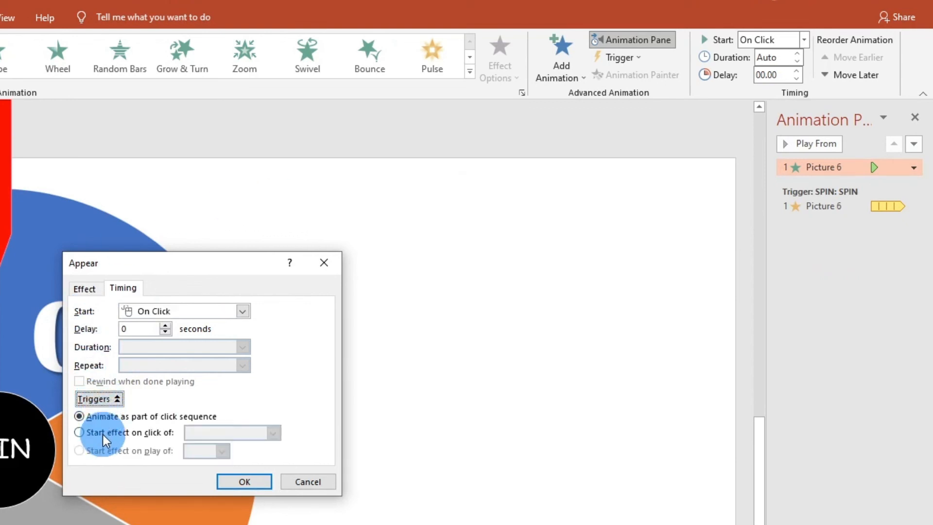
{"action": "left_click", "coordinate": [78, 432]}
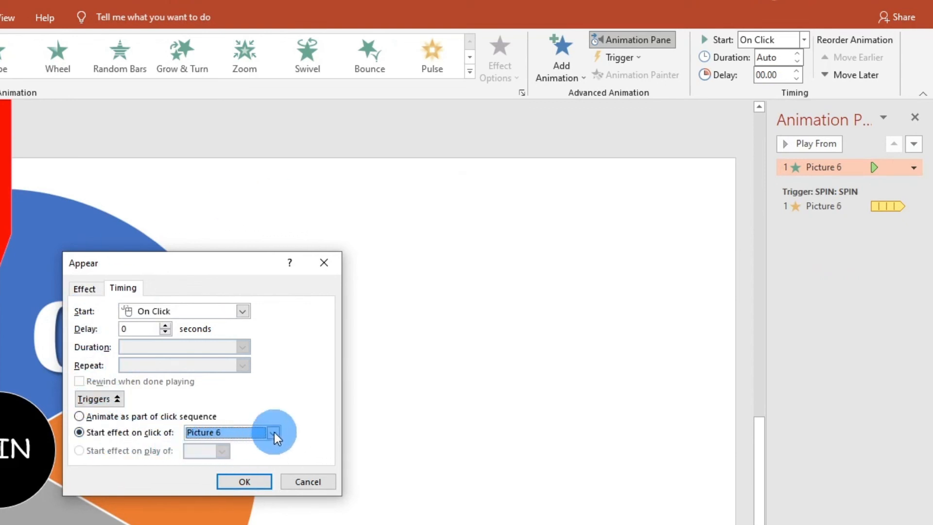
{"action": "left_click", "coordinate": [272, 432]}
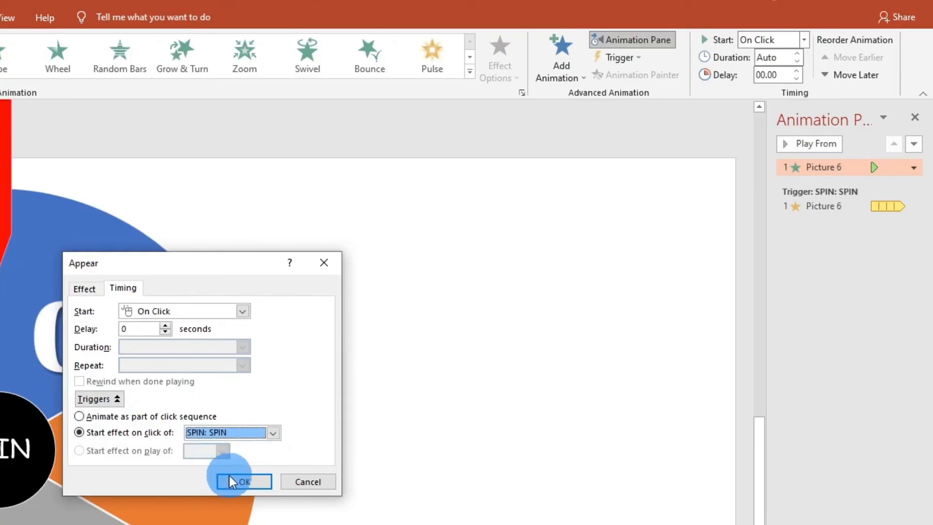
{"action": "left_click", "coordinate": [243, 482]}
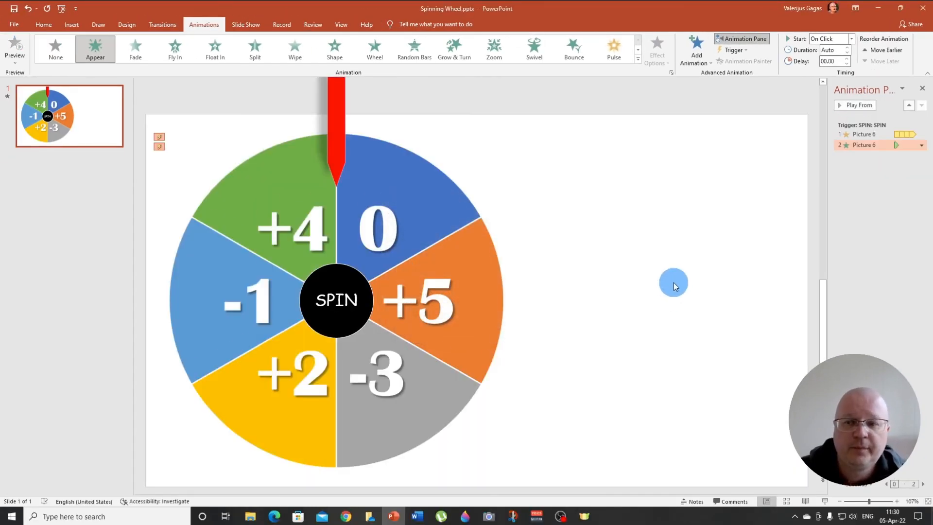
{"action": "mouse_move", "coordinate": [791, 194]}
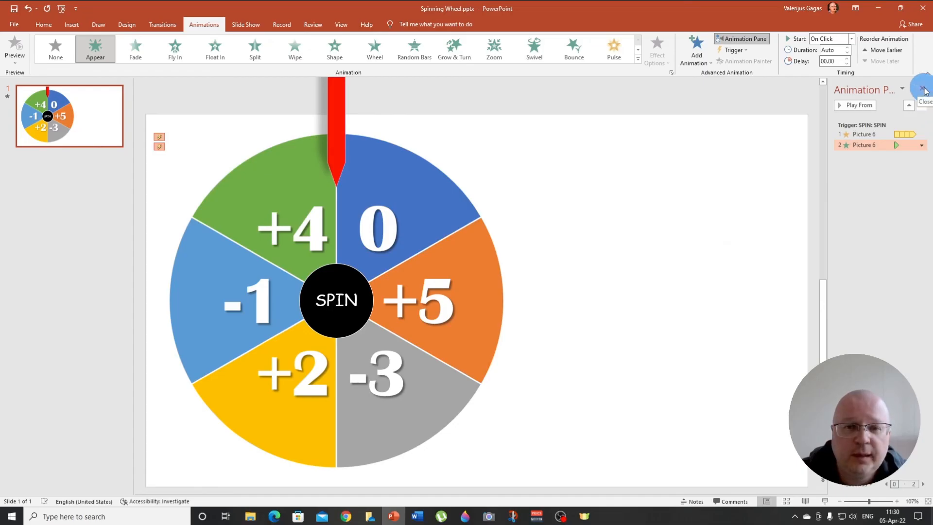
{"action": "left_click", "coordinate": [921, 88]}
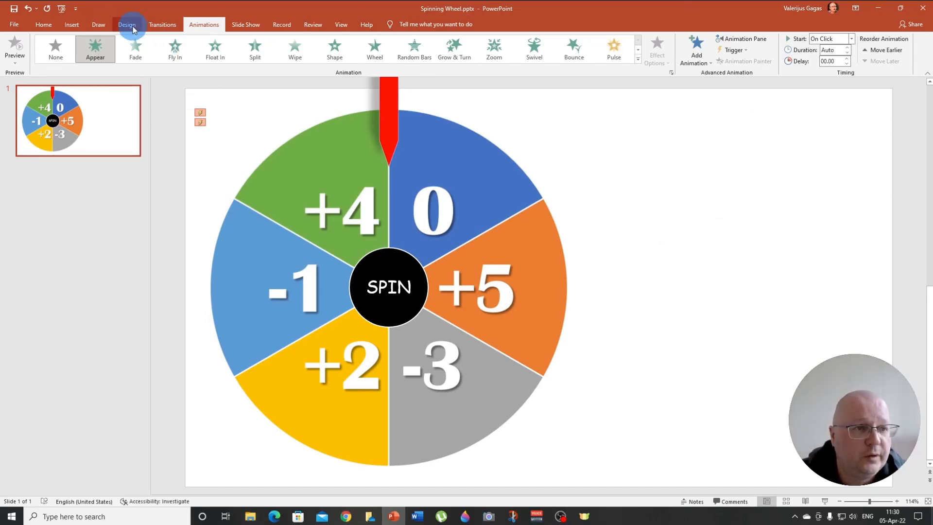
- Fill the slide background with solid black via Format Background
{"action": "left_click", "coordinate": [127, 25]}
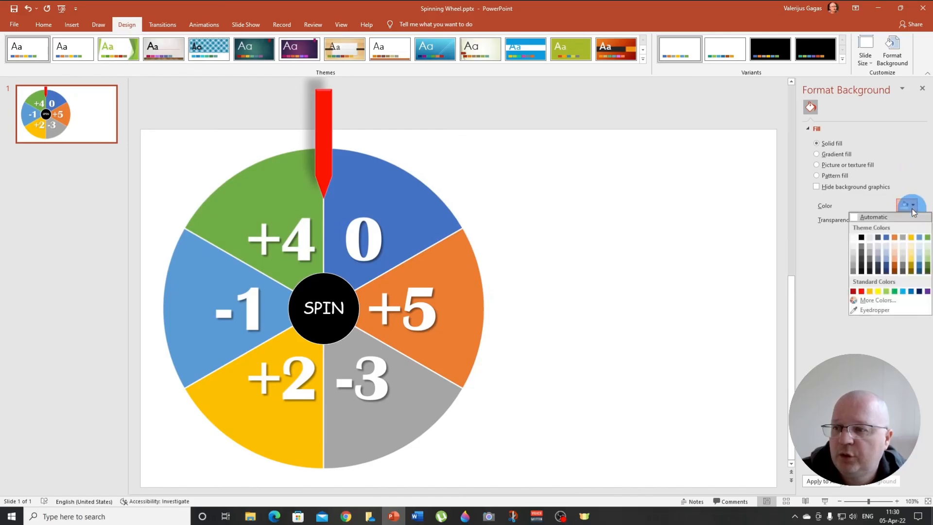
{"action": "left_click", "coordinate": [853, 237]}
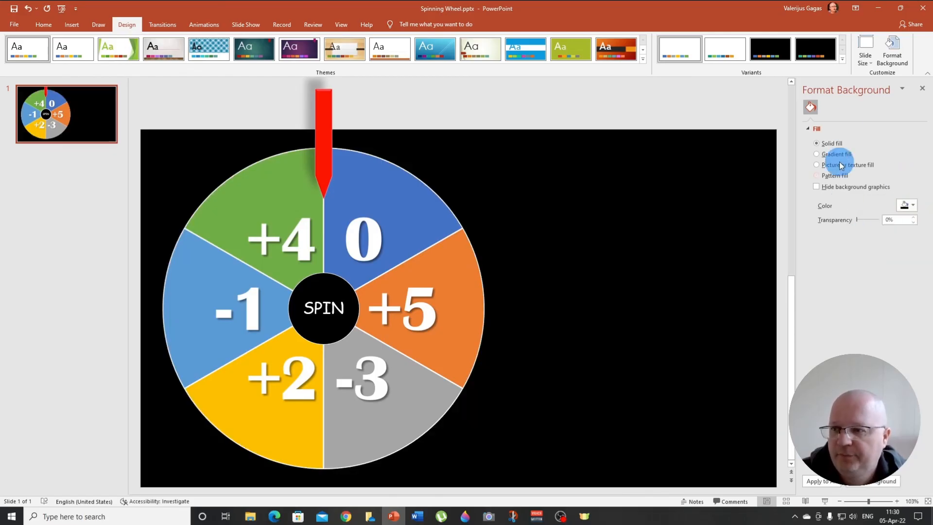
{"action": "left_click", "coordinate": [922, 88]}
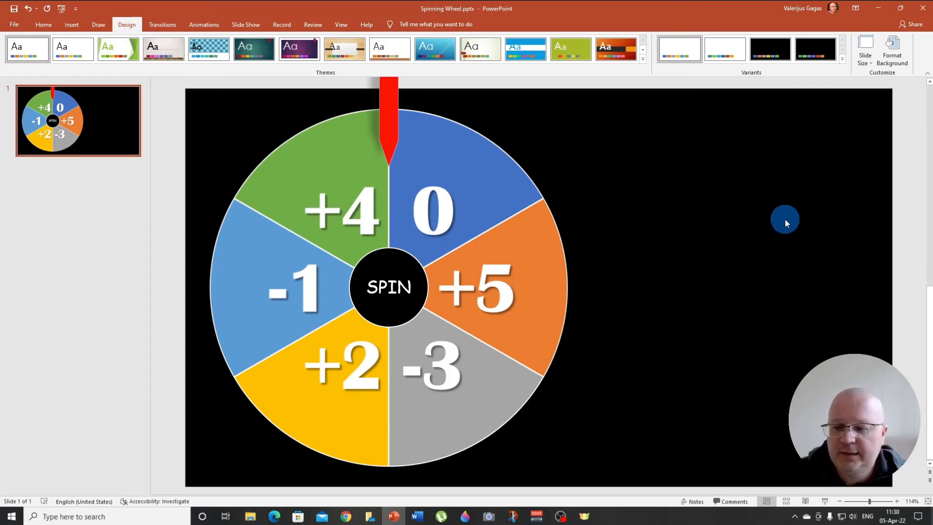
{"action": "mouse_move", "coordinate": [765, 404]}
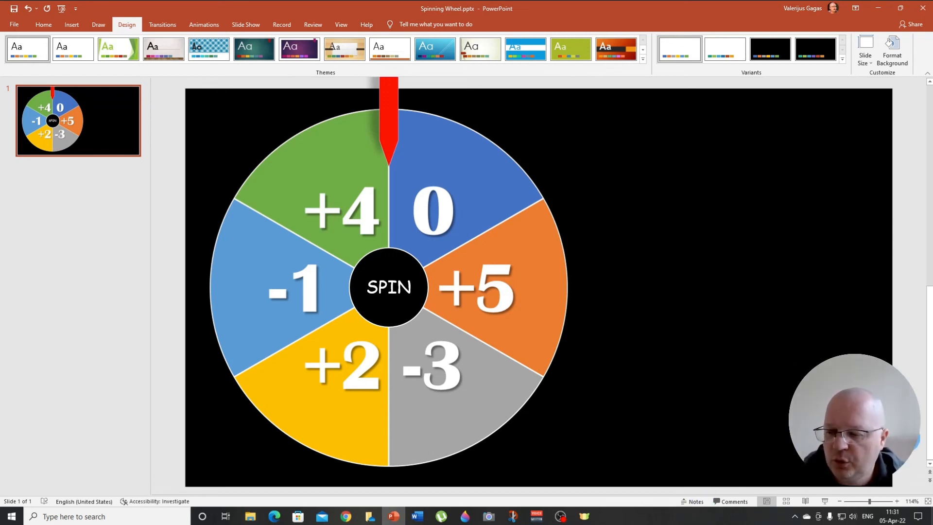
{"action": "mouse_move", "coordinate": [824, 501]}
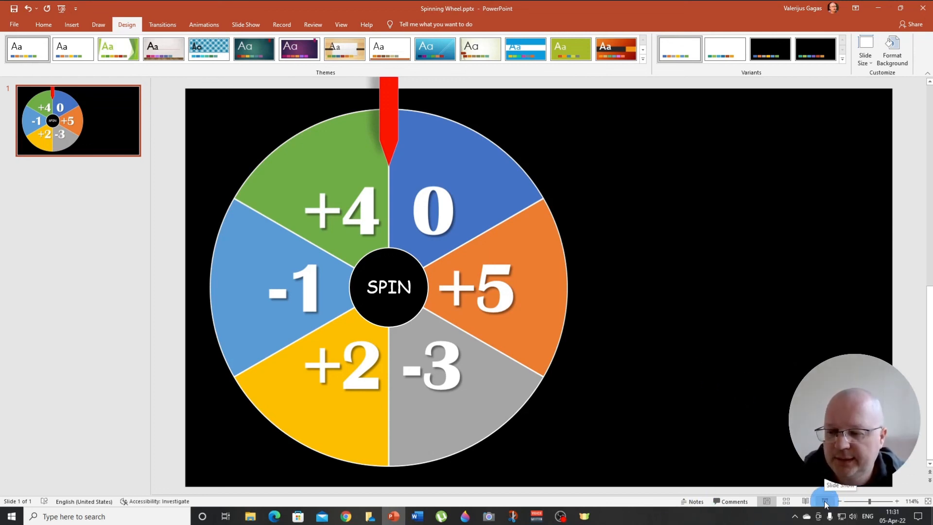
- Run the slide show and click SPIN repeatedly to start and stop the wheel
{"action": "left_click", "coordinate": [825, 501]}
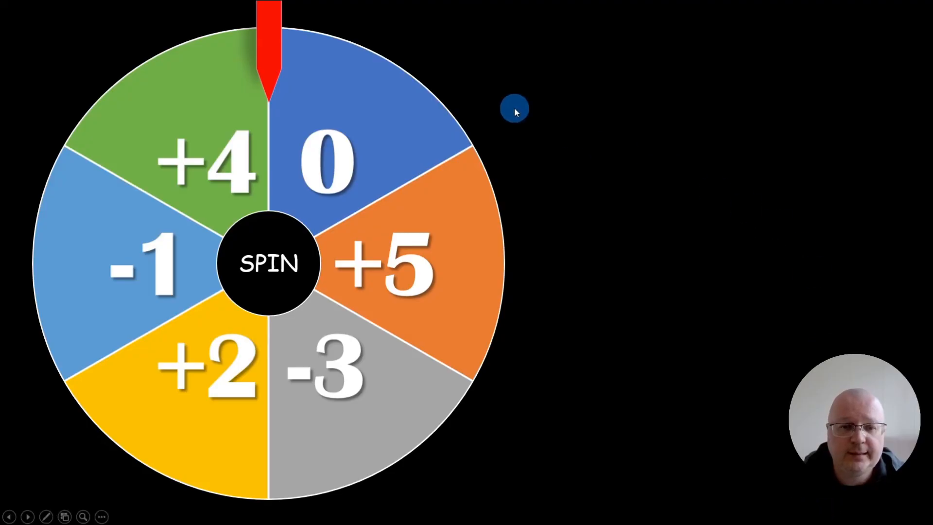
{"action": "left_click", "coordinate": [268, 264]}
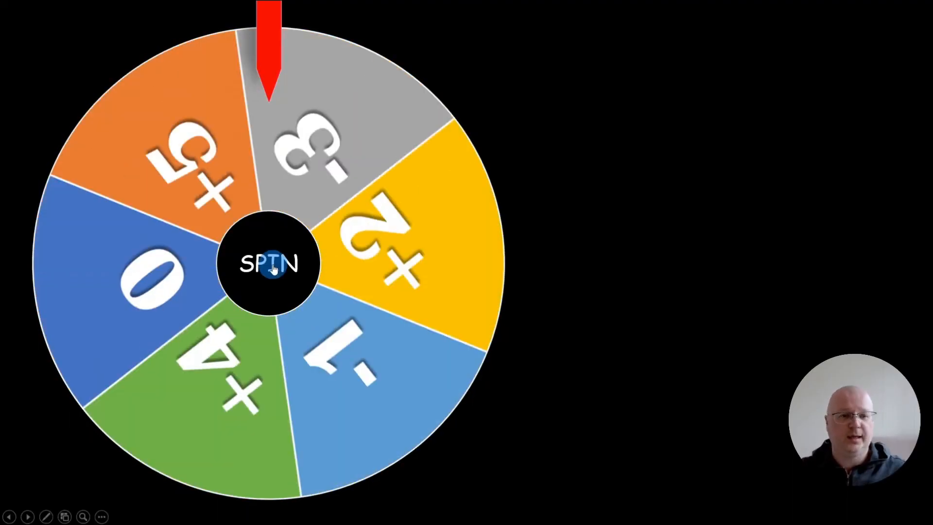
{"action": "left_click", "coordinate": [272, 270]}
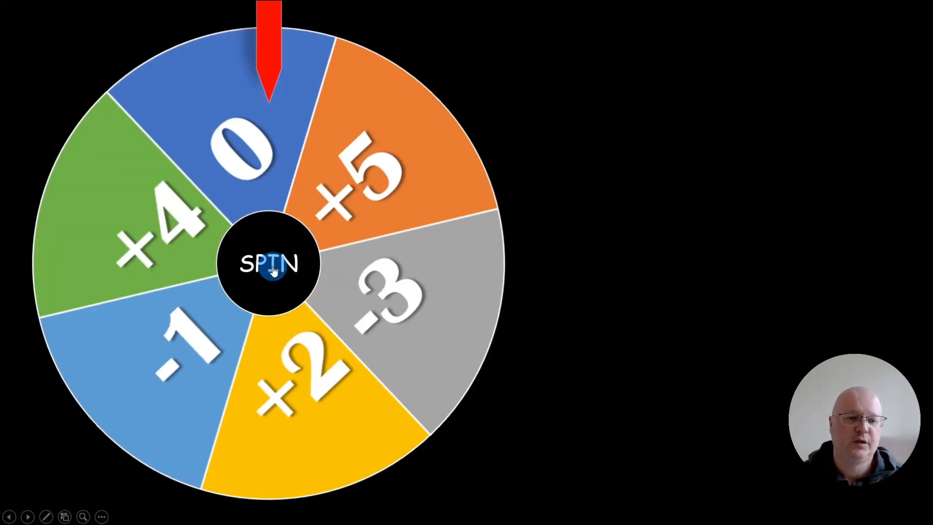
{"action": "left_click", "coordinate": [271, 269]}
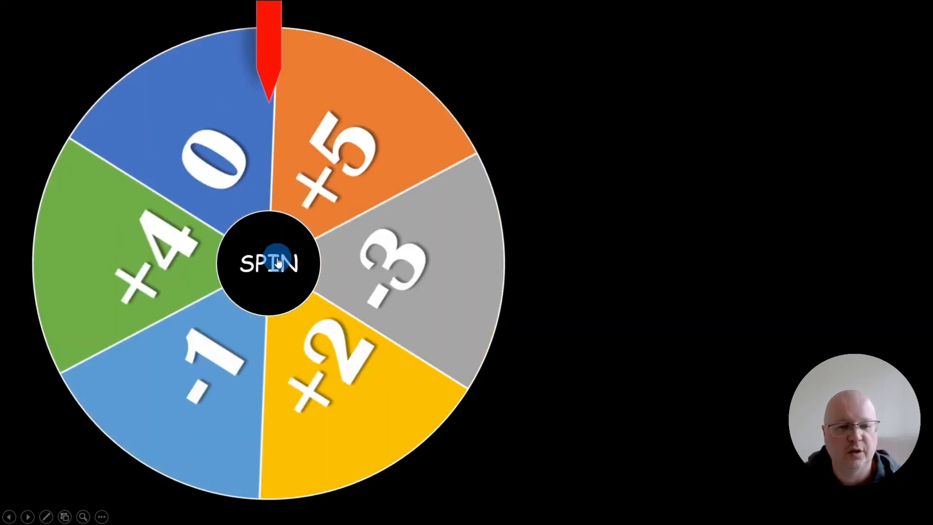
{"action": "left_click", "coordinate": [272, 264]}
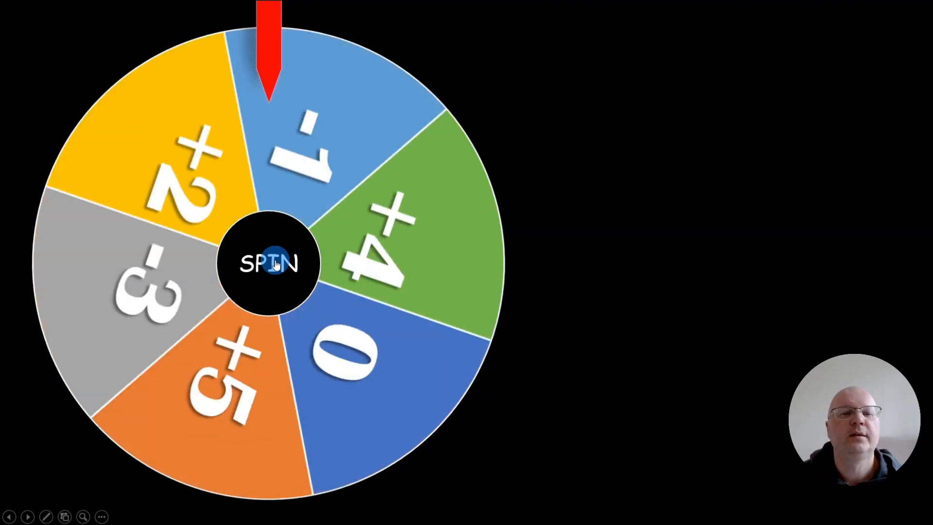
{"action": "left_click", "coordinate": [270, 264]}
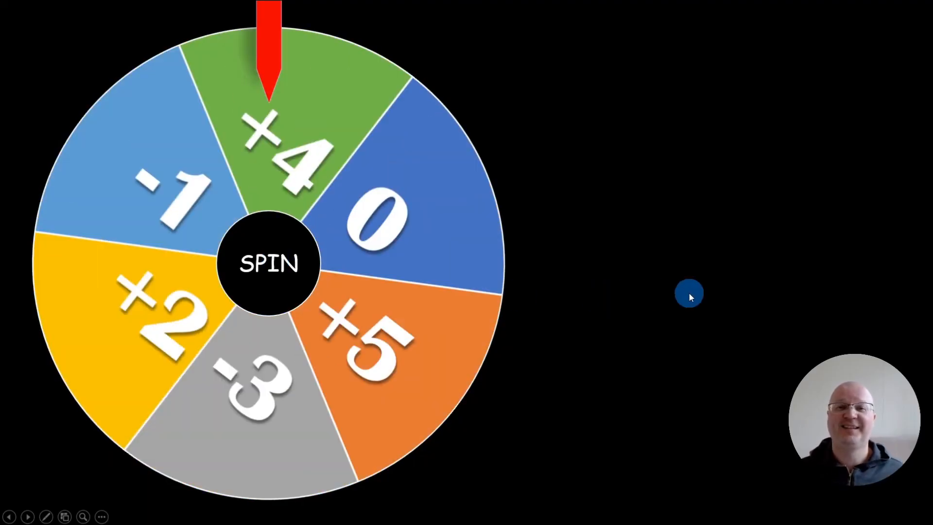